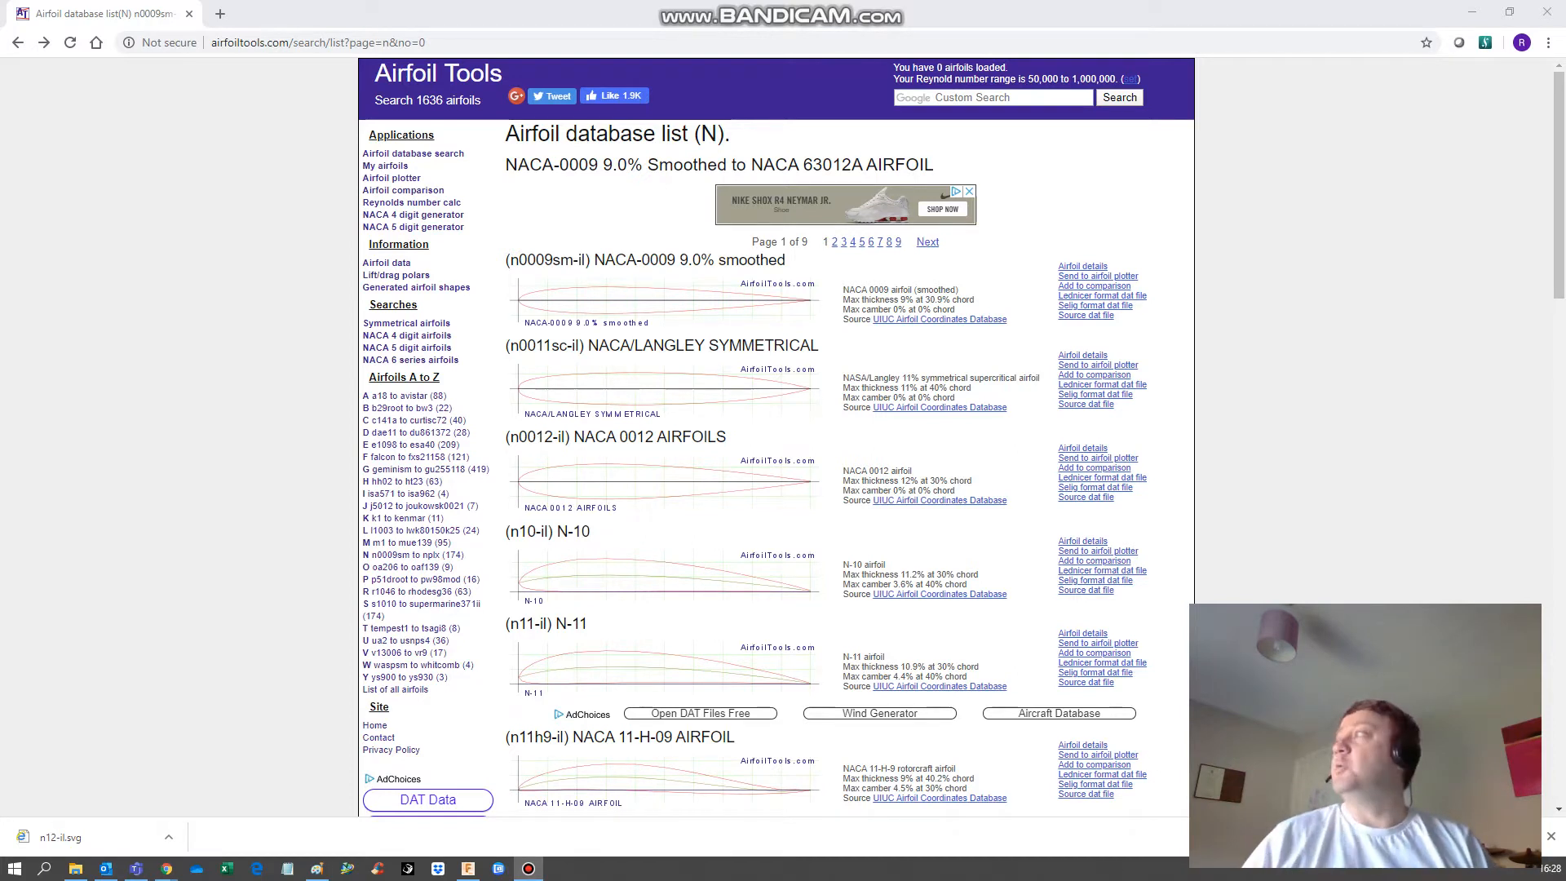
mouse_move(1009, 584)
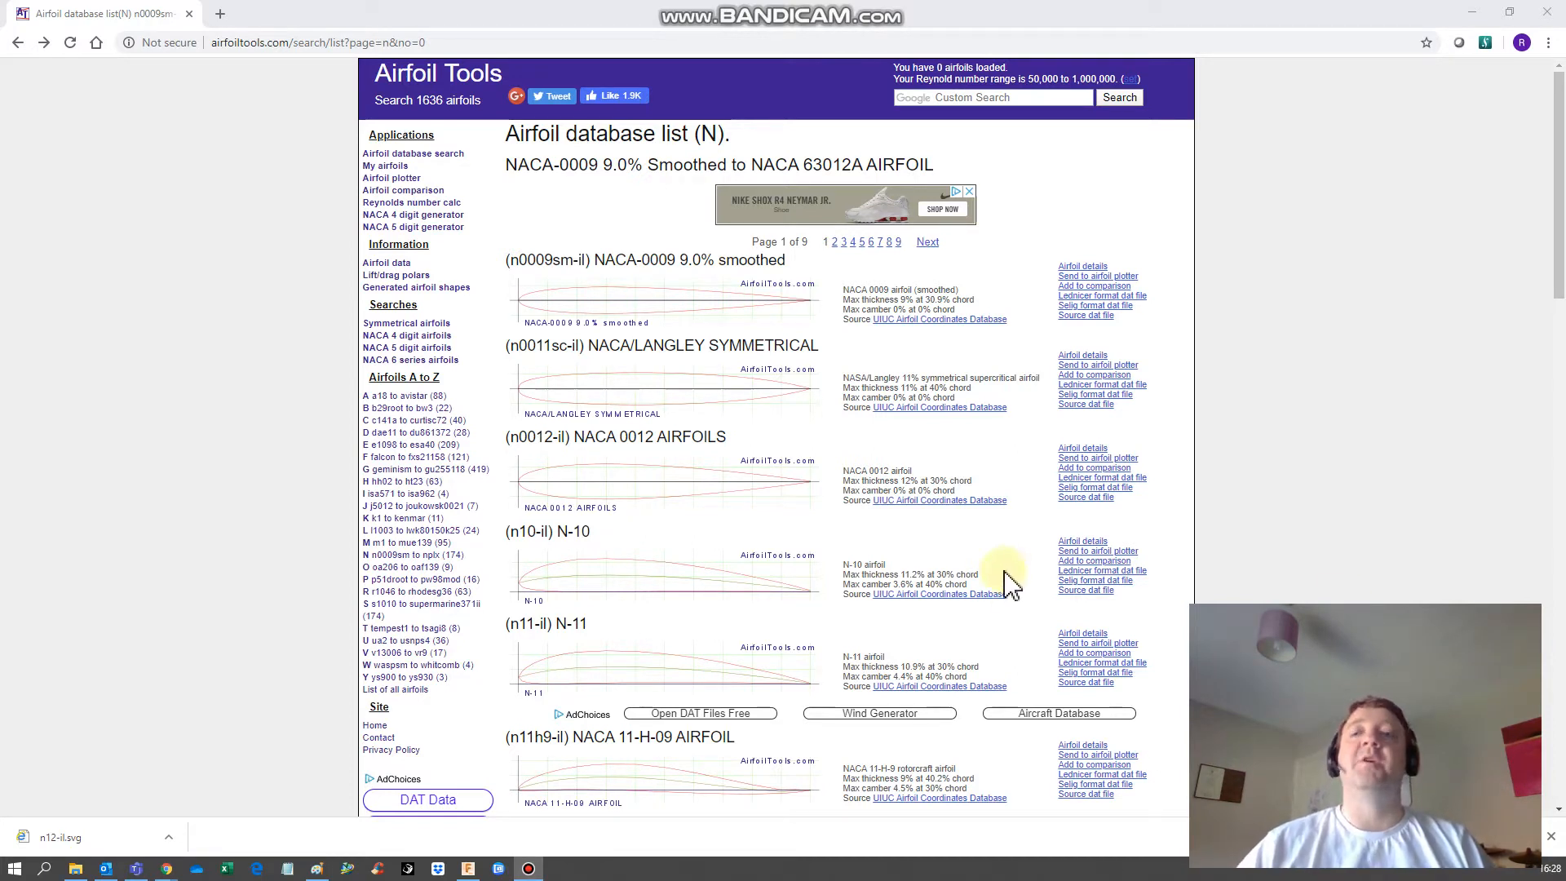
mouse_move(1032, 560)
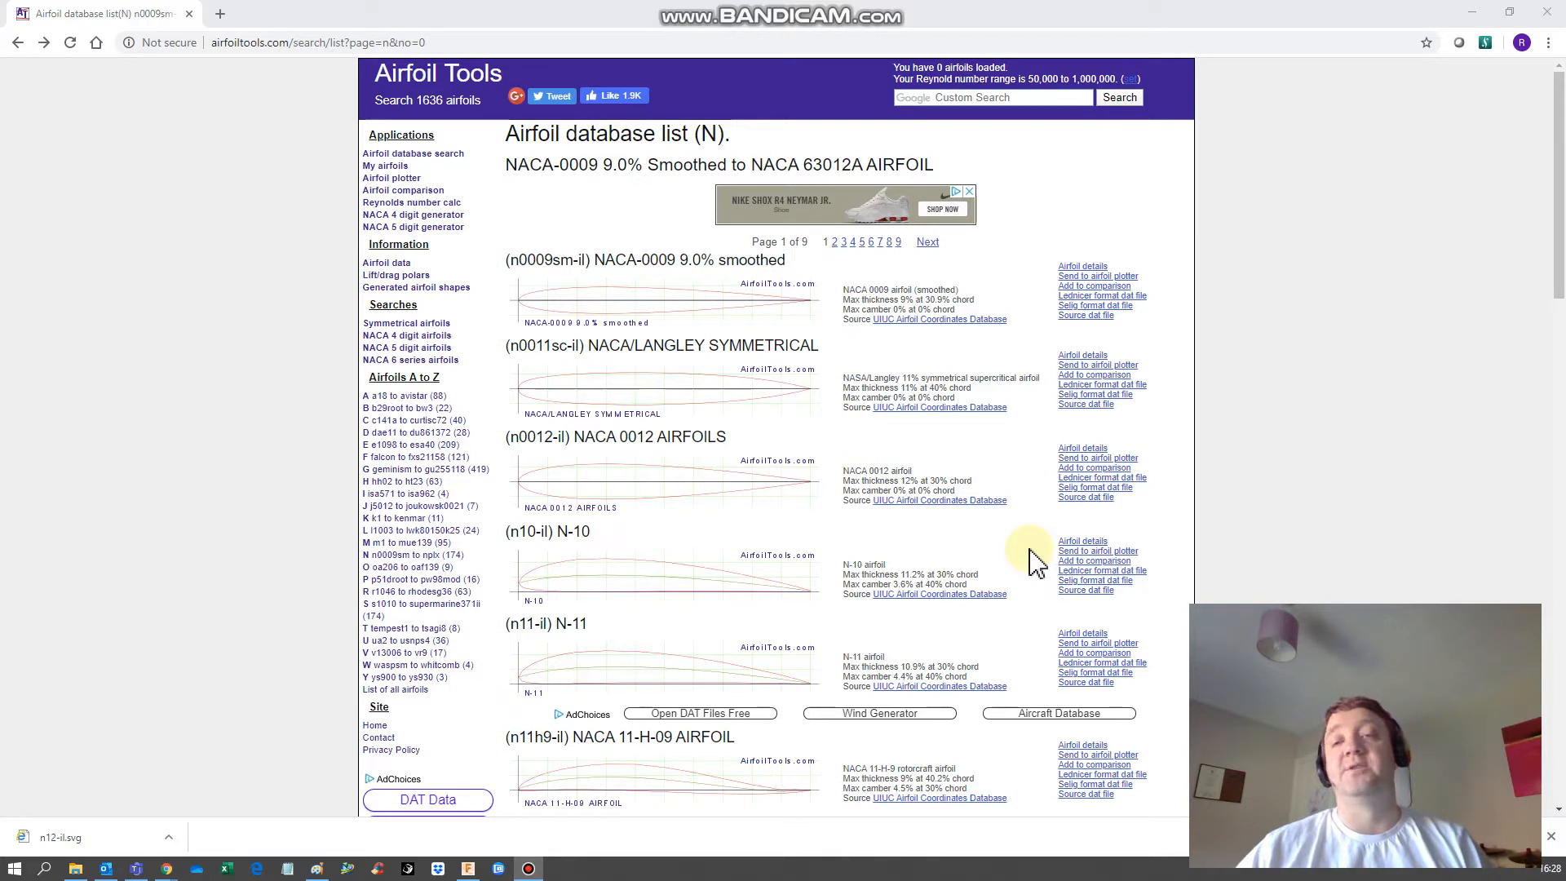
mouse_move(1026, 561)
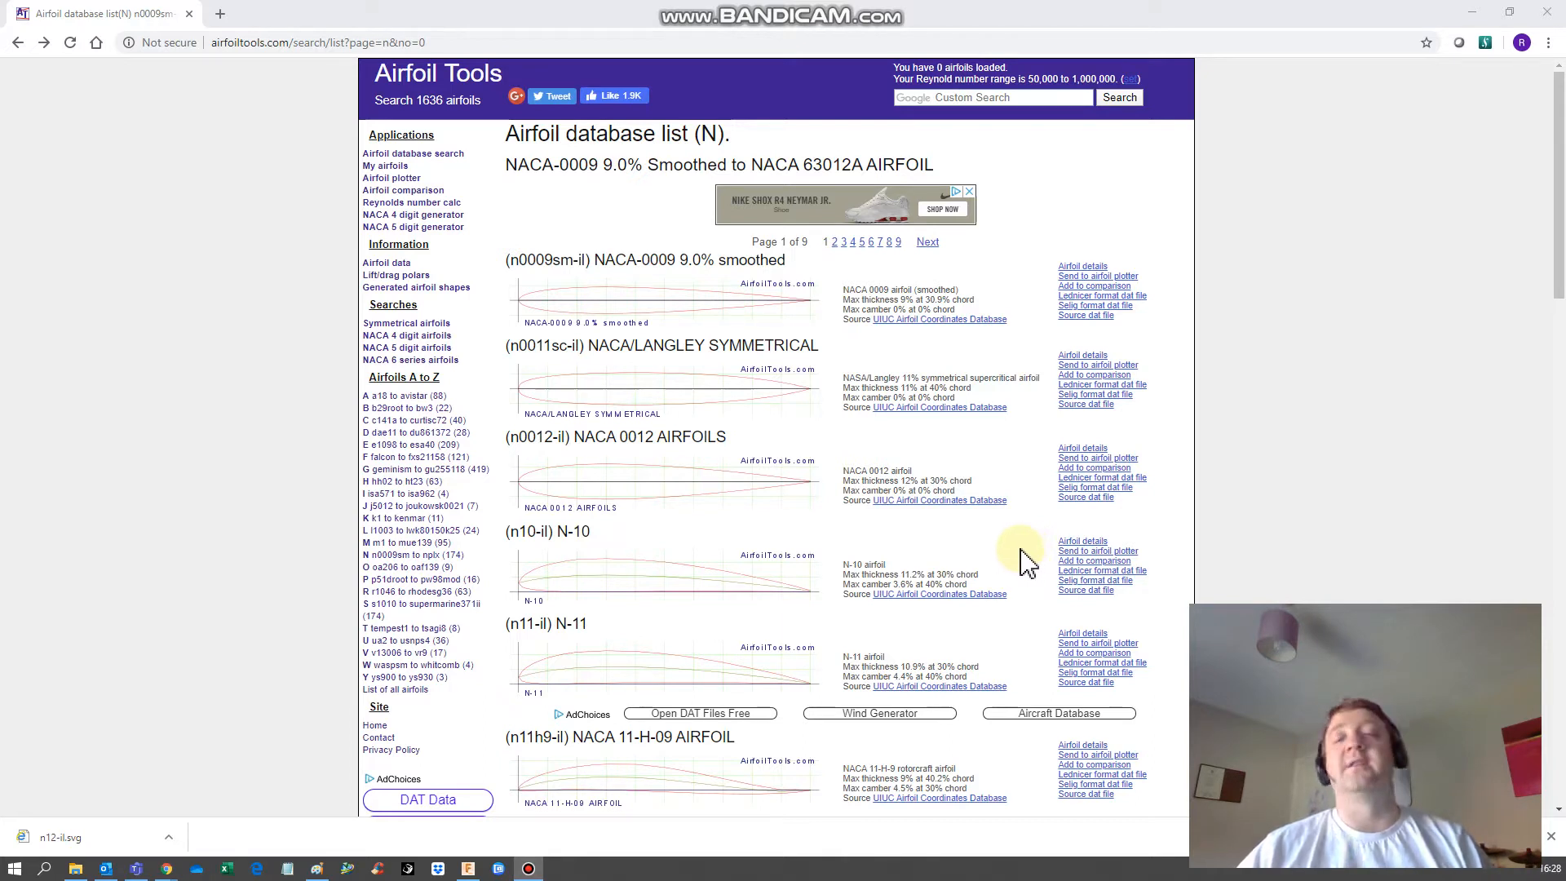
mouse_move(1011, 564)
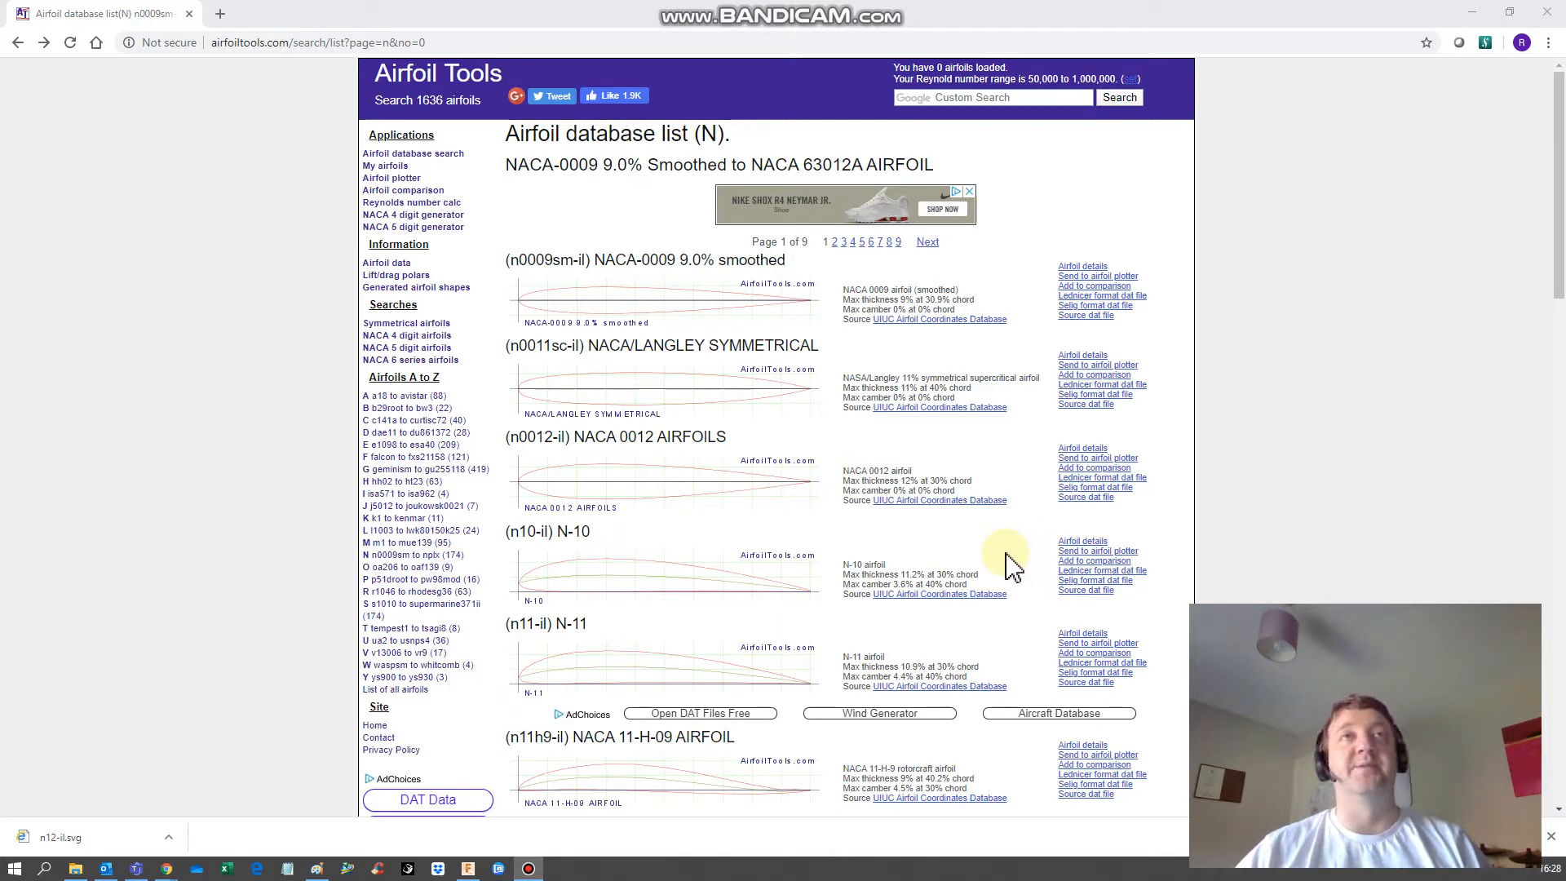
mouse_move(1004, 574)
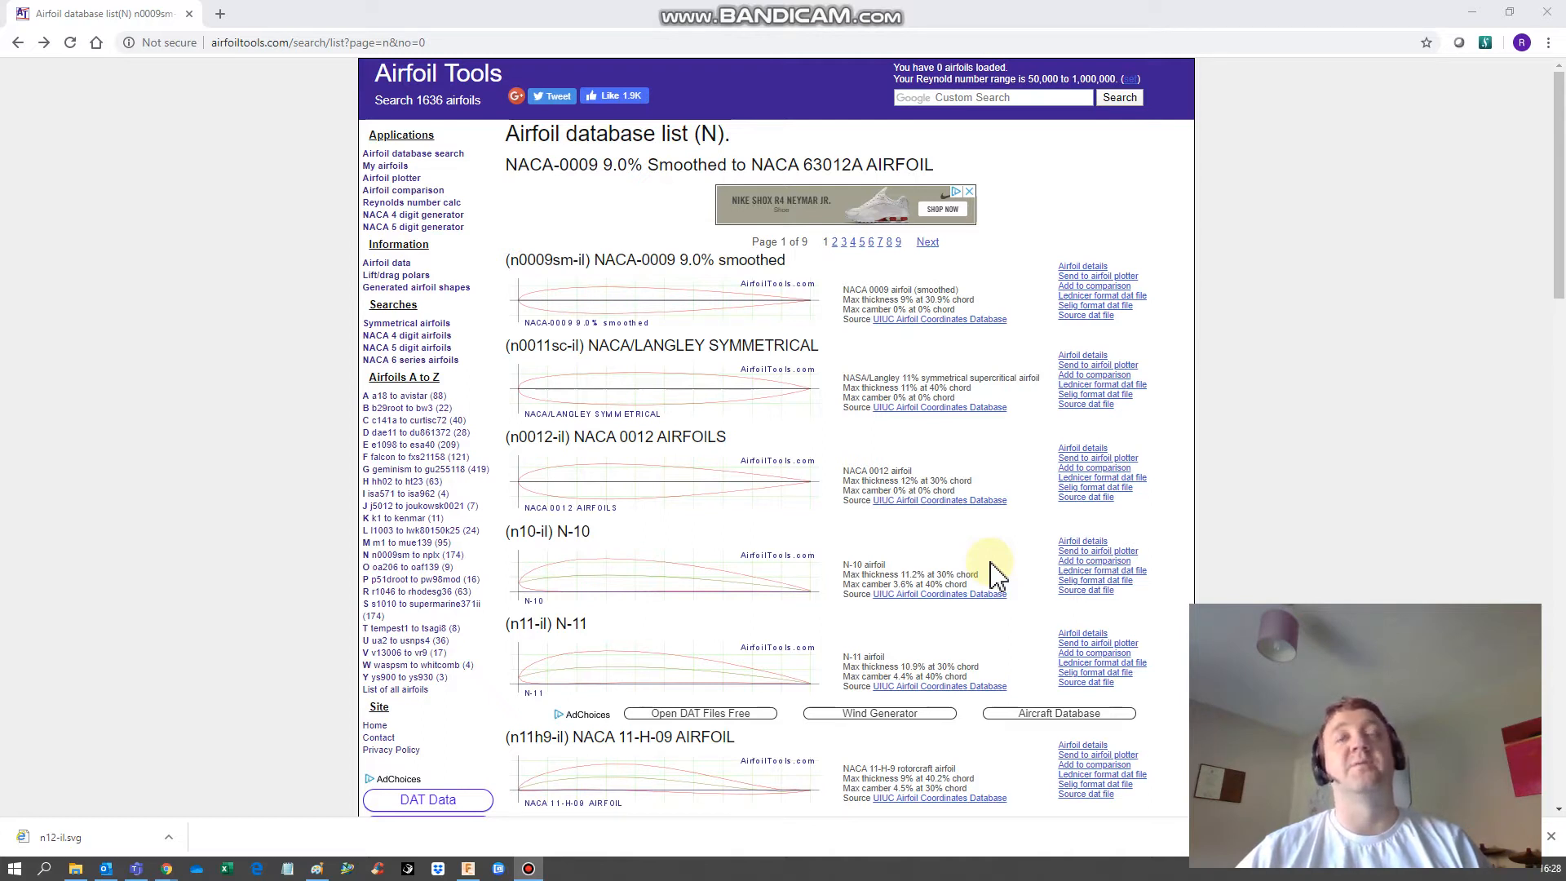
mouse_move(704, 415)
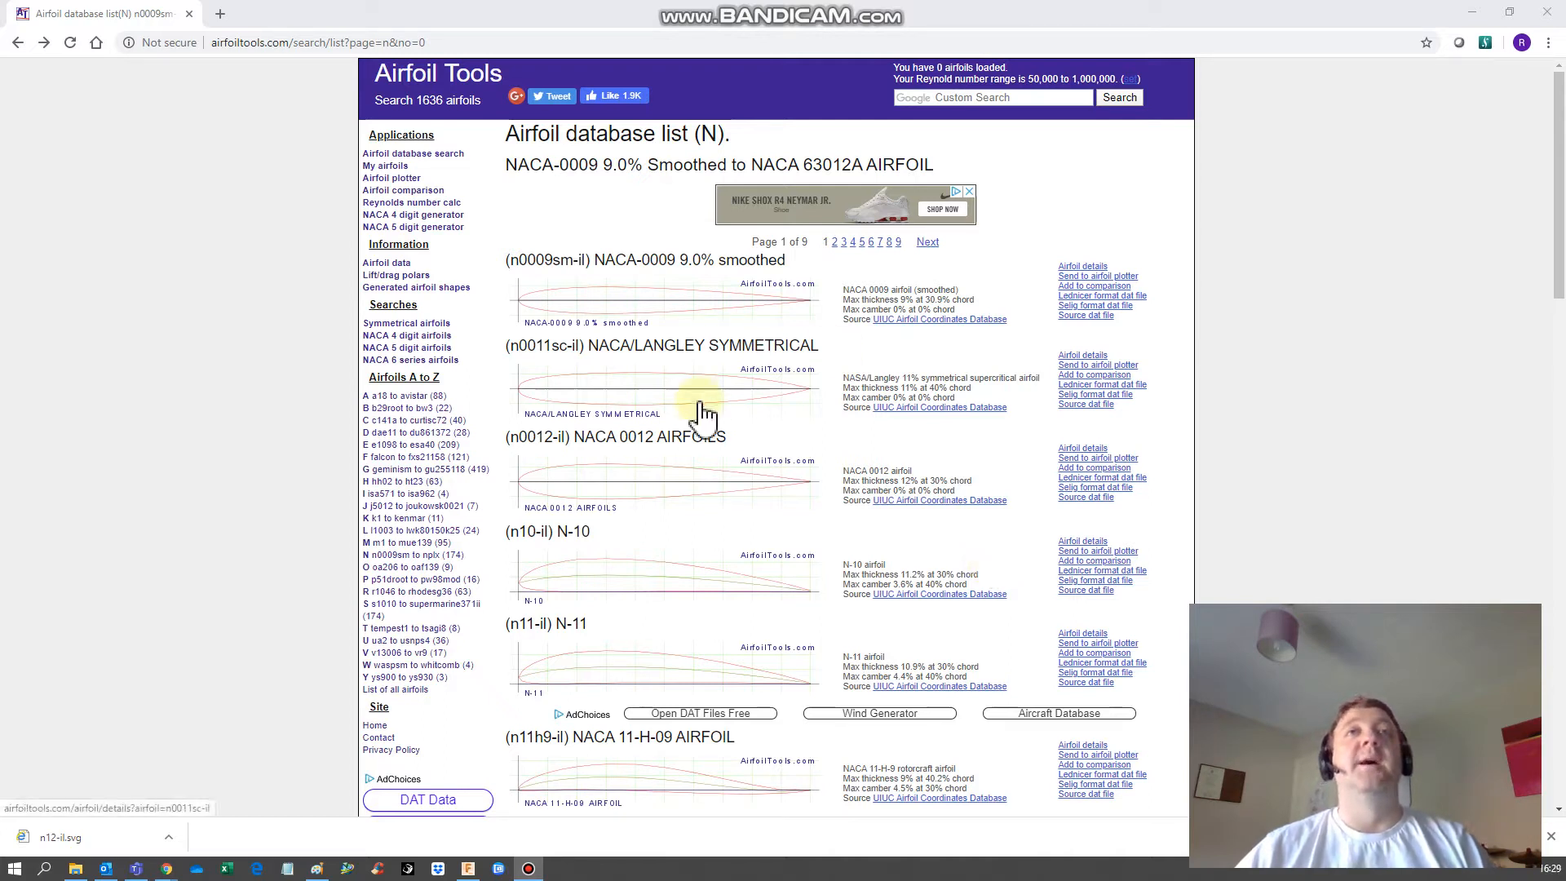
mouse_move(595, 320)
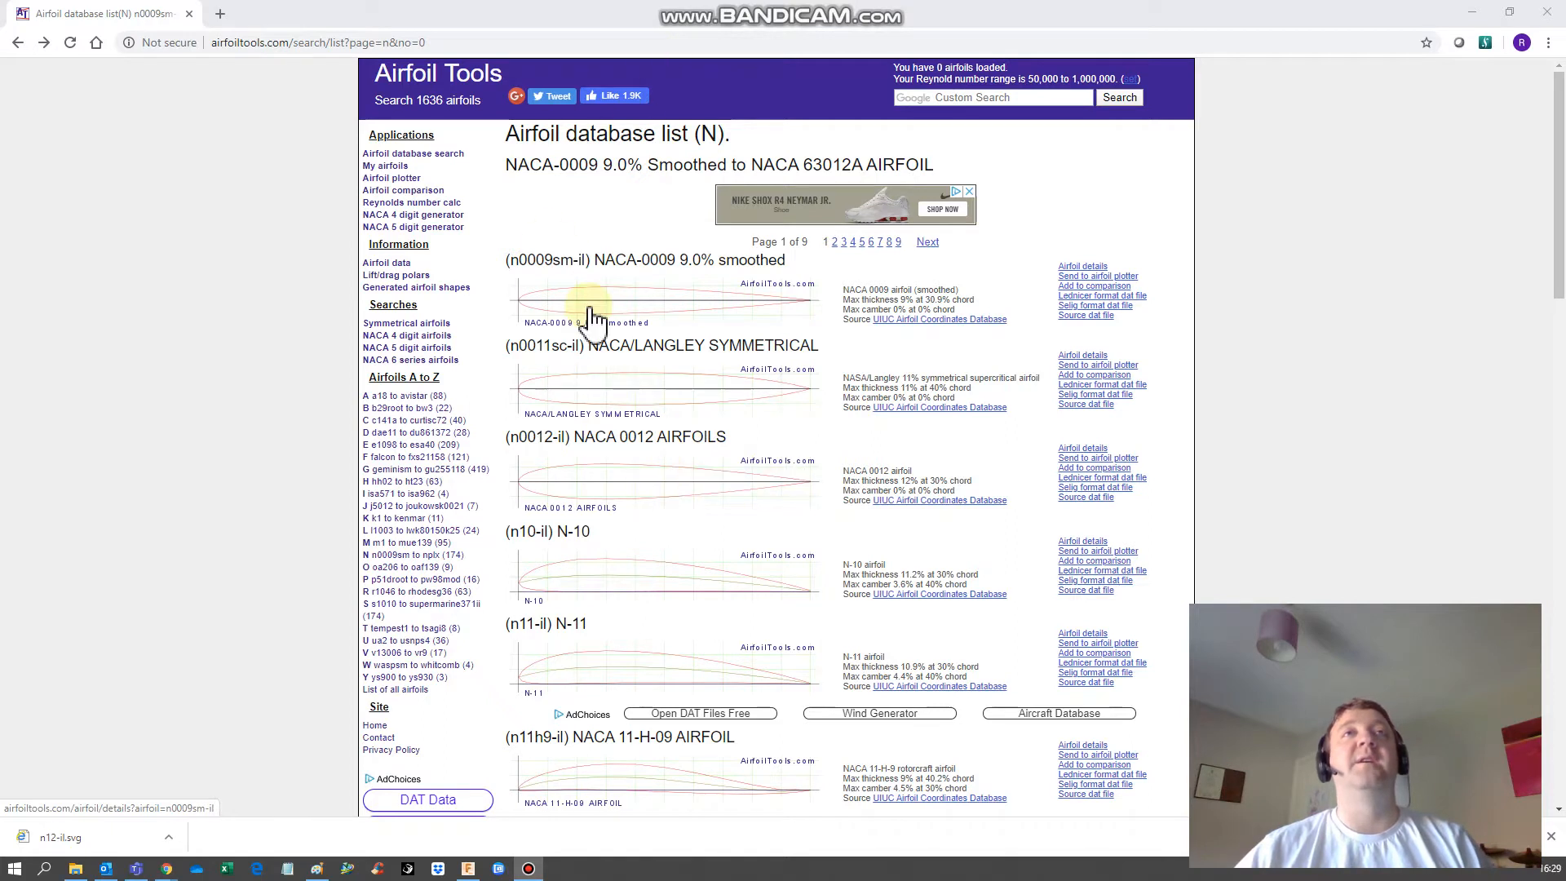
mouse_move(764, 299)
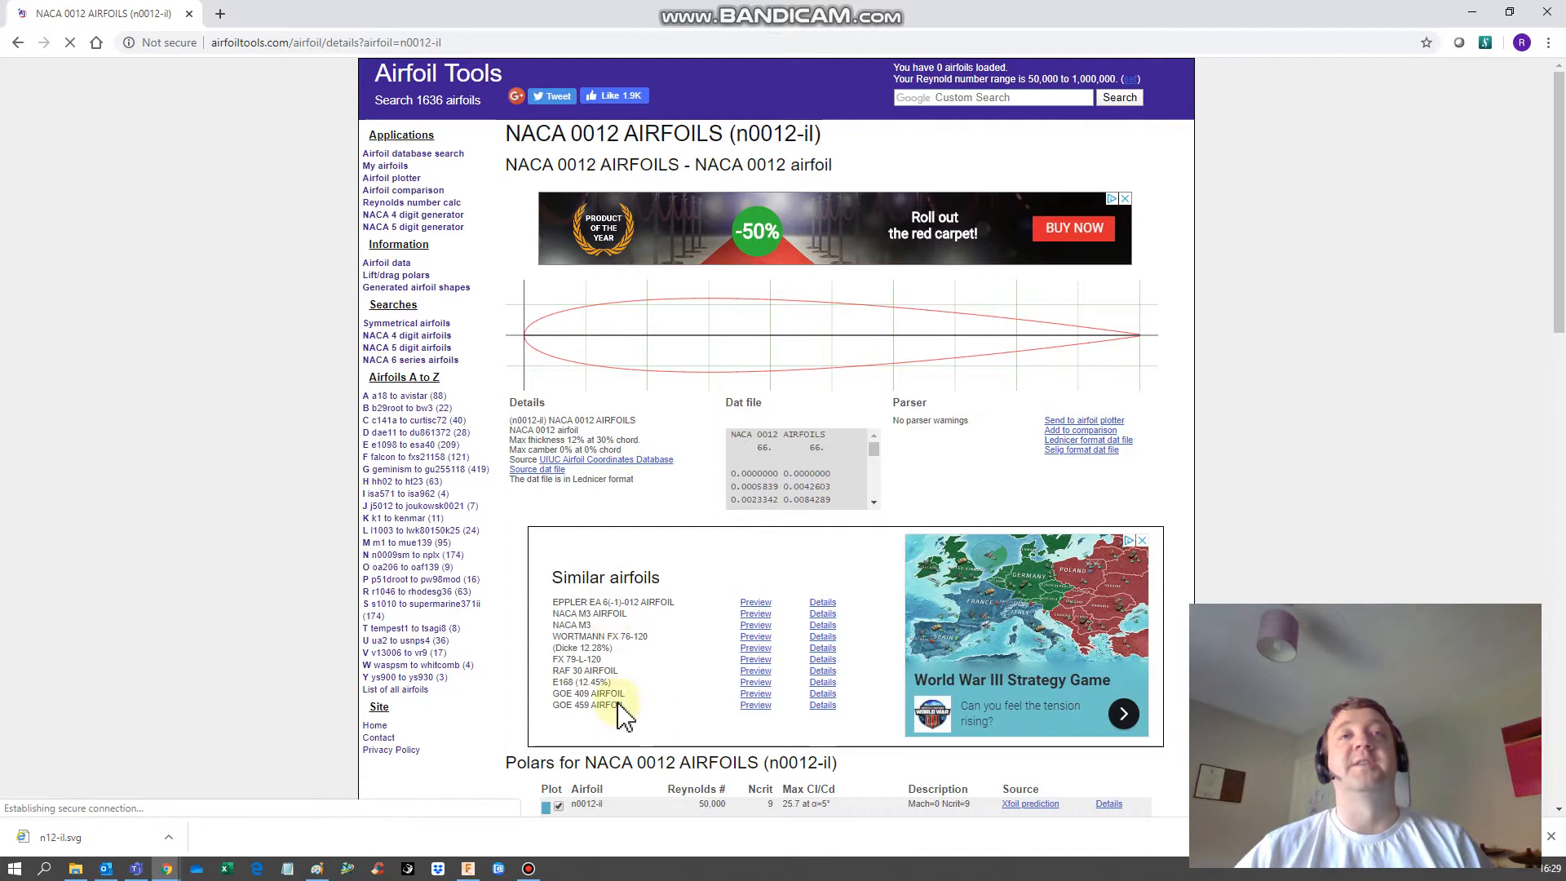
mouse_move(584, 350)
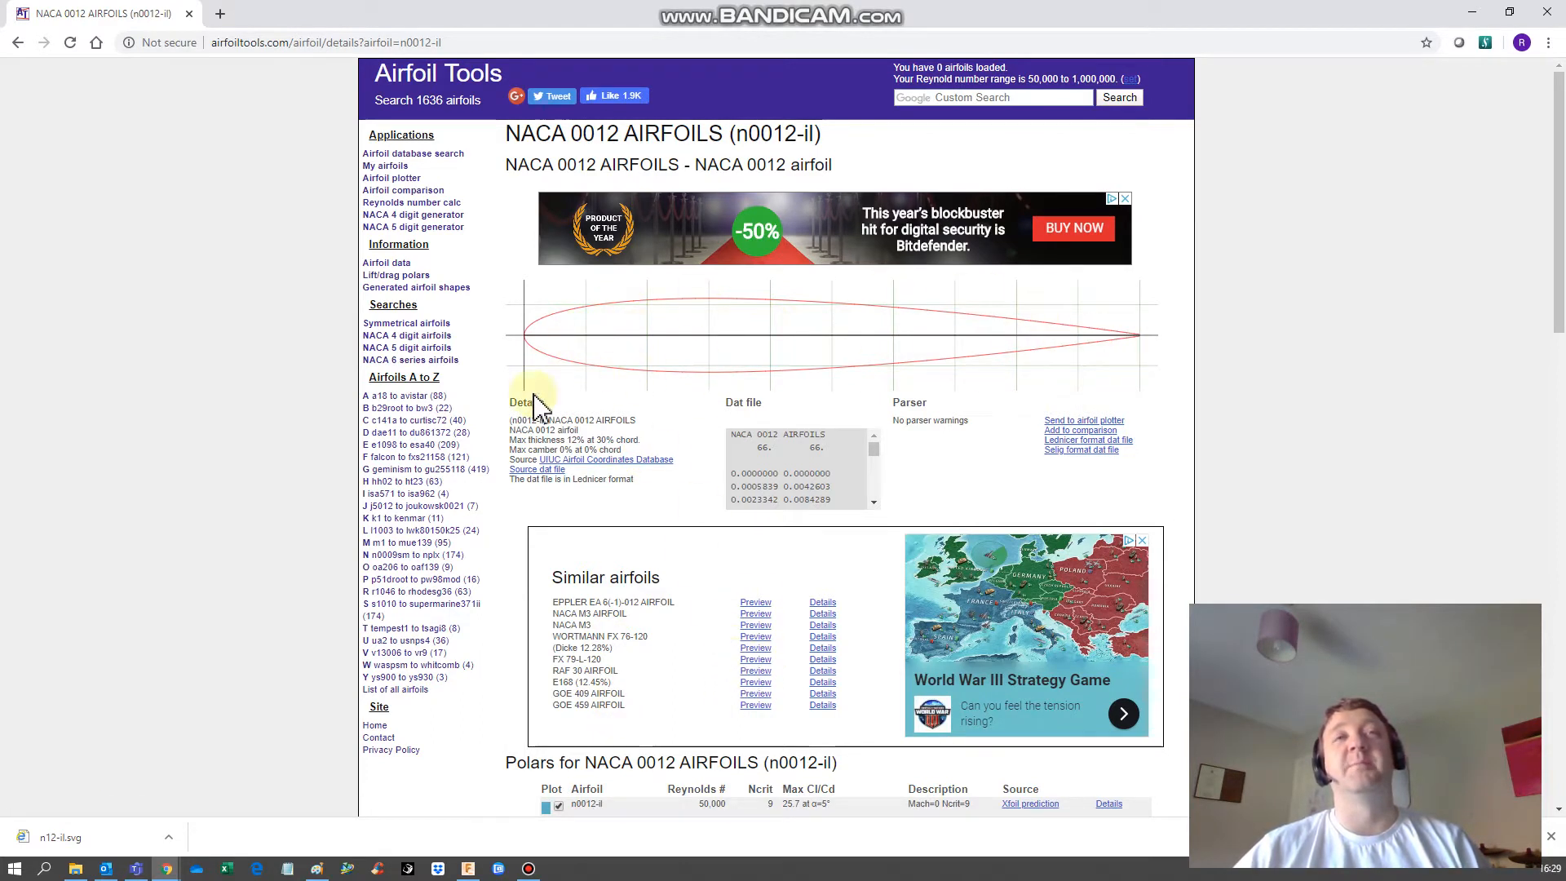
mouse_move(1313, 454)
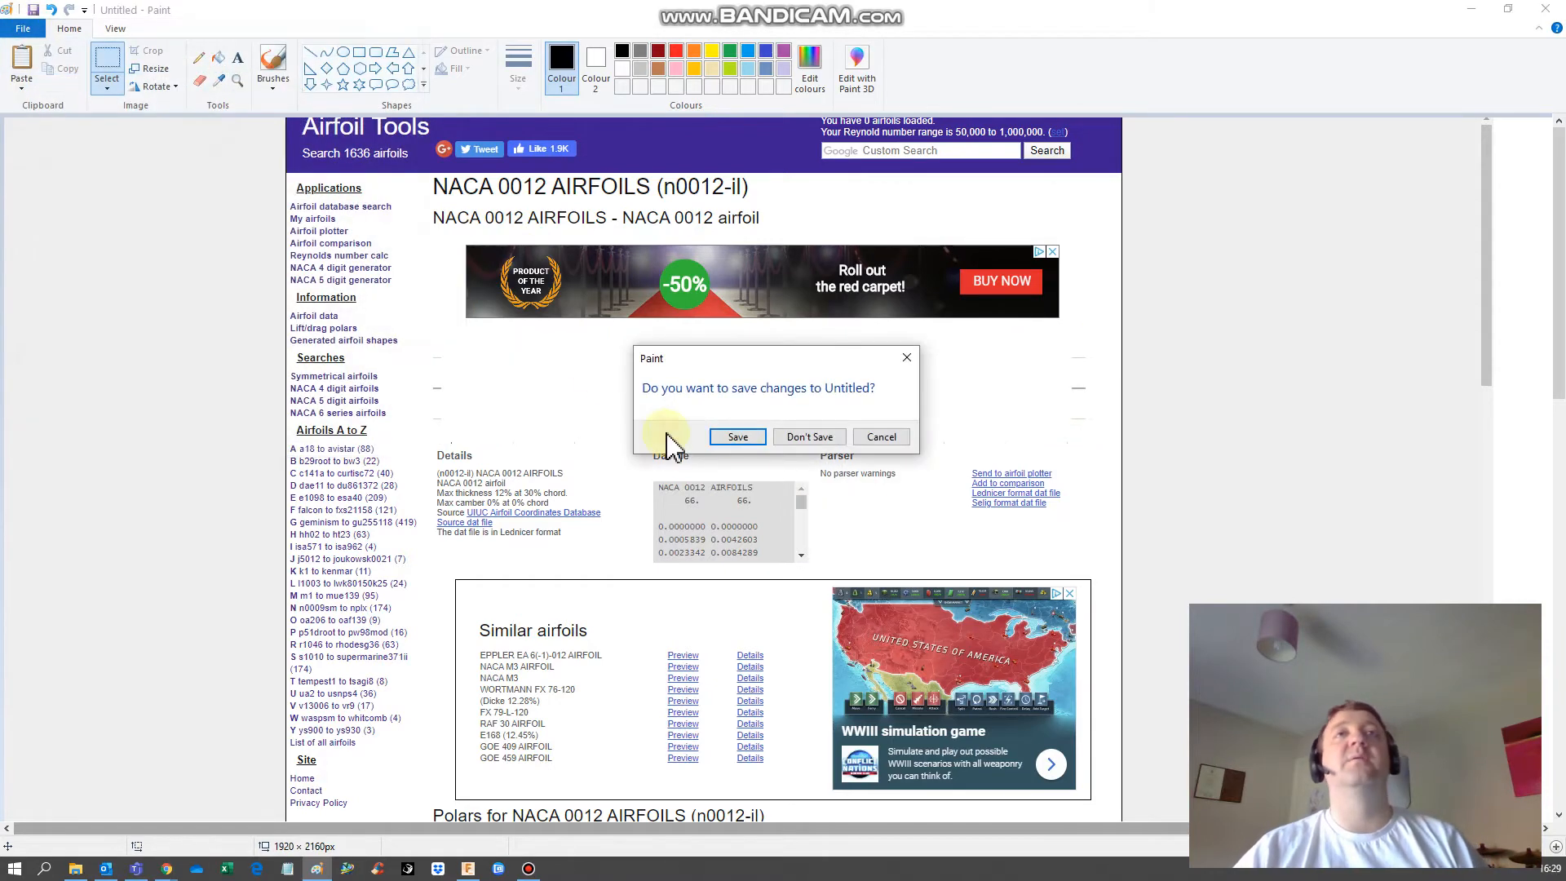
Save the cropped airfoil plot to Downloads as A12.png.
left_click(809, 436)
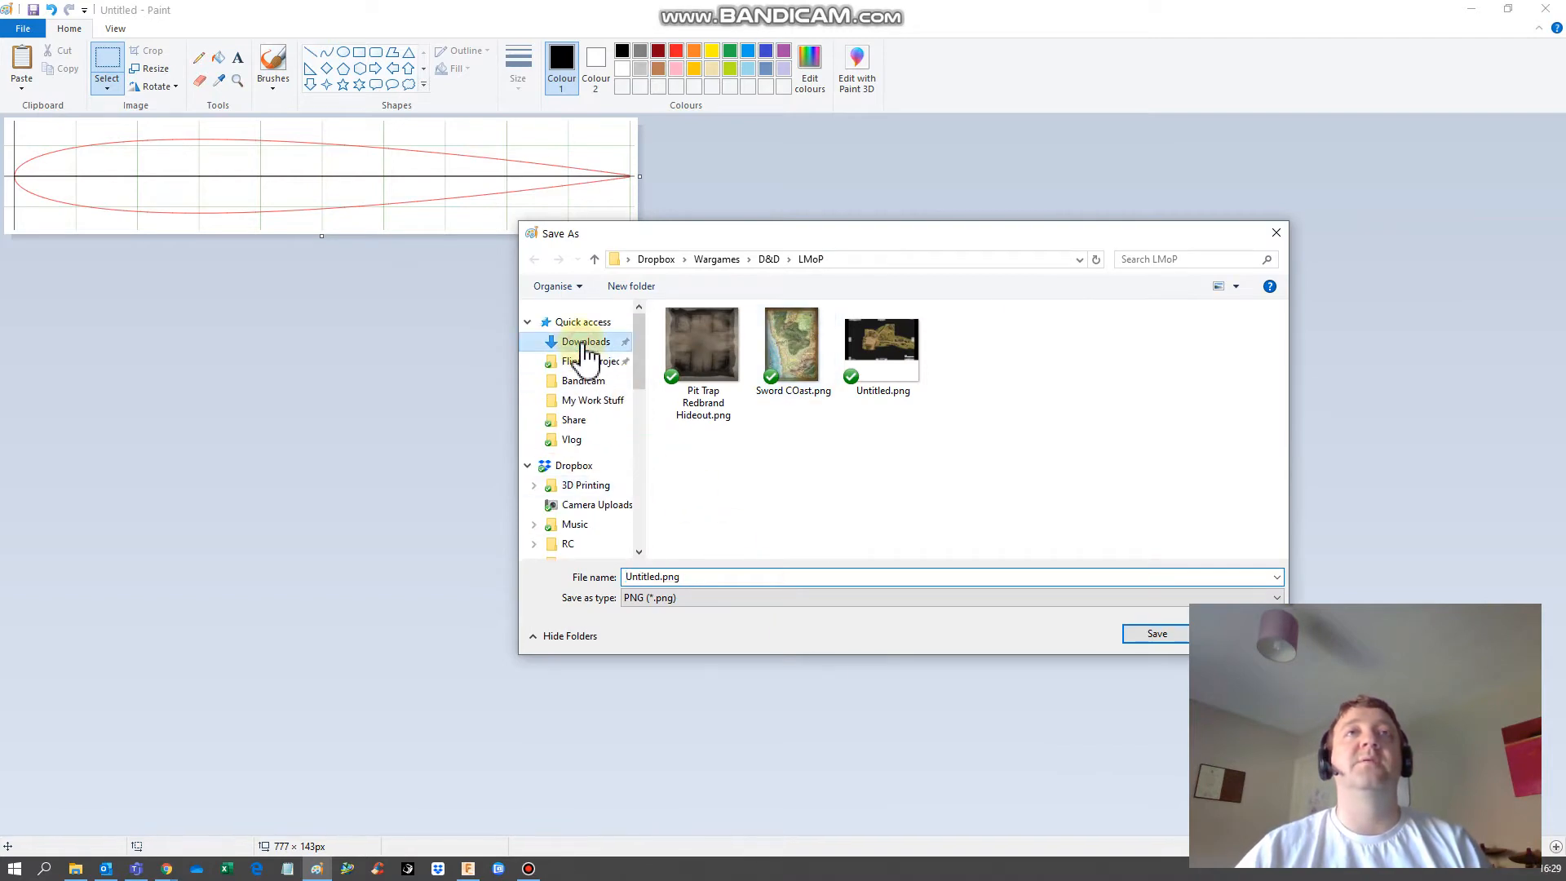
left_click(586, 341)
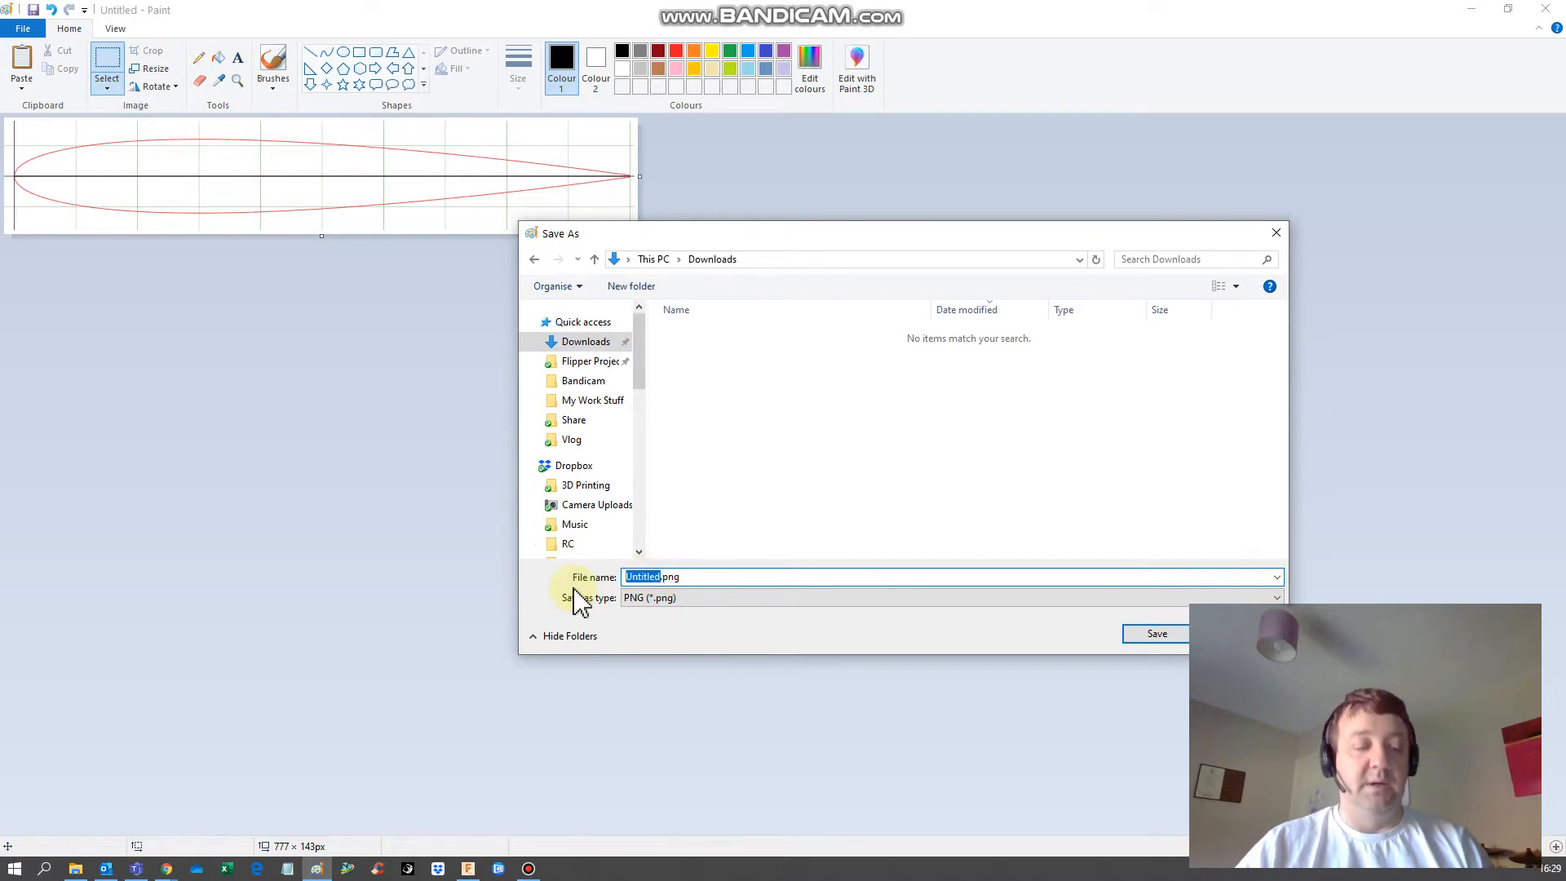
type("A12.png")
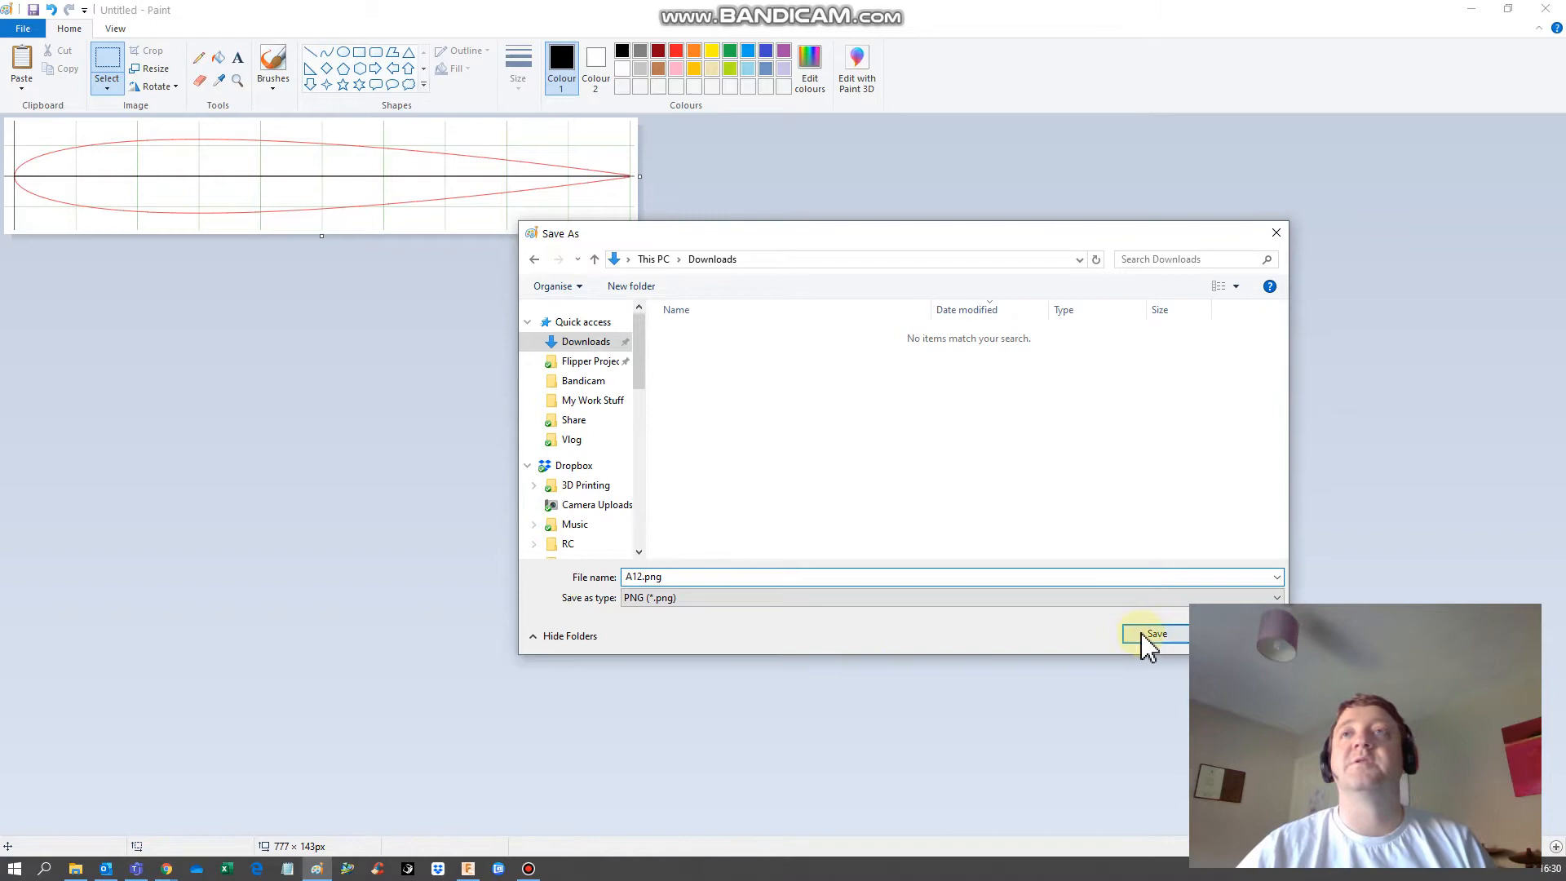
left_click(1157, 634)
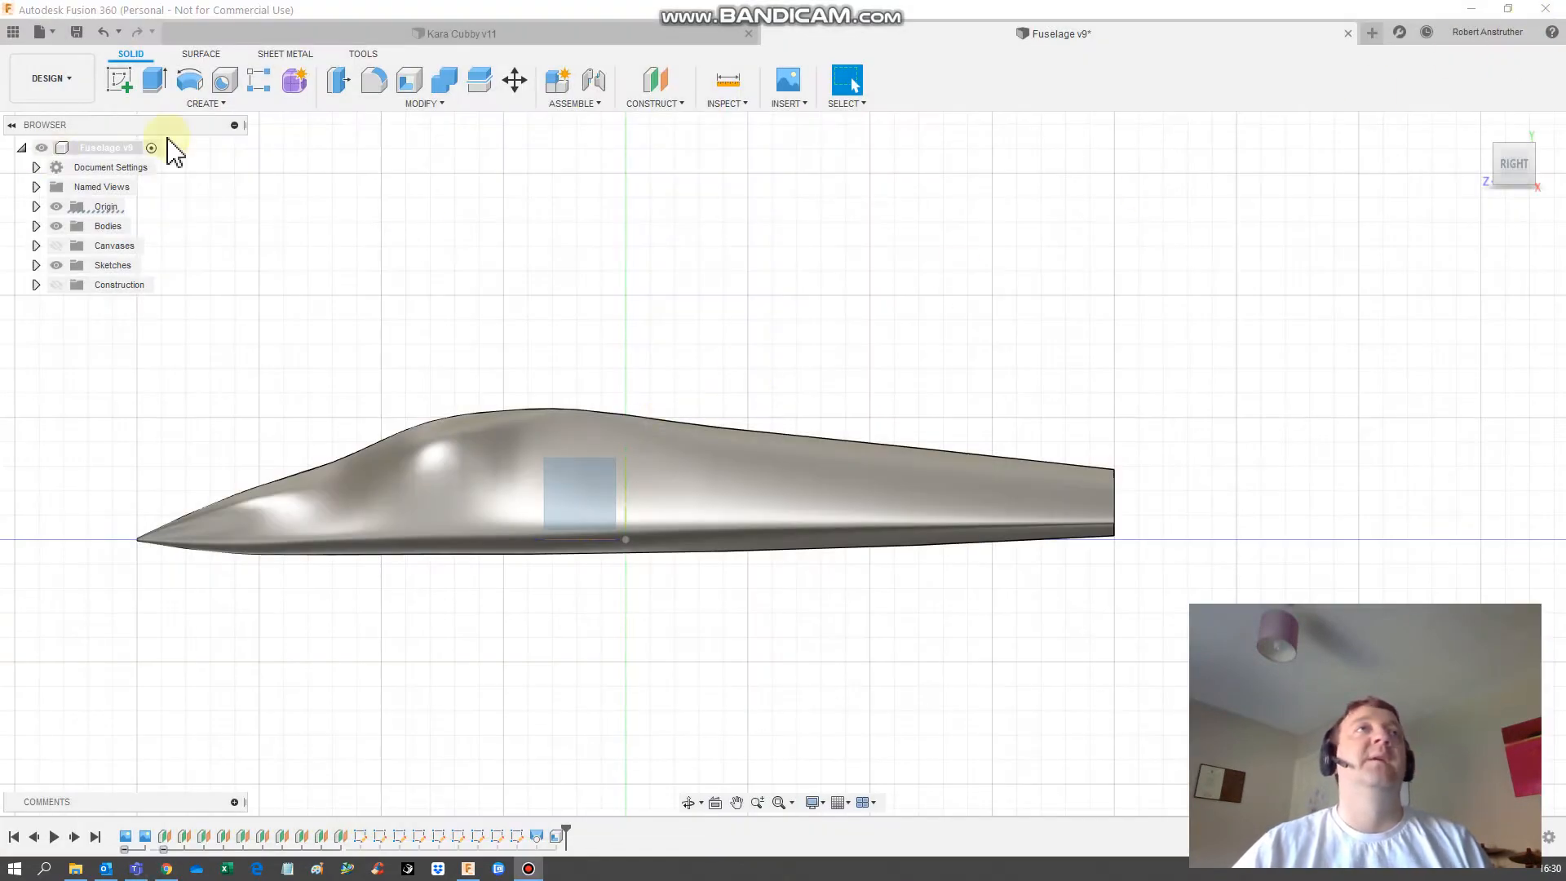
Insert A12.png from the Downloads folder as a canvas image.
left_click(787, 87)
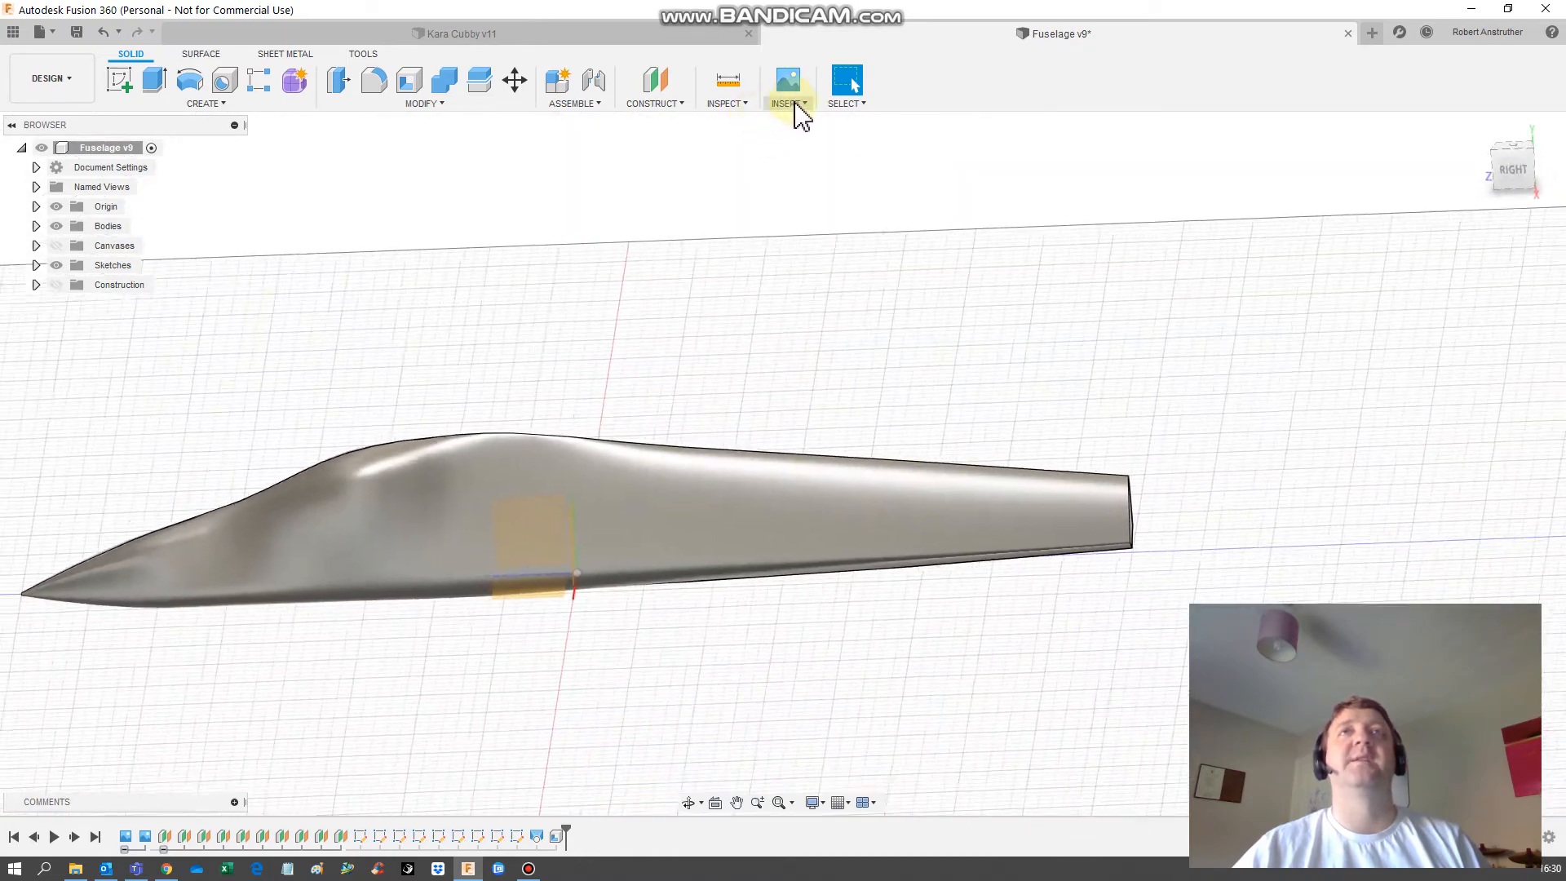
left_click(787, 88)
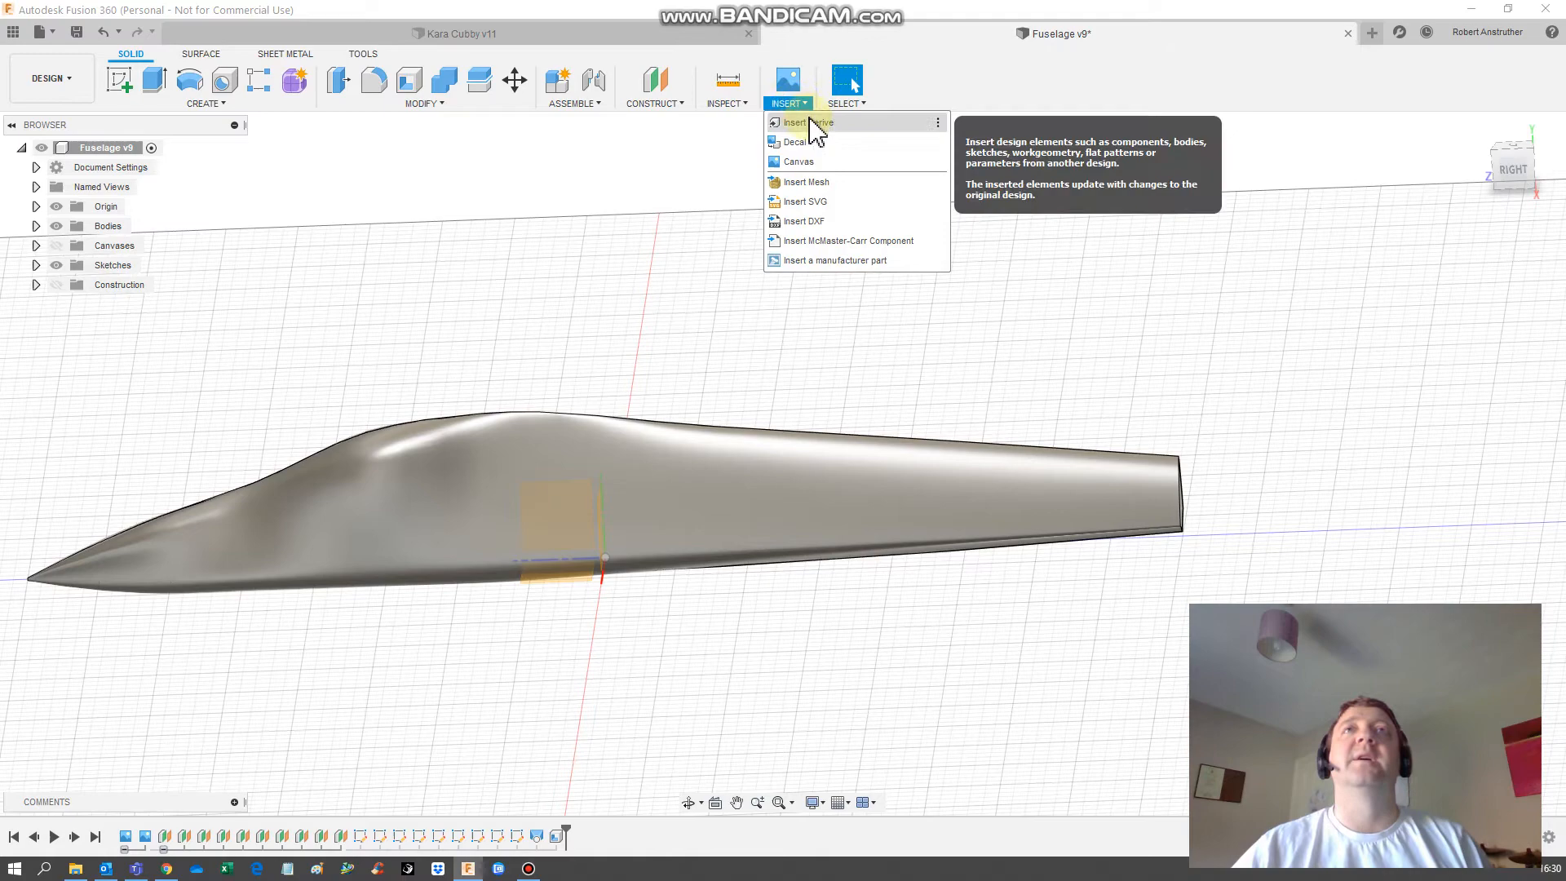
mouse_move(864, 240)
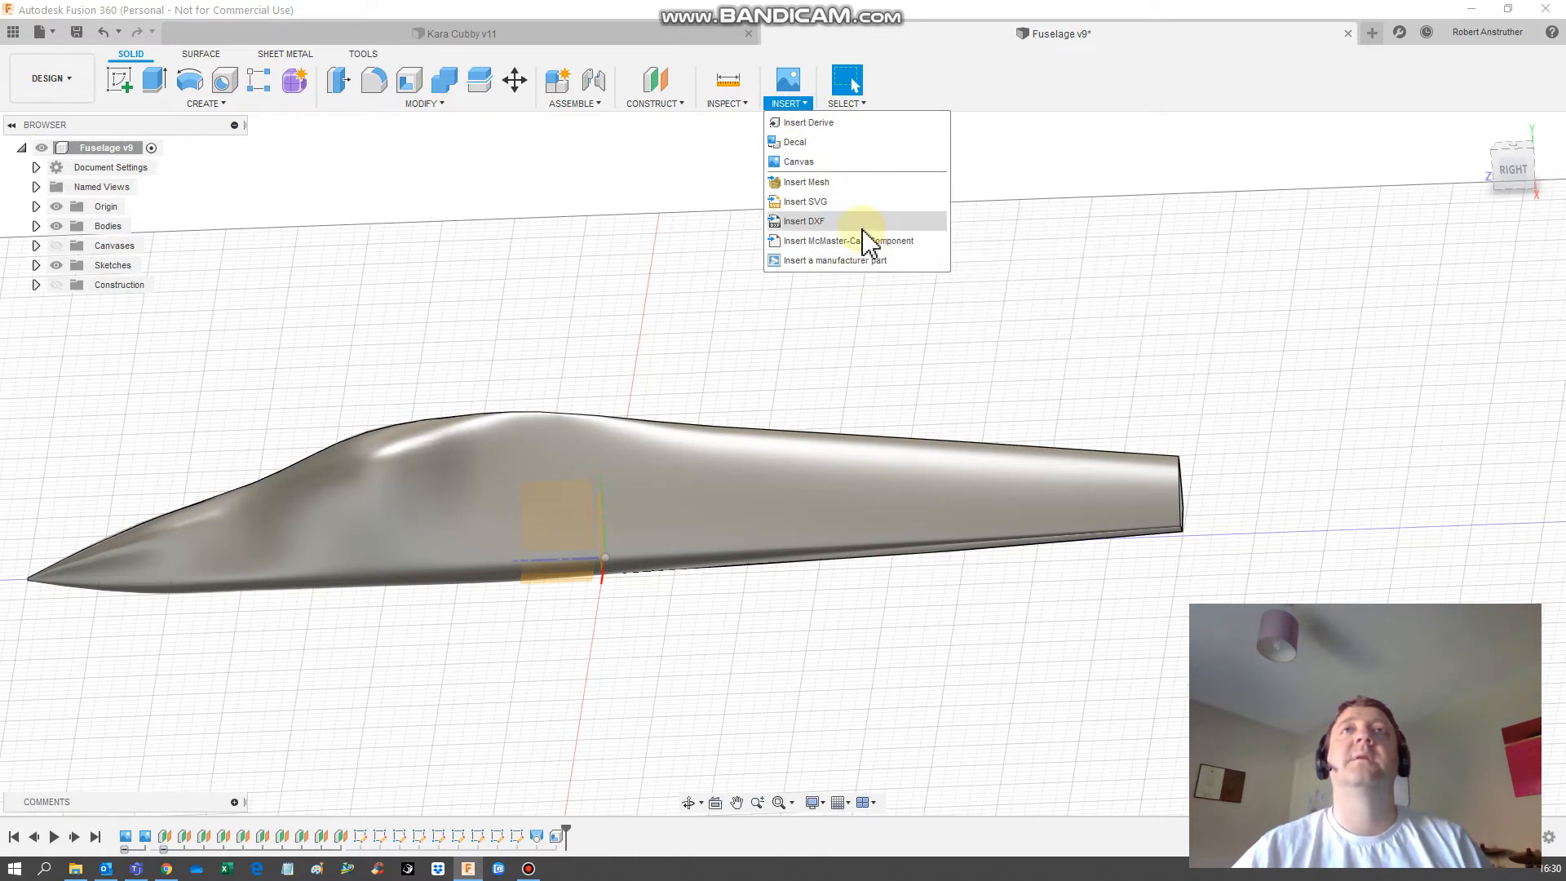
left_click(851, 160)
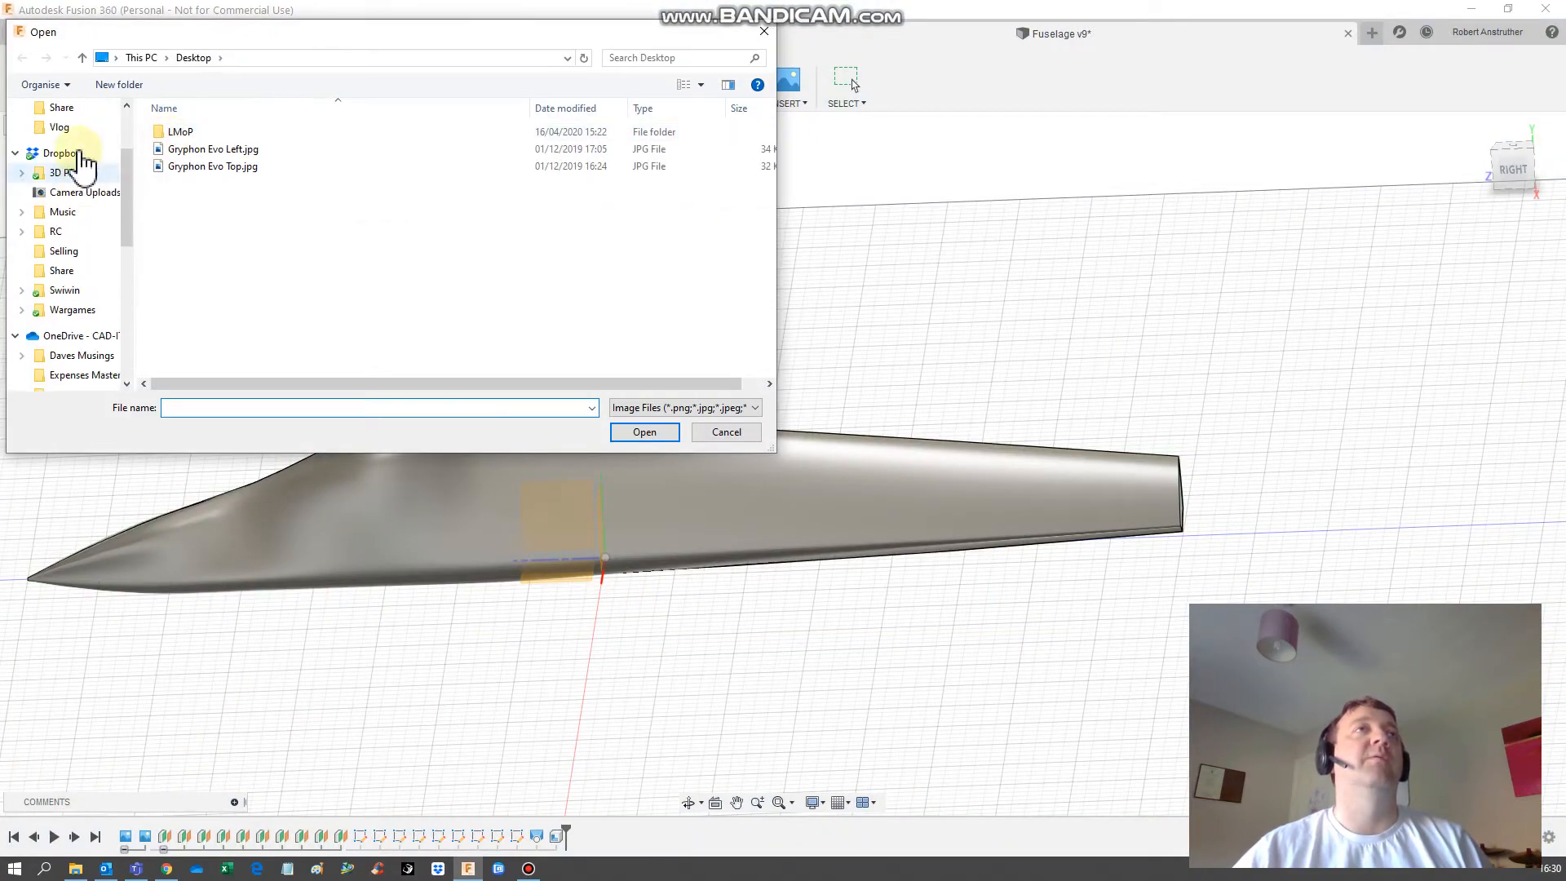
left_click(62, 153)
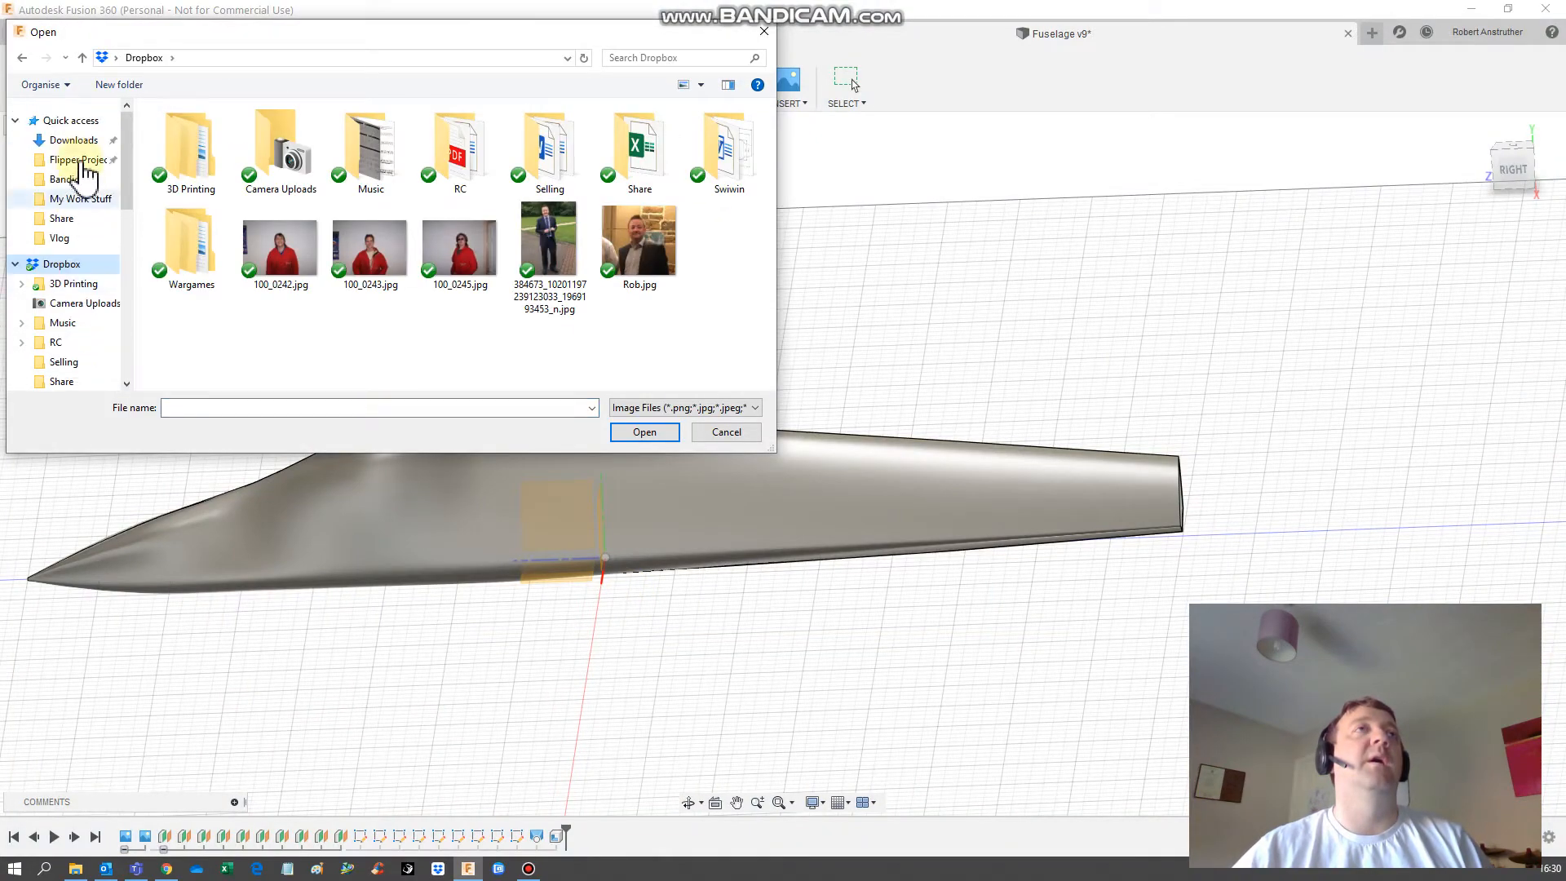
left_click(75, 139)
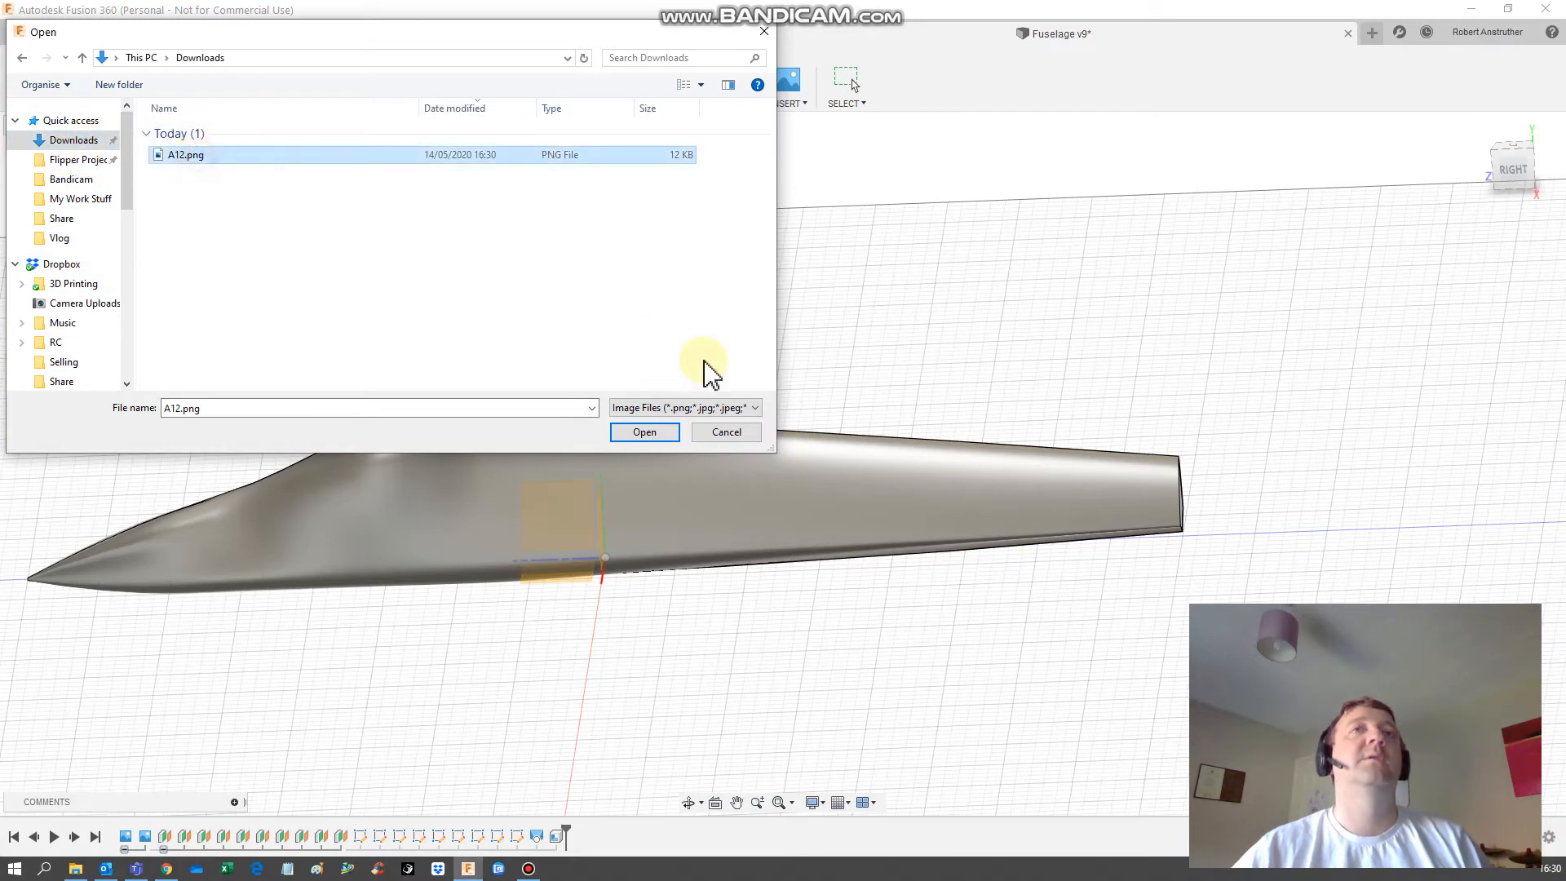
left_click(645, 431)
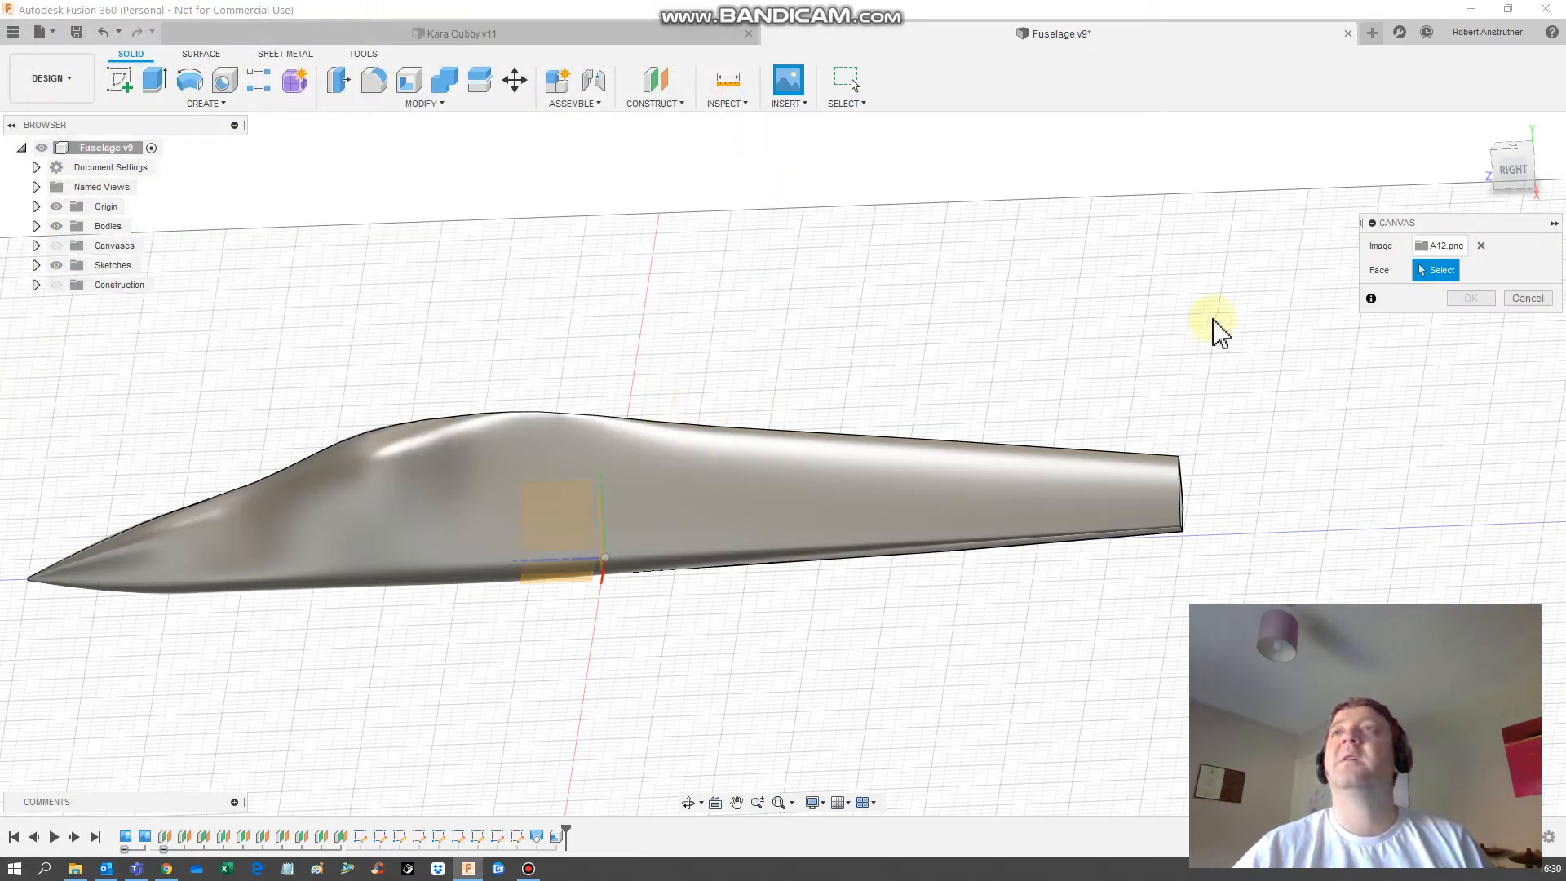
mouse_move(839, 440)
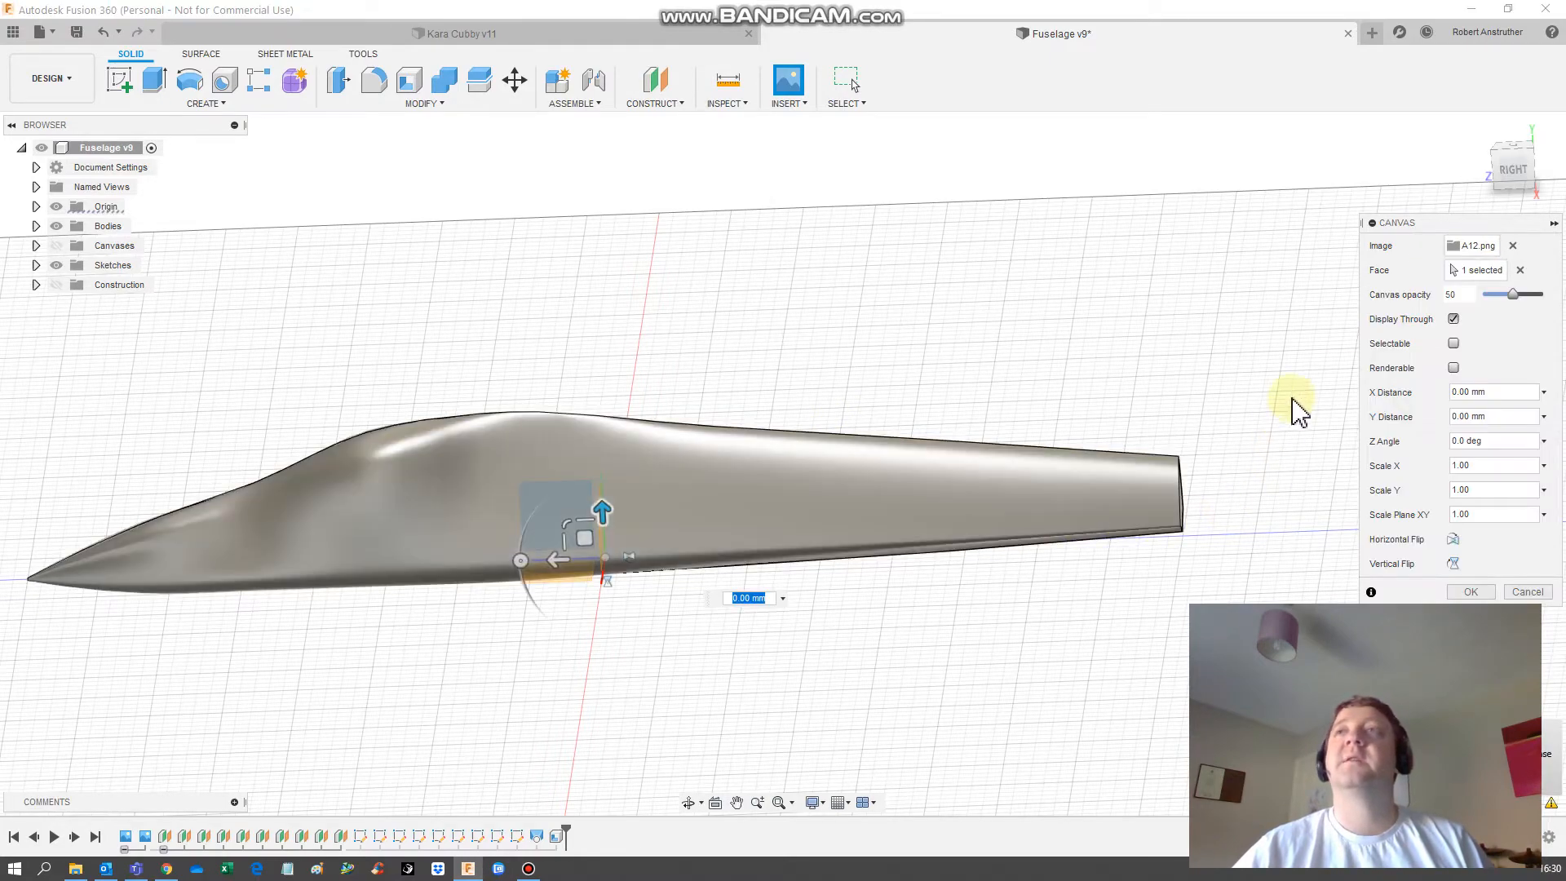
Confirm the A12 canvas placement and expand the Canvases folder in the browser.
left_click(1469, 592)
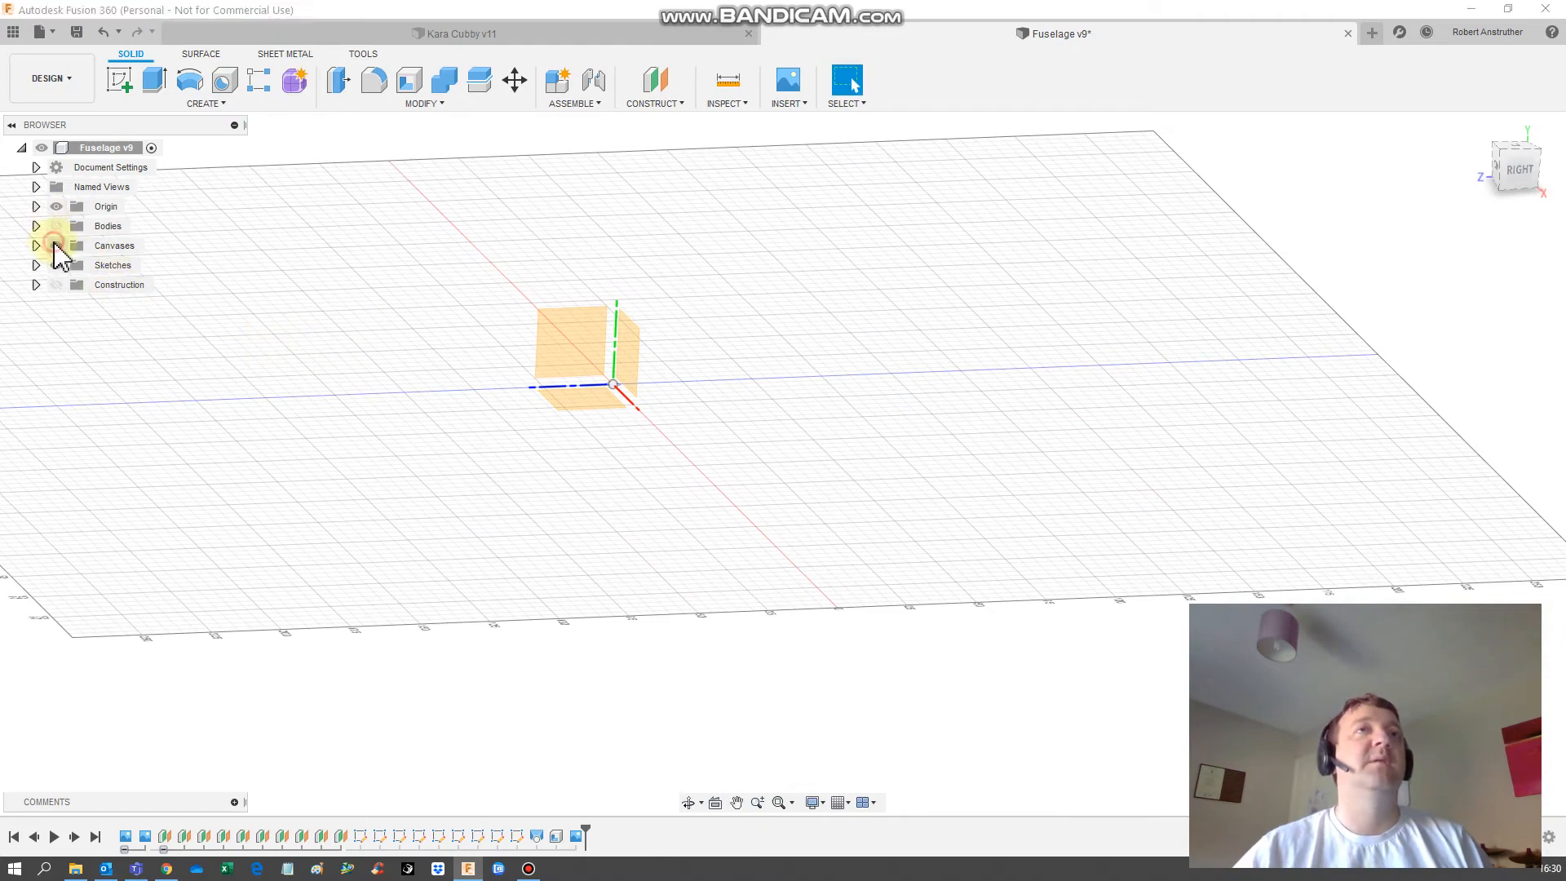
left_click(36, 246)
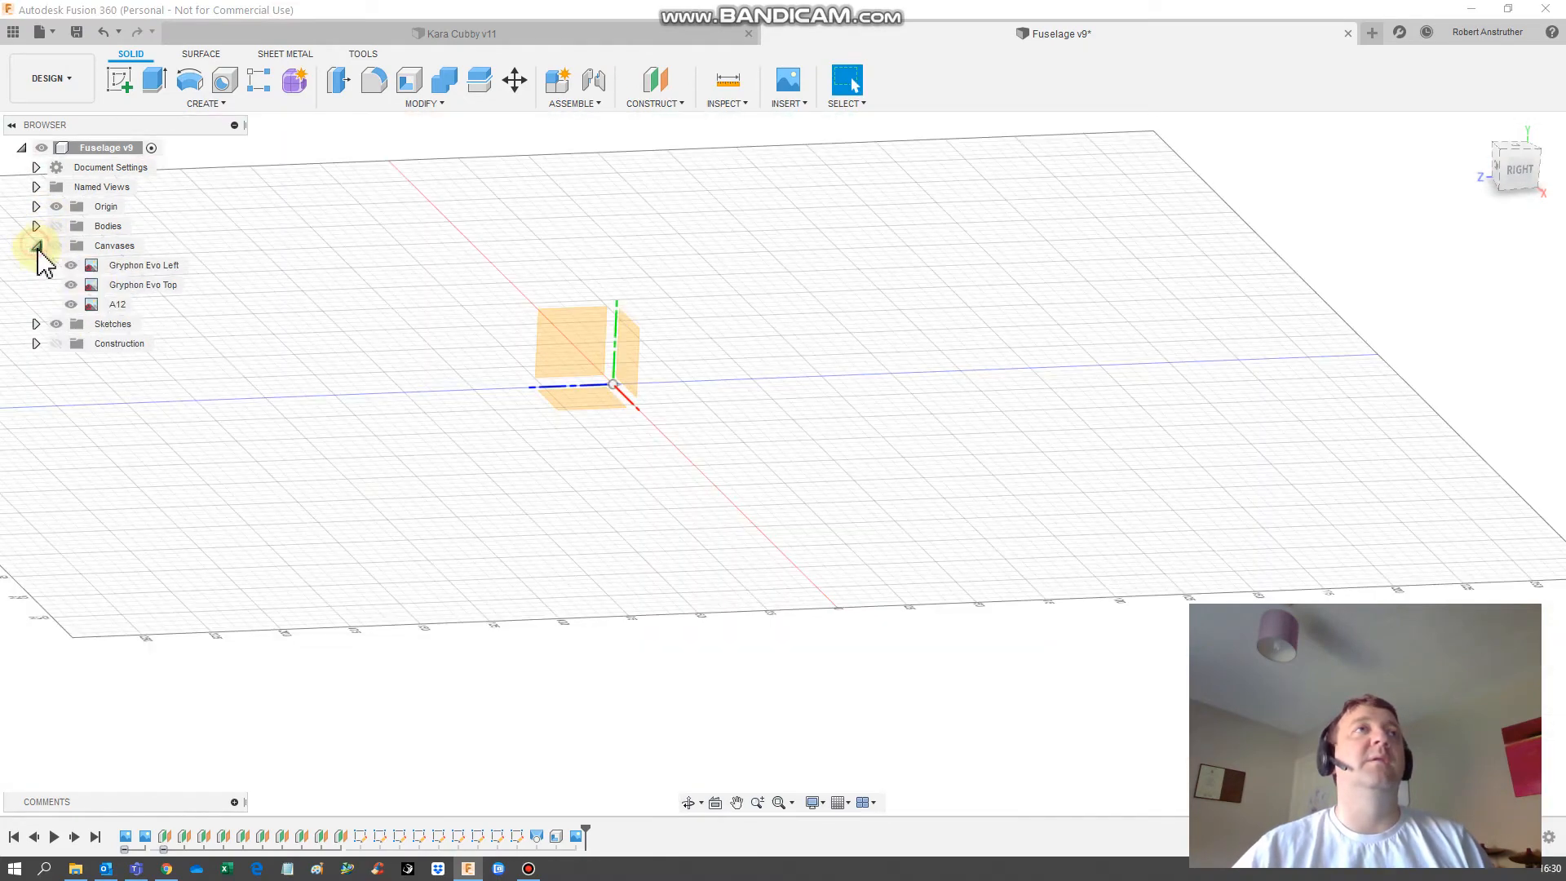
left_click(70, 264)
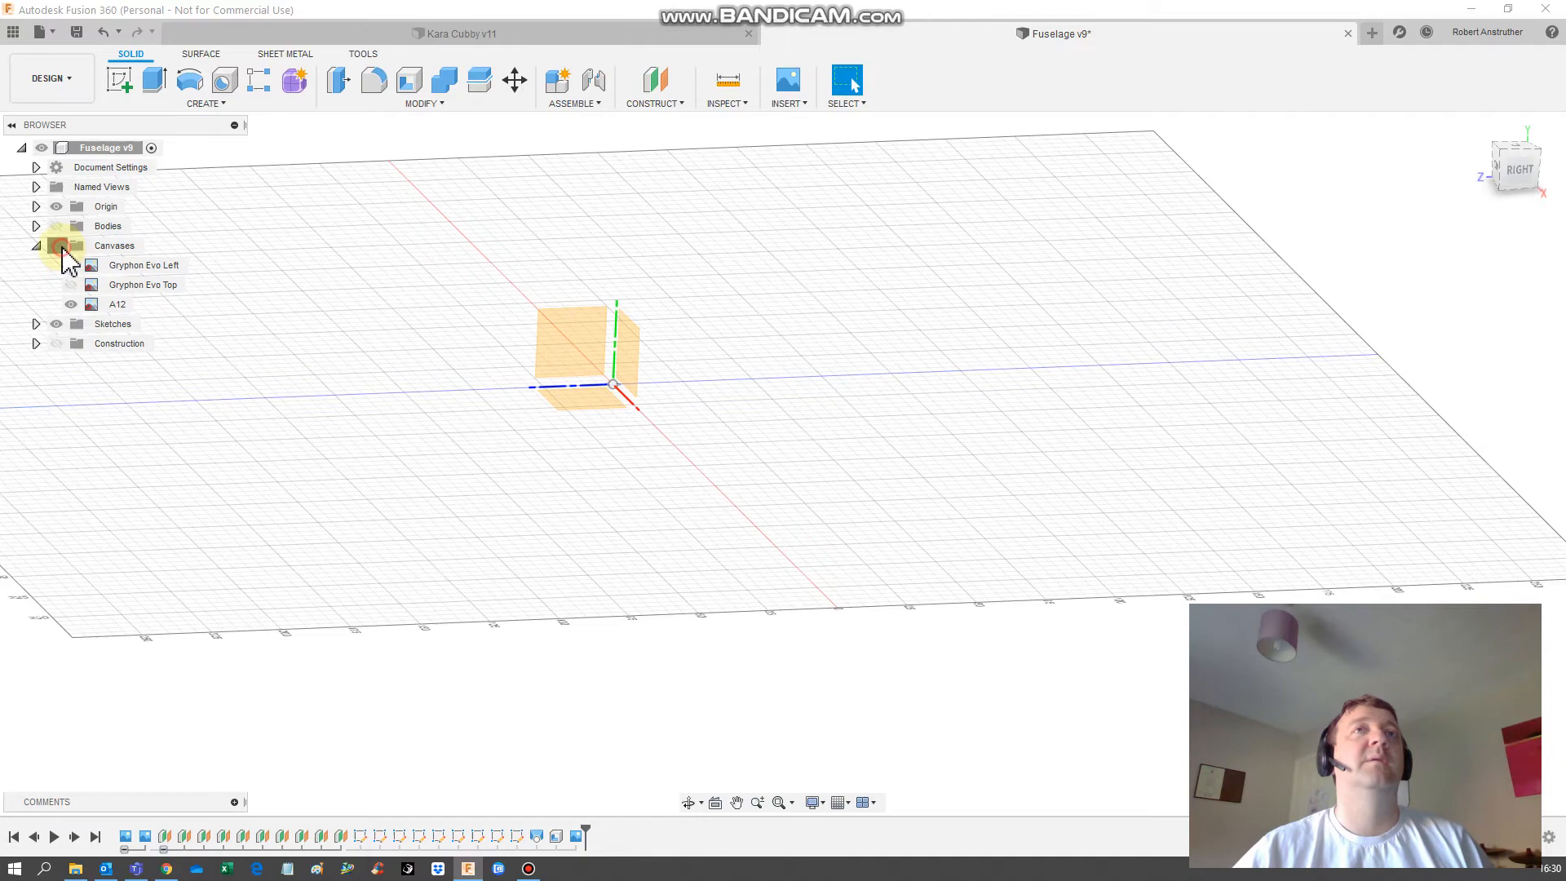
left_click(70, 264)
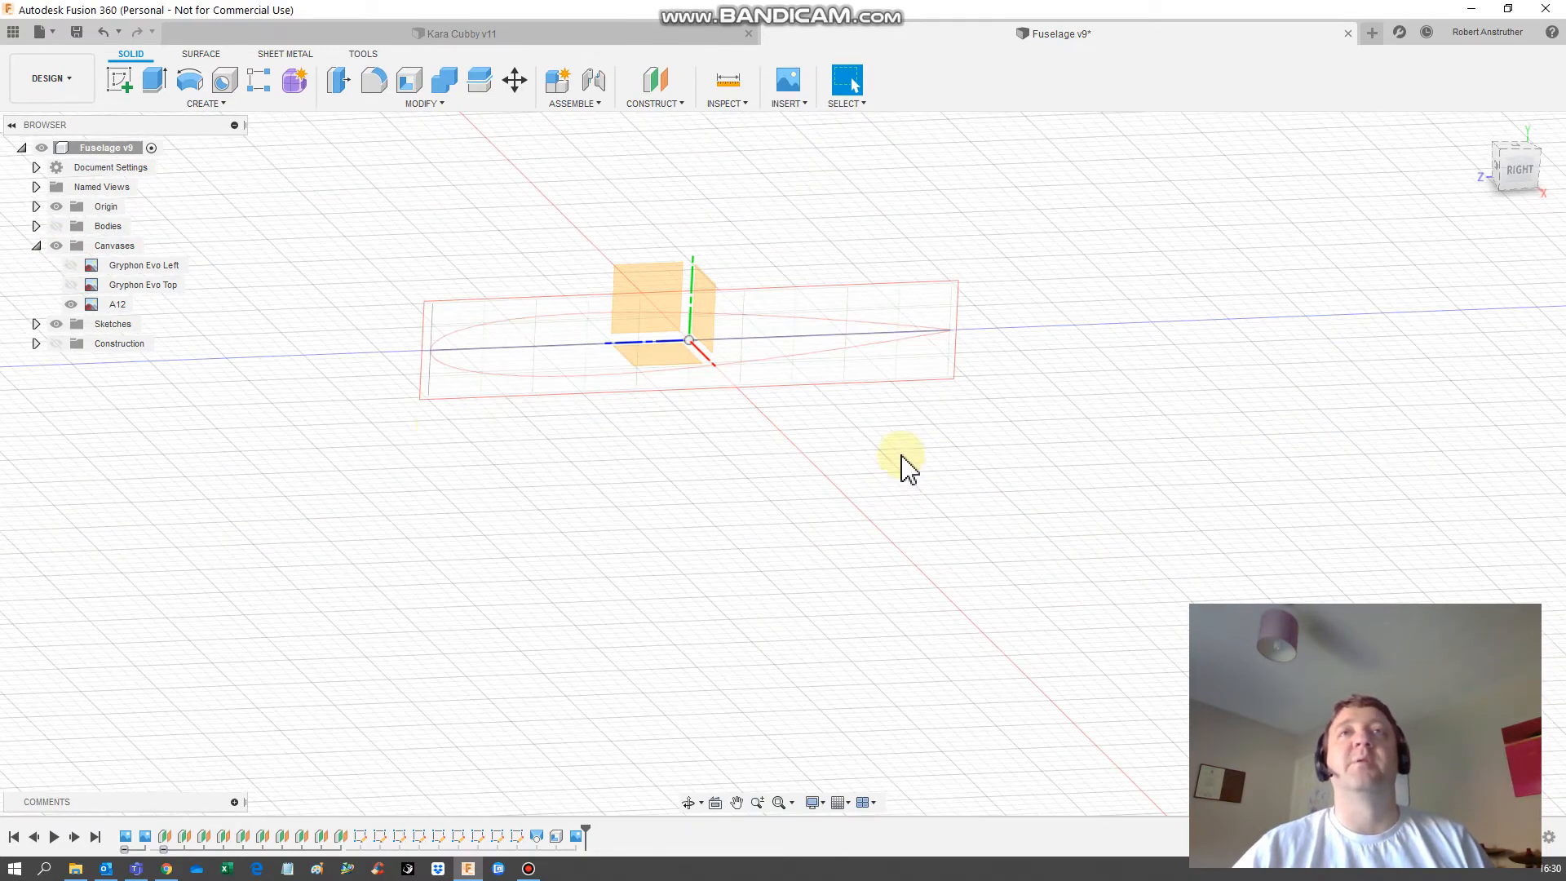
Calibrate the A12 canvas chord to 250 mm.
right_click(116, 303)
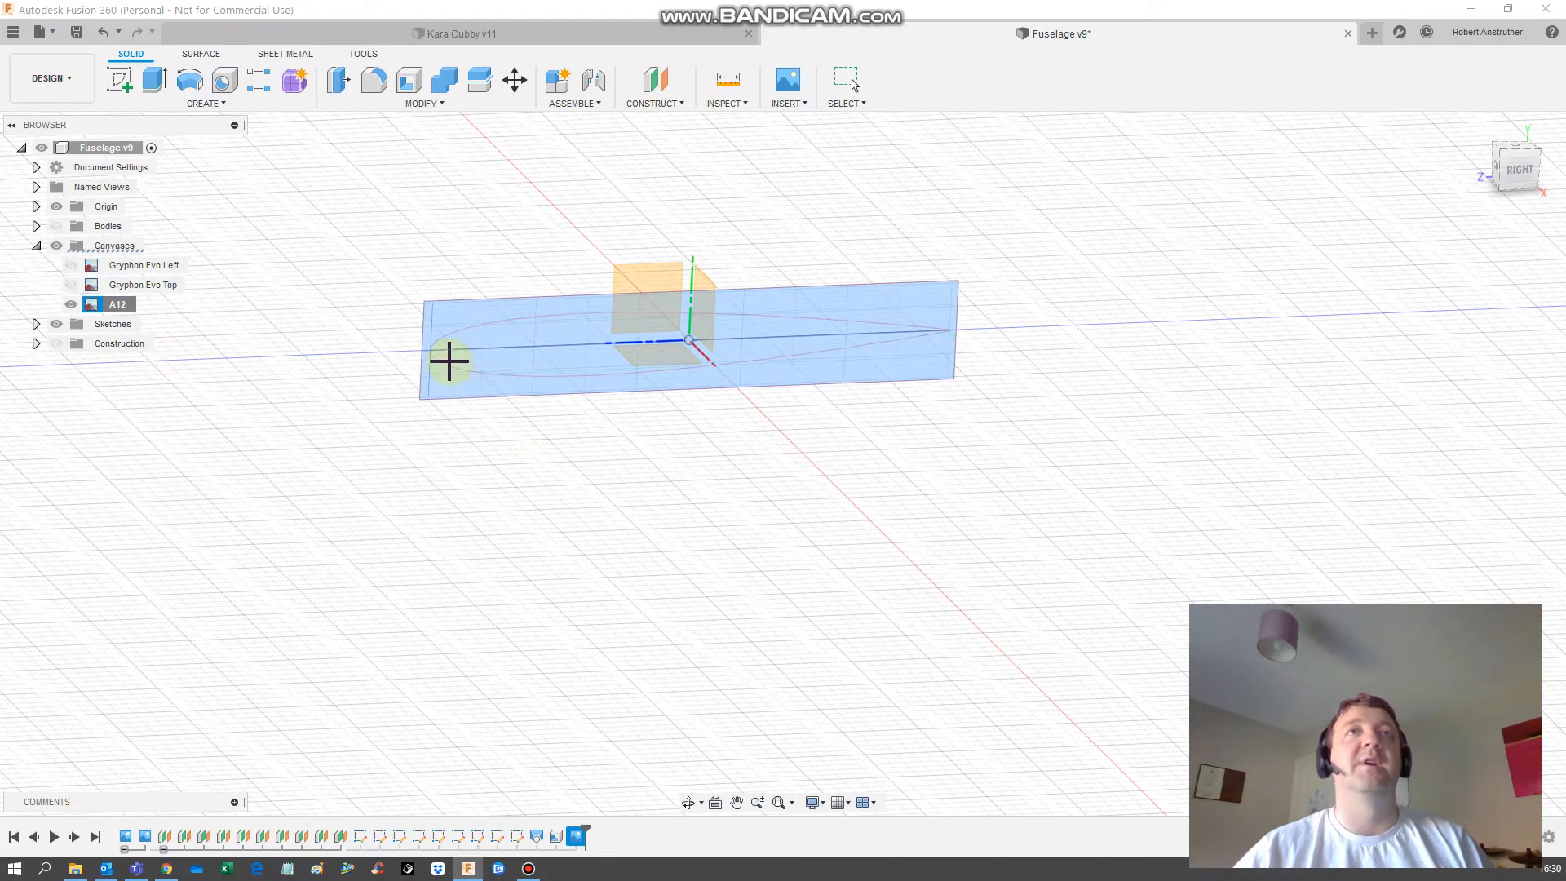
scroll("up", 3)
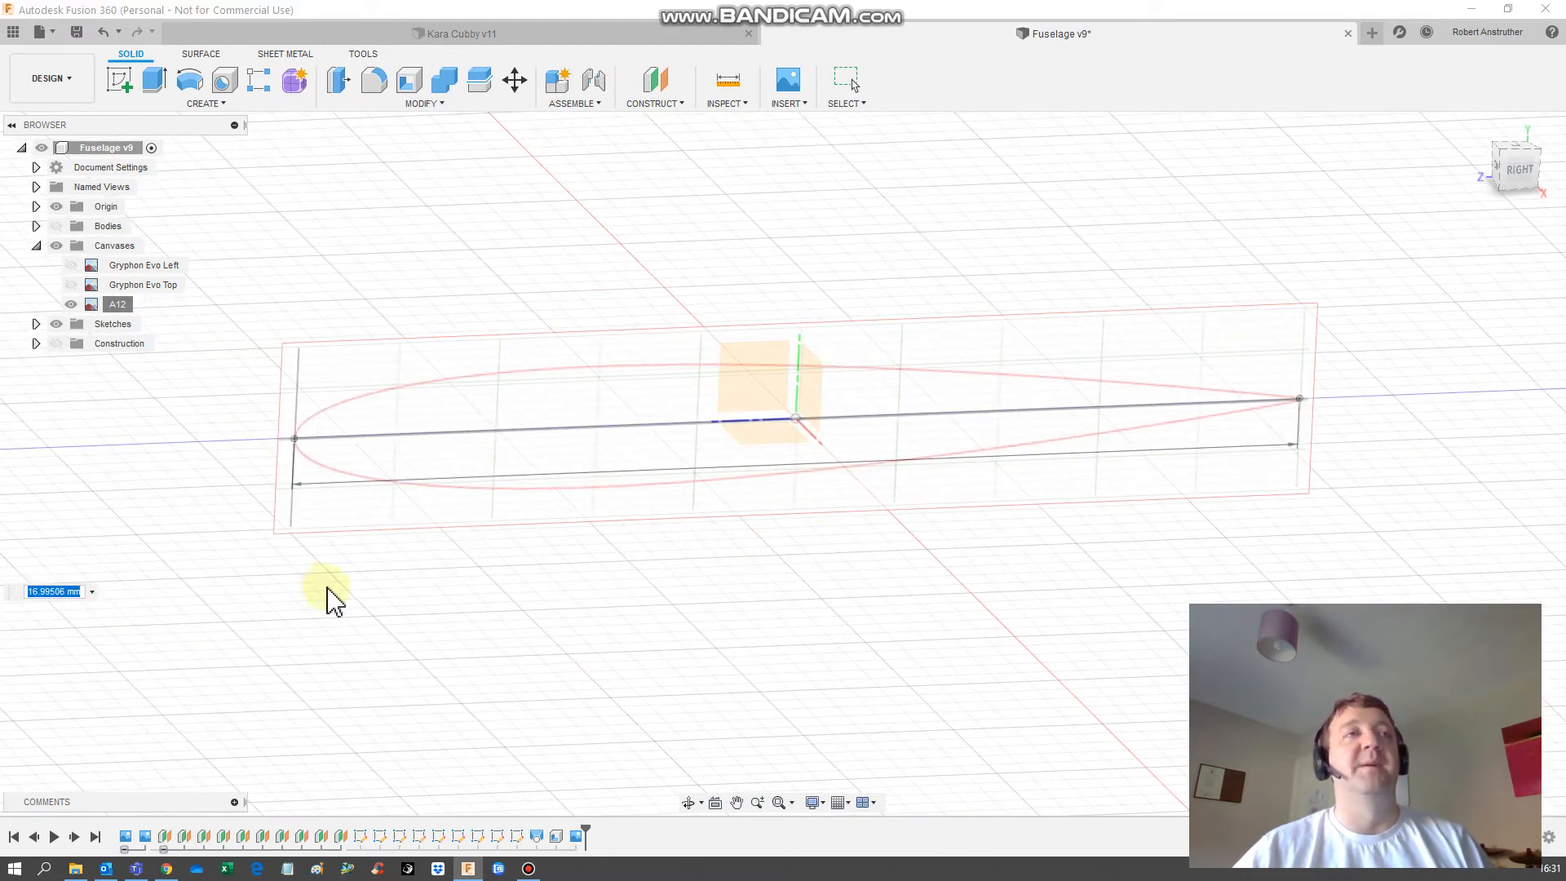
type("250")
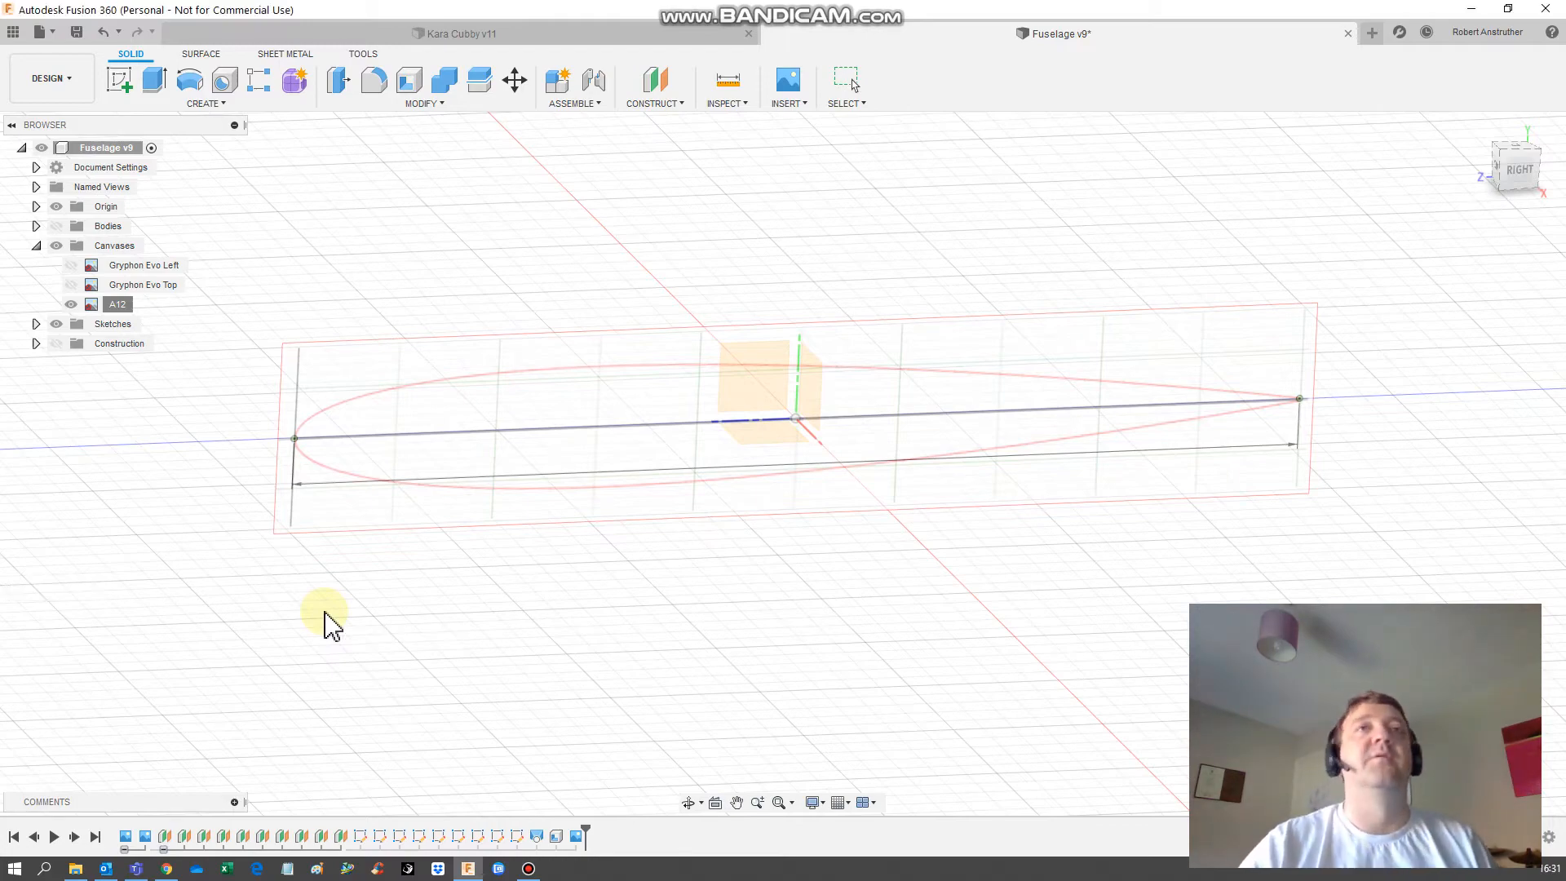
mouse_move(611, 571)
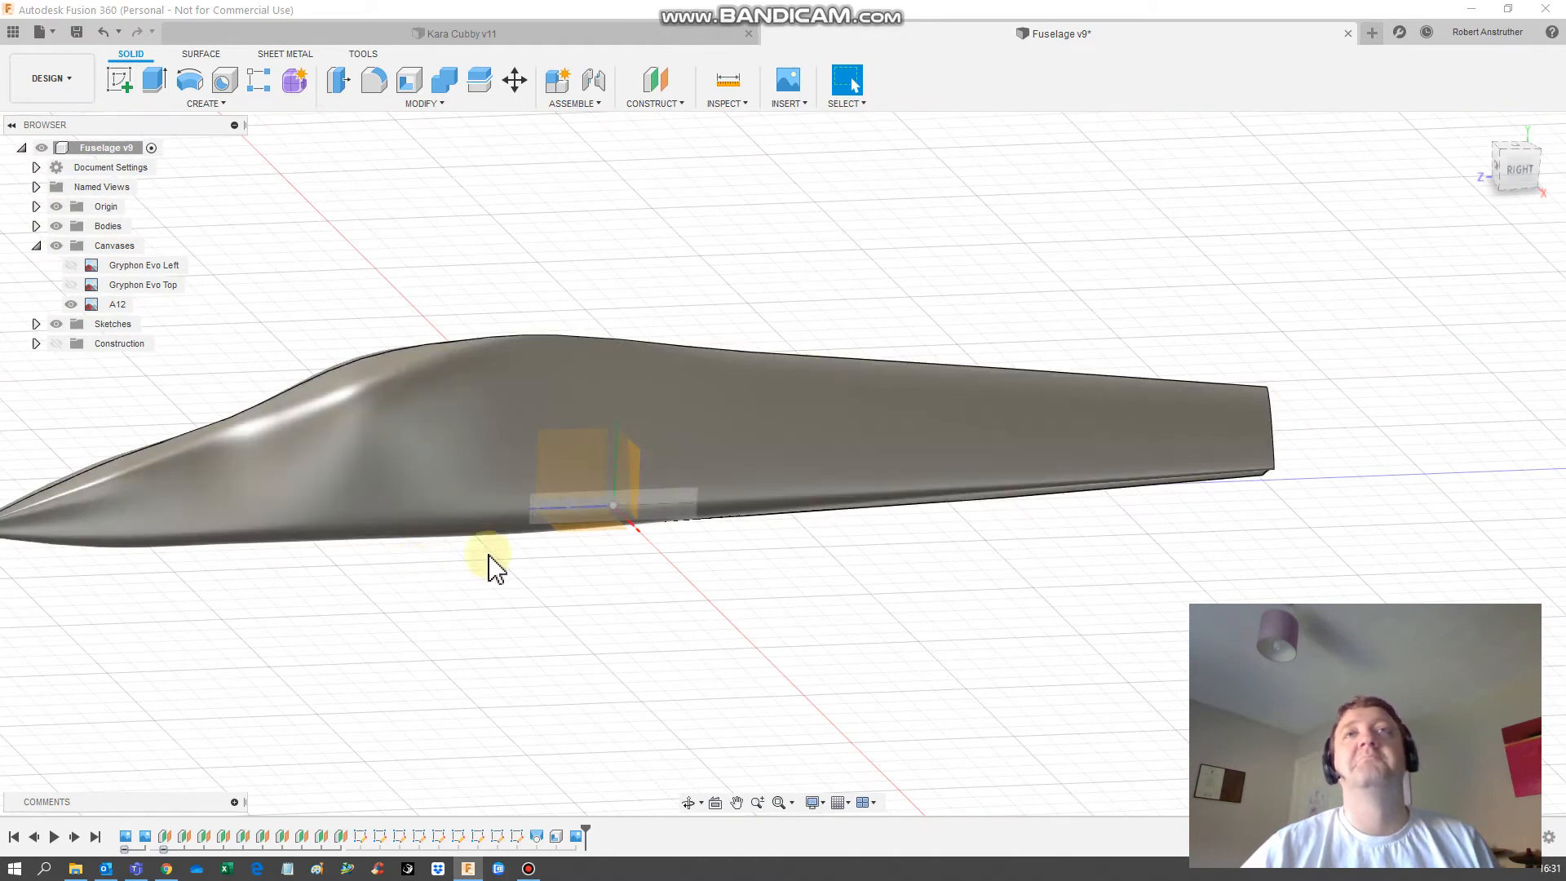
Hide the Bodies folder, leaving only the calibrated A12 canvas visible.
left_click(142, 284)
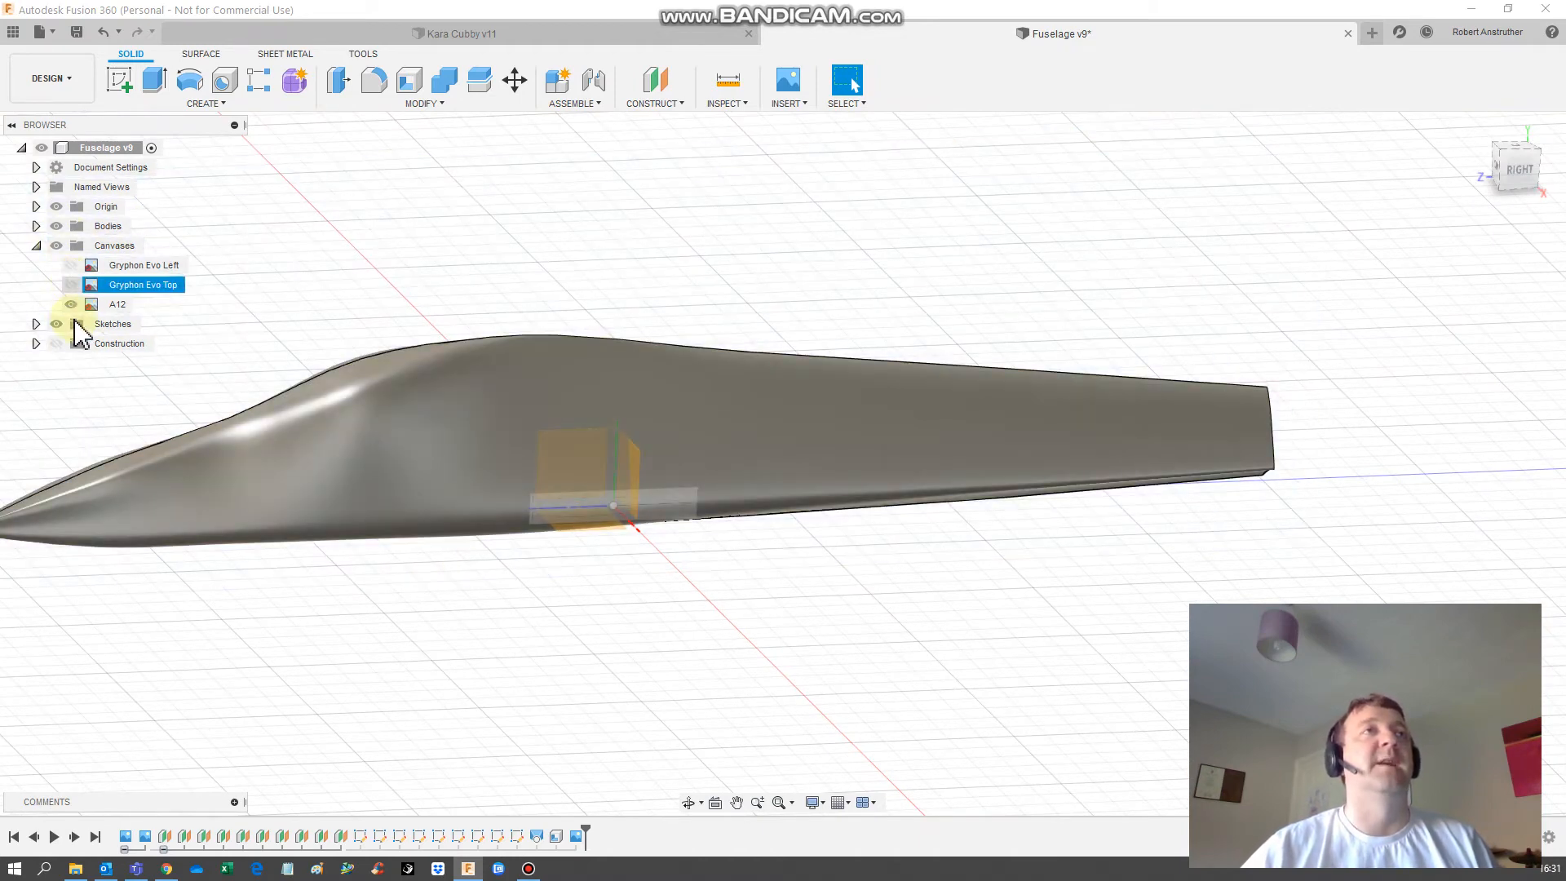
left_click(108, 225)
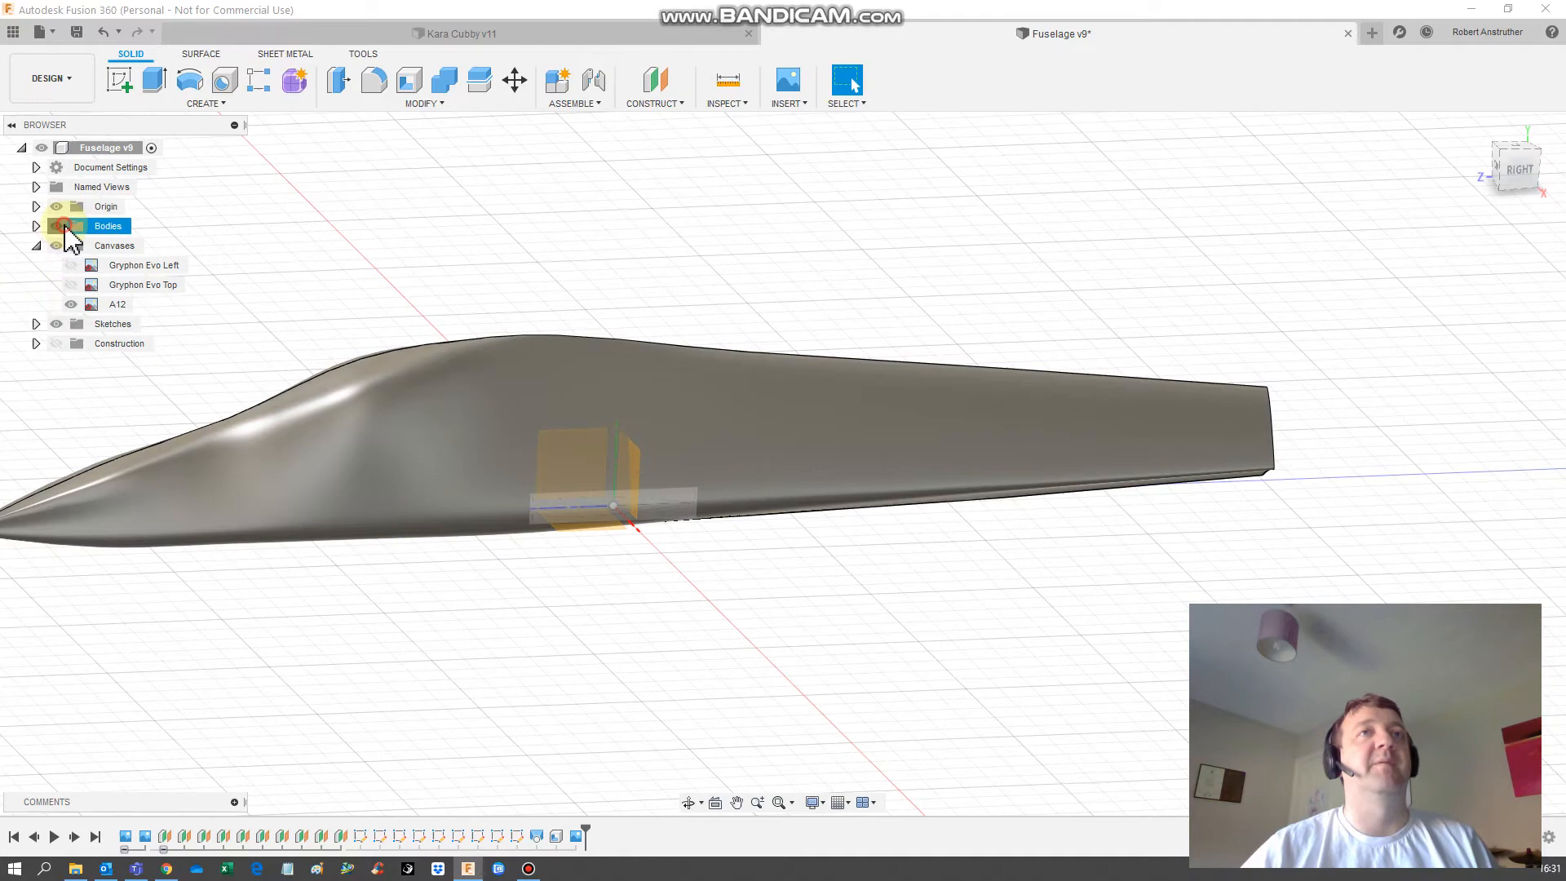
left_click(56, 226)
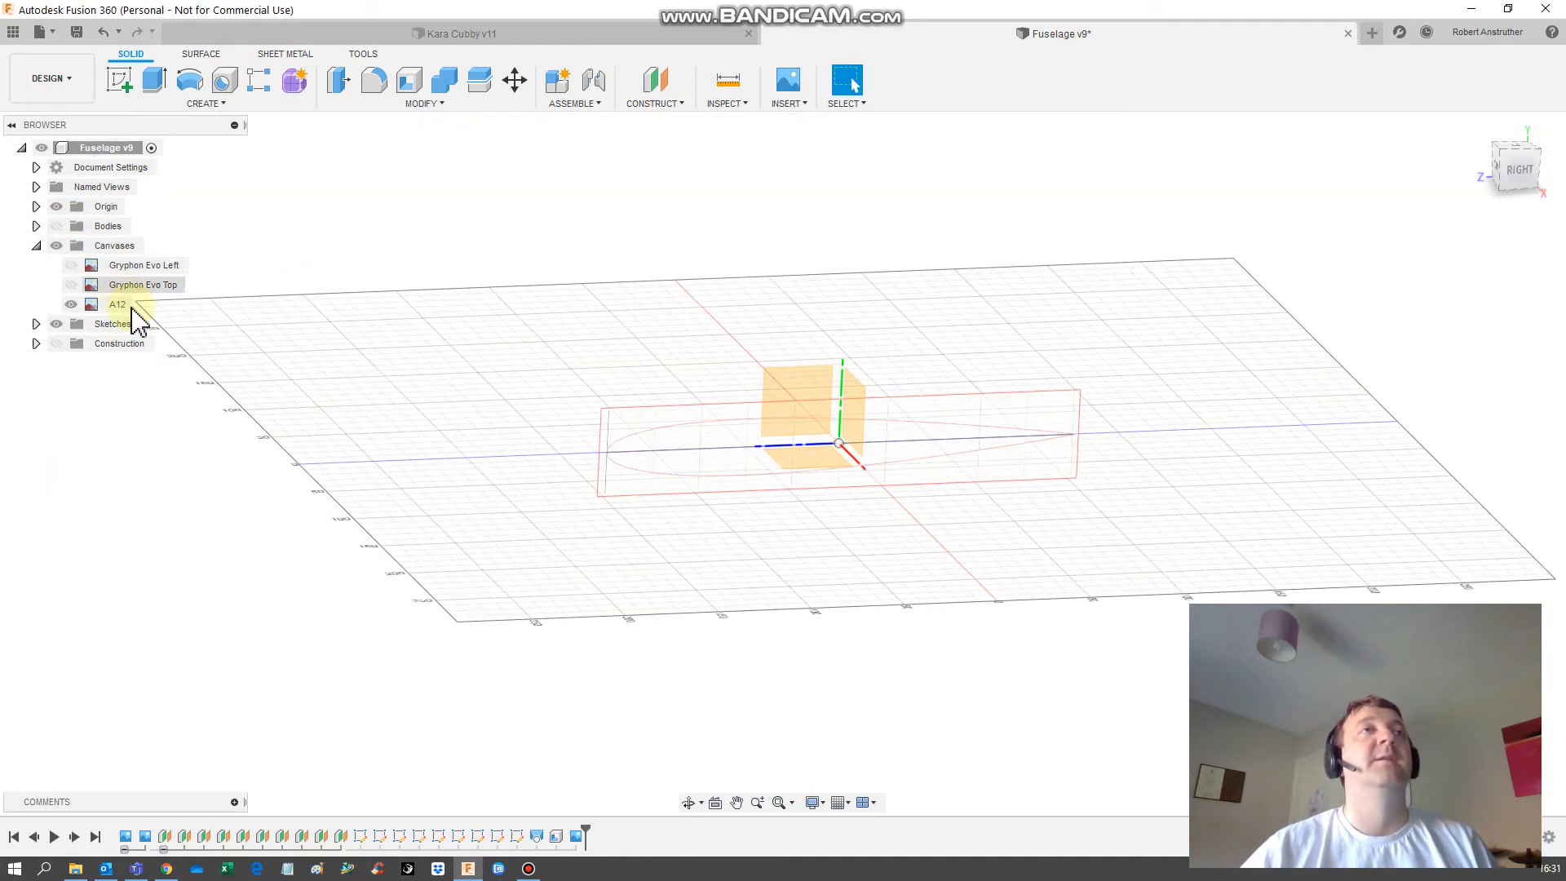
left_click(117, 304)
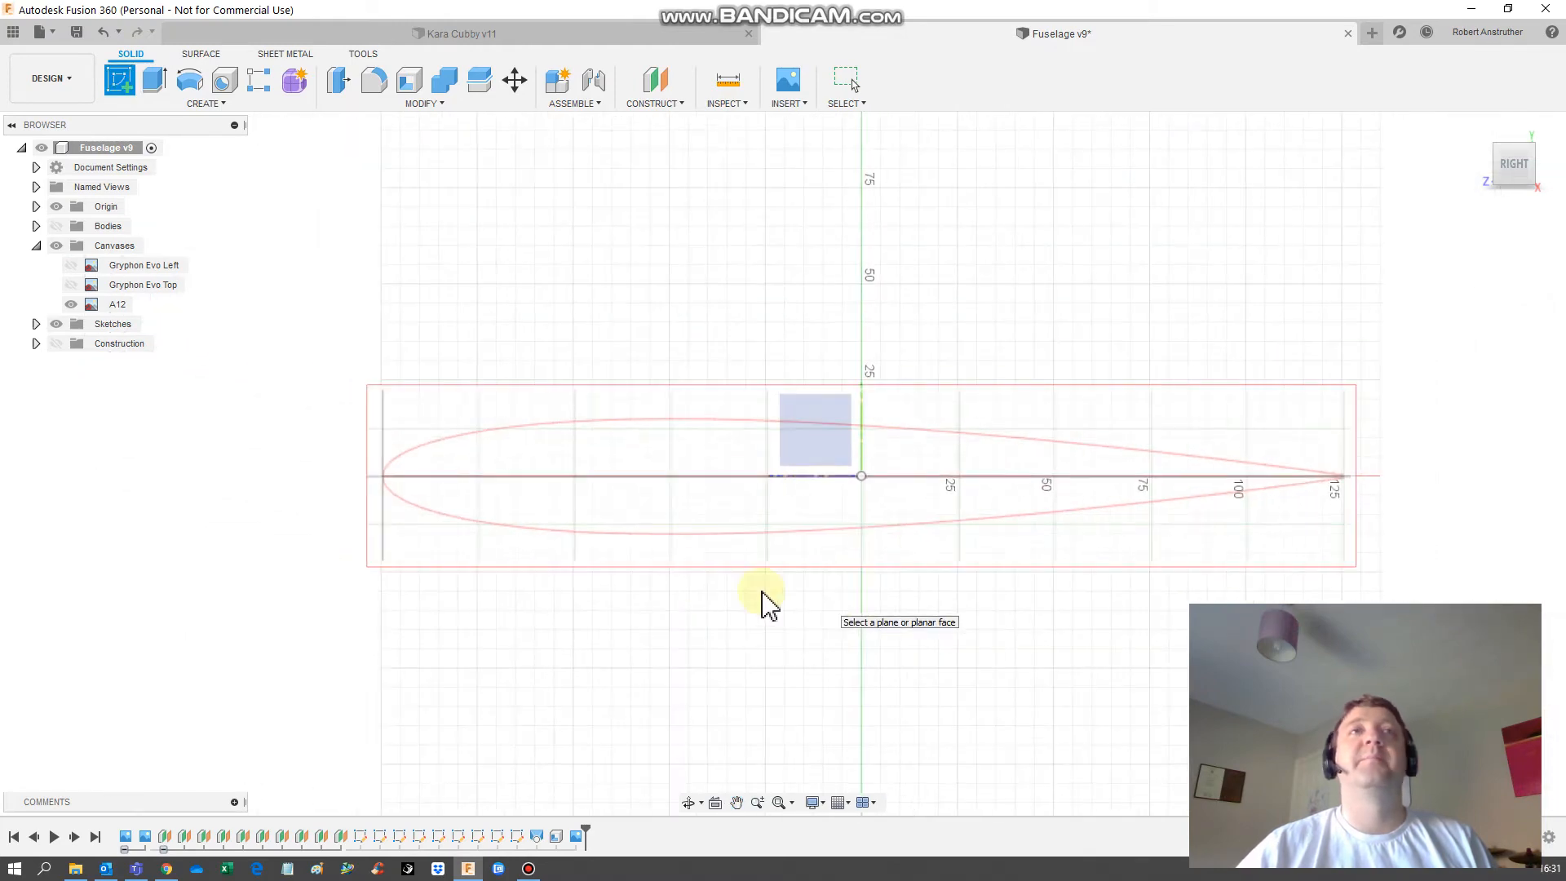
mouse_move(560, 384)
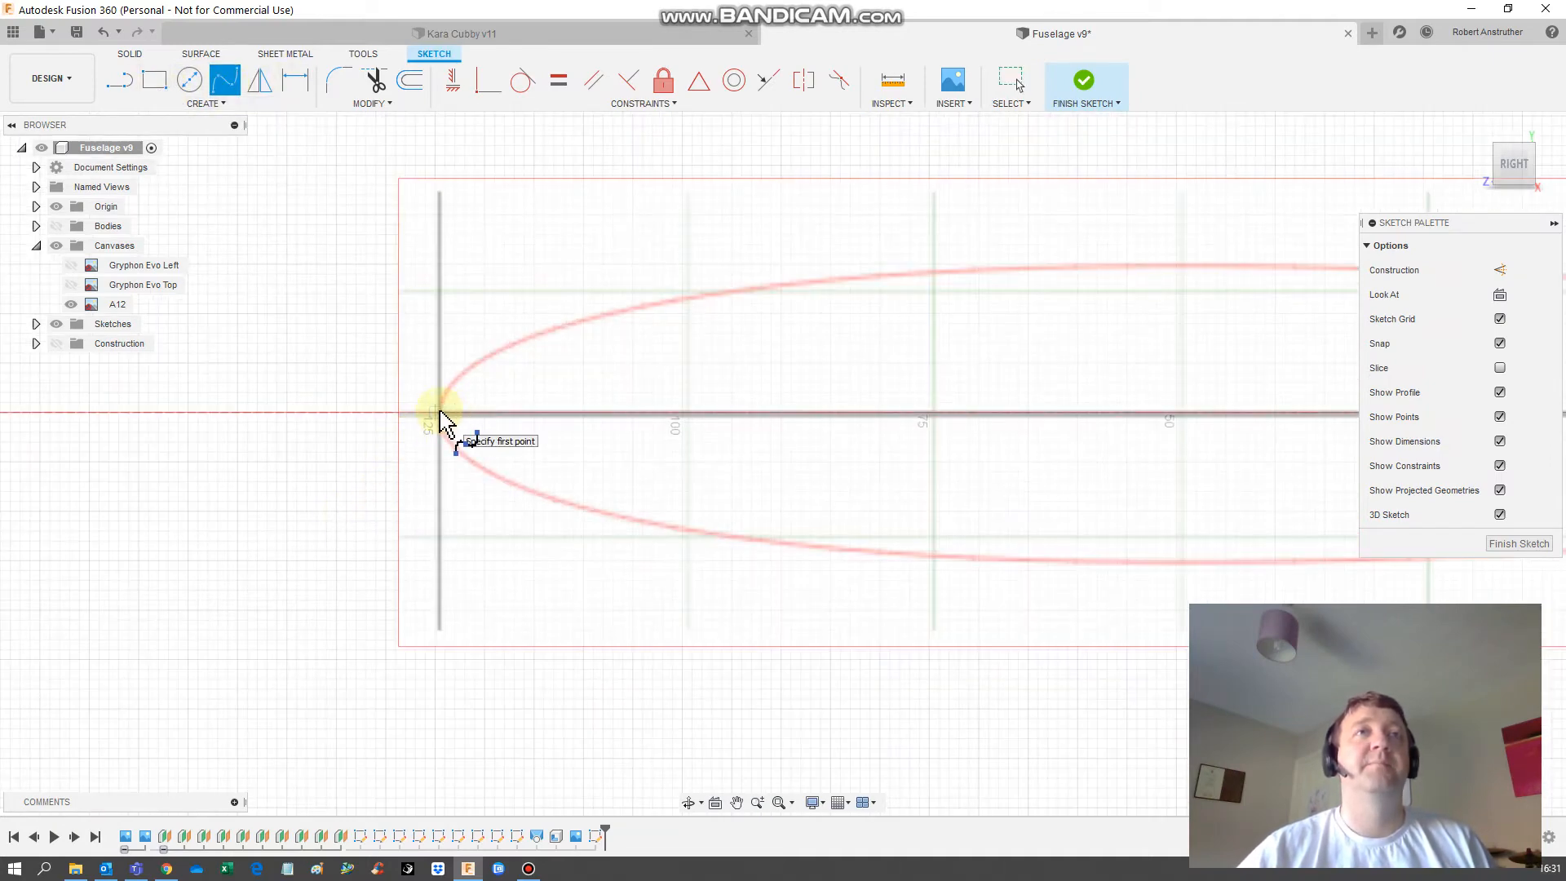
Zoom in on the canvas while tracing the upper-surface spline from the leading edge.
scroll("up", 3)
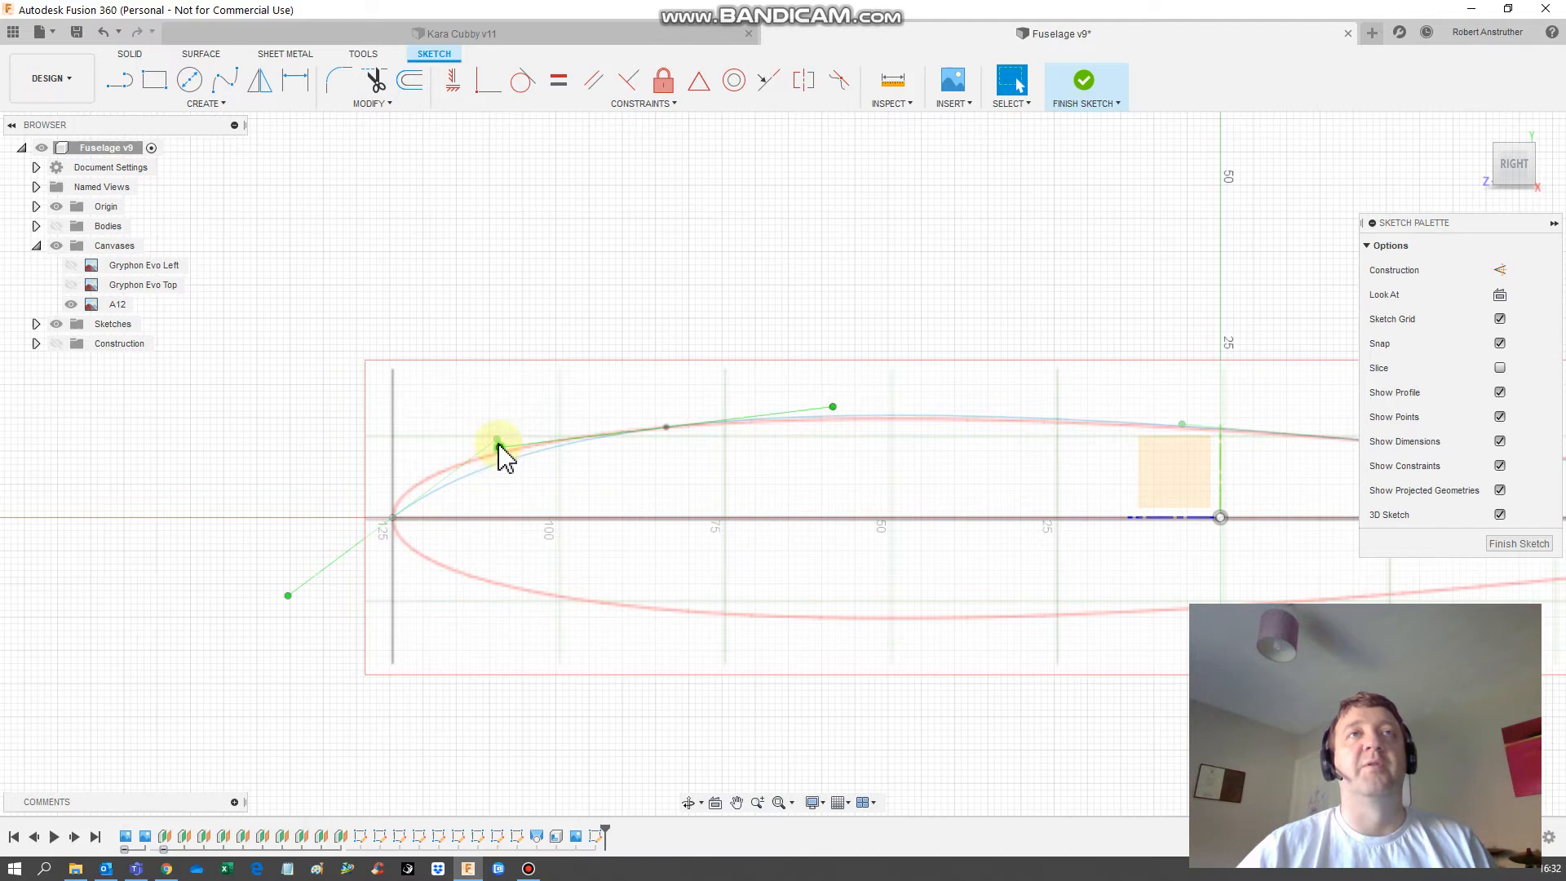
Move one spline point onto the airfoil outline and finish the sketch.
right_click(497, 442)
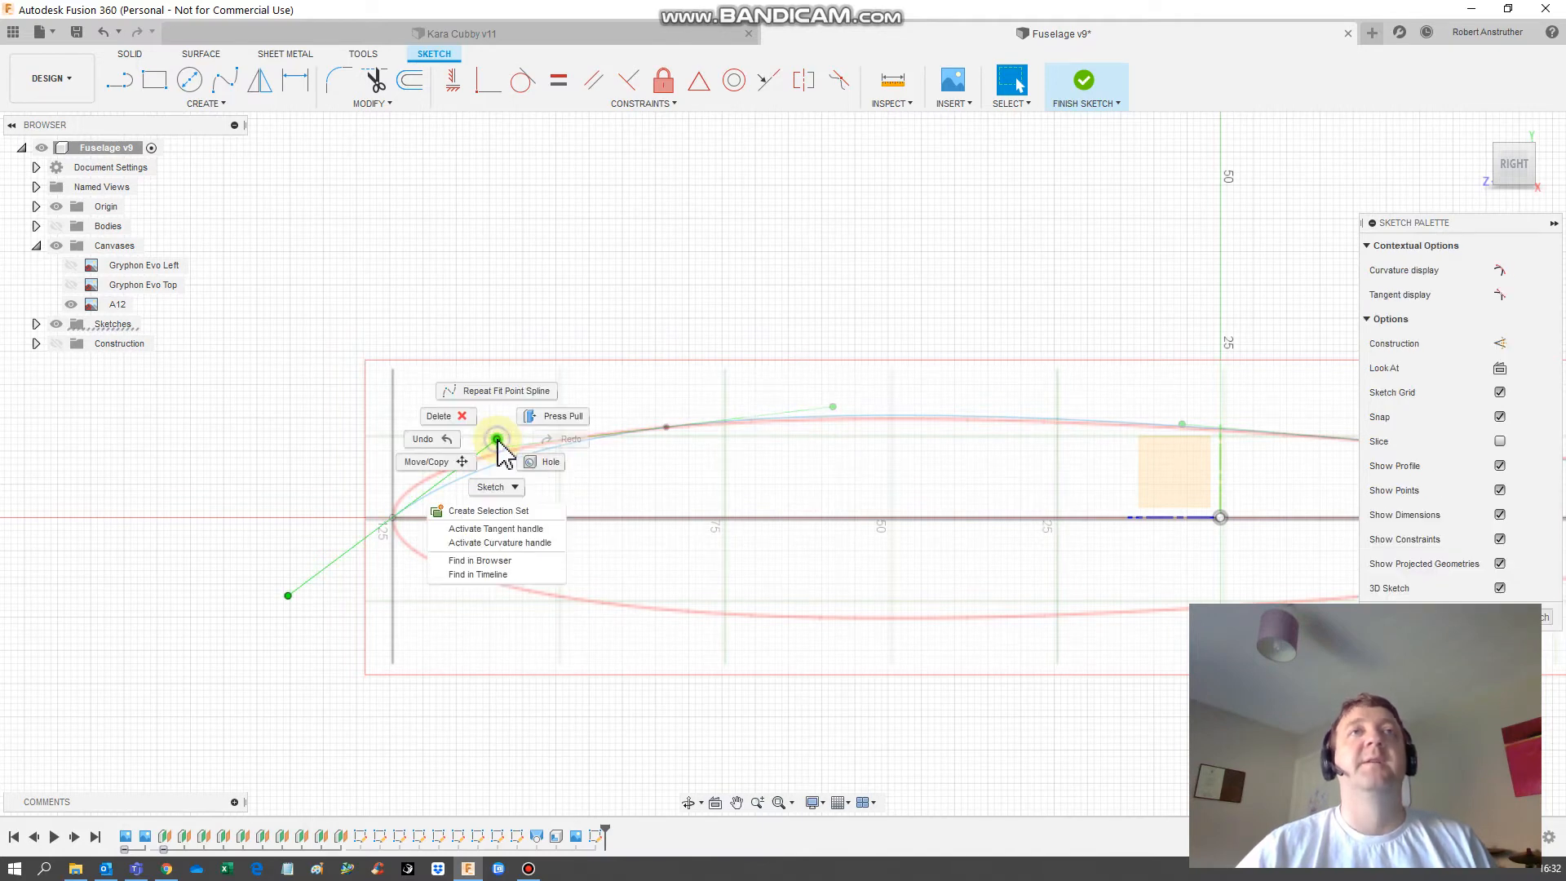
left_click(427, 462)
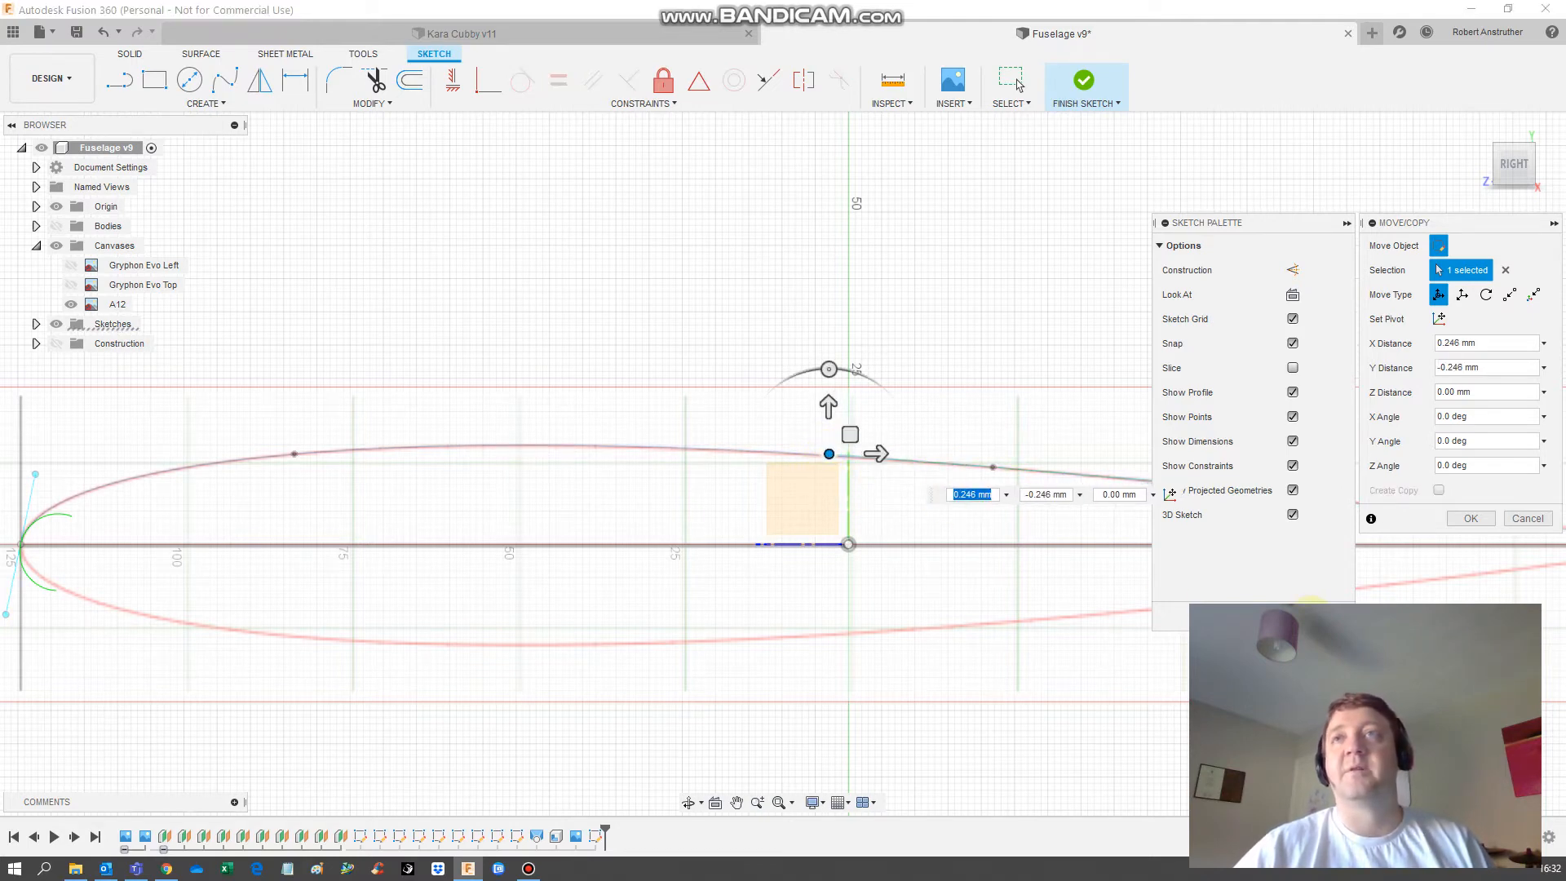
left_click(1084, 80)
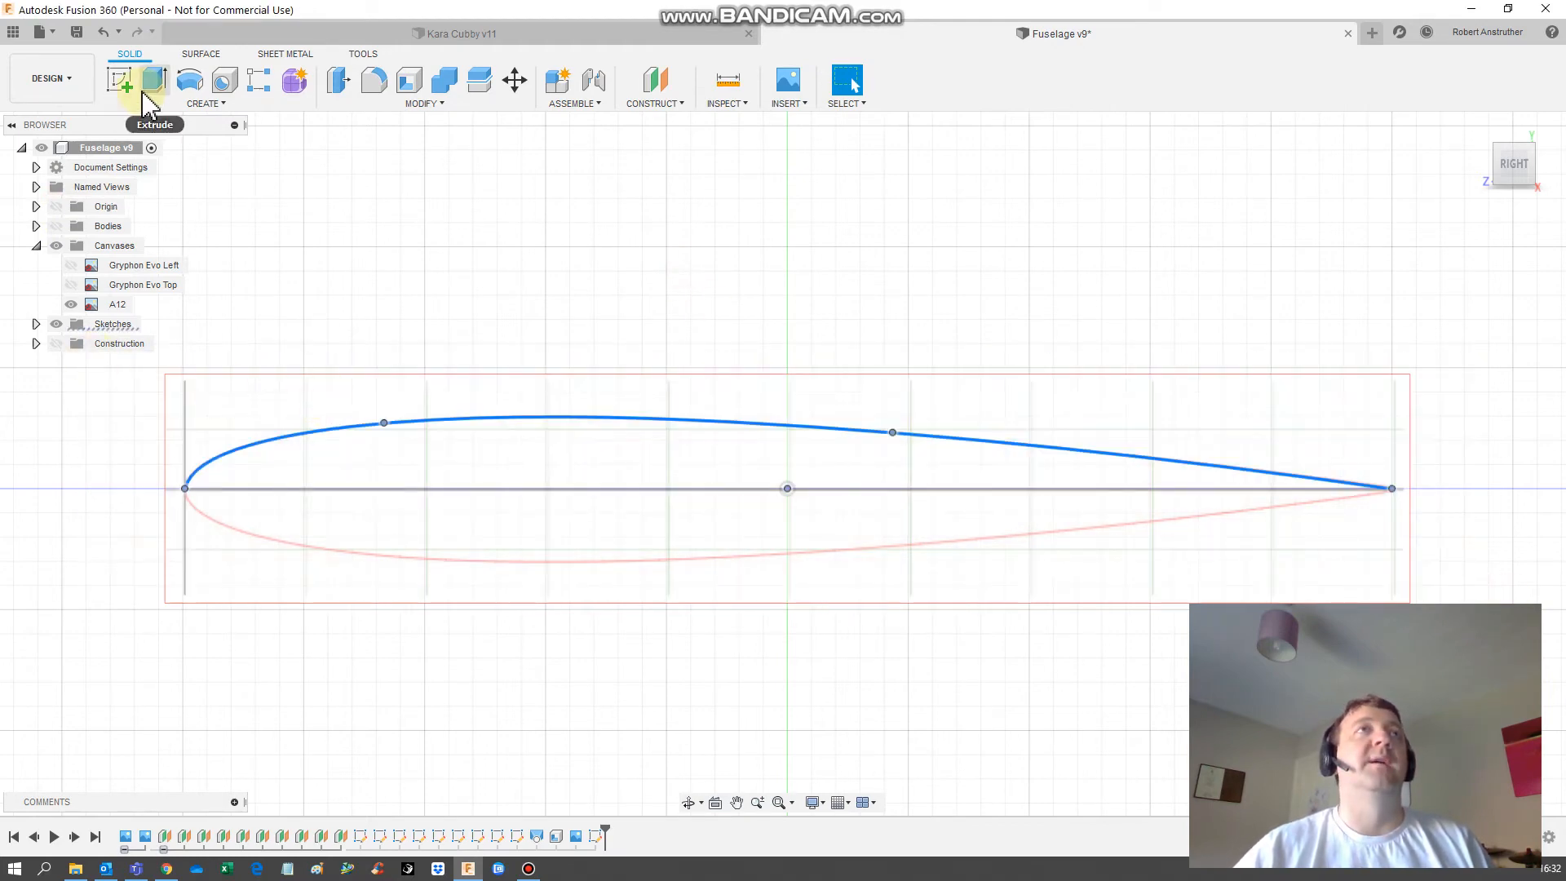
Cancel the body Mirror command and expand the Sketches folder.
left_click(204, 102)
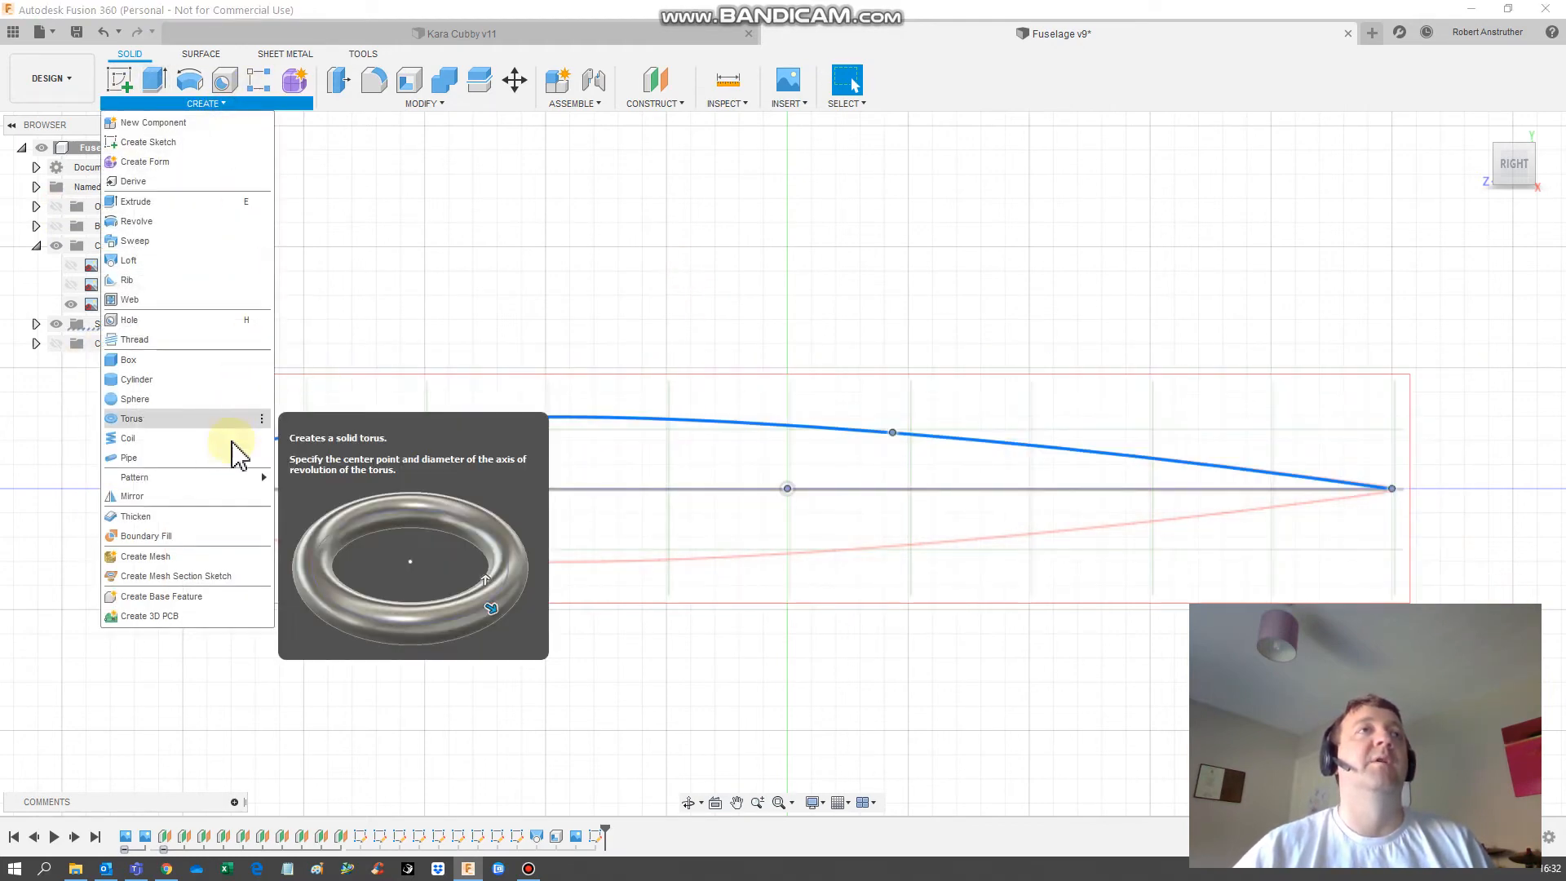
left_click(130, 495)
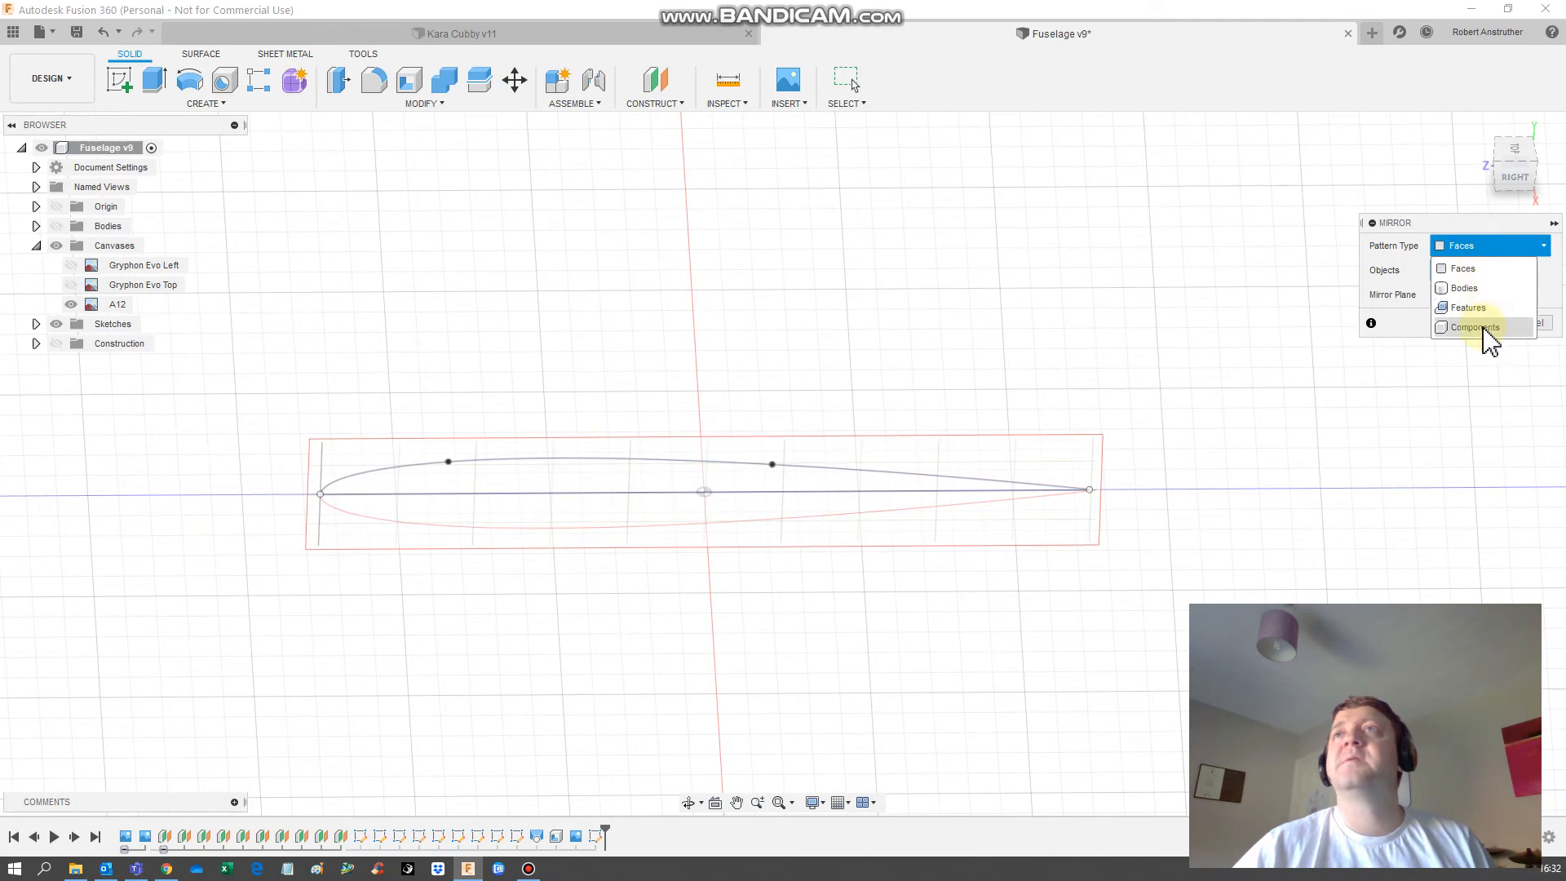
left_click(1464, 288)
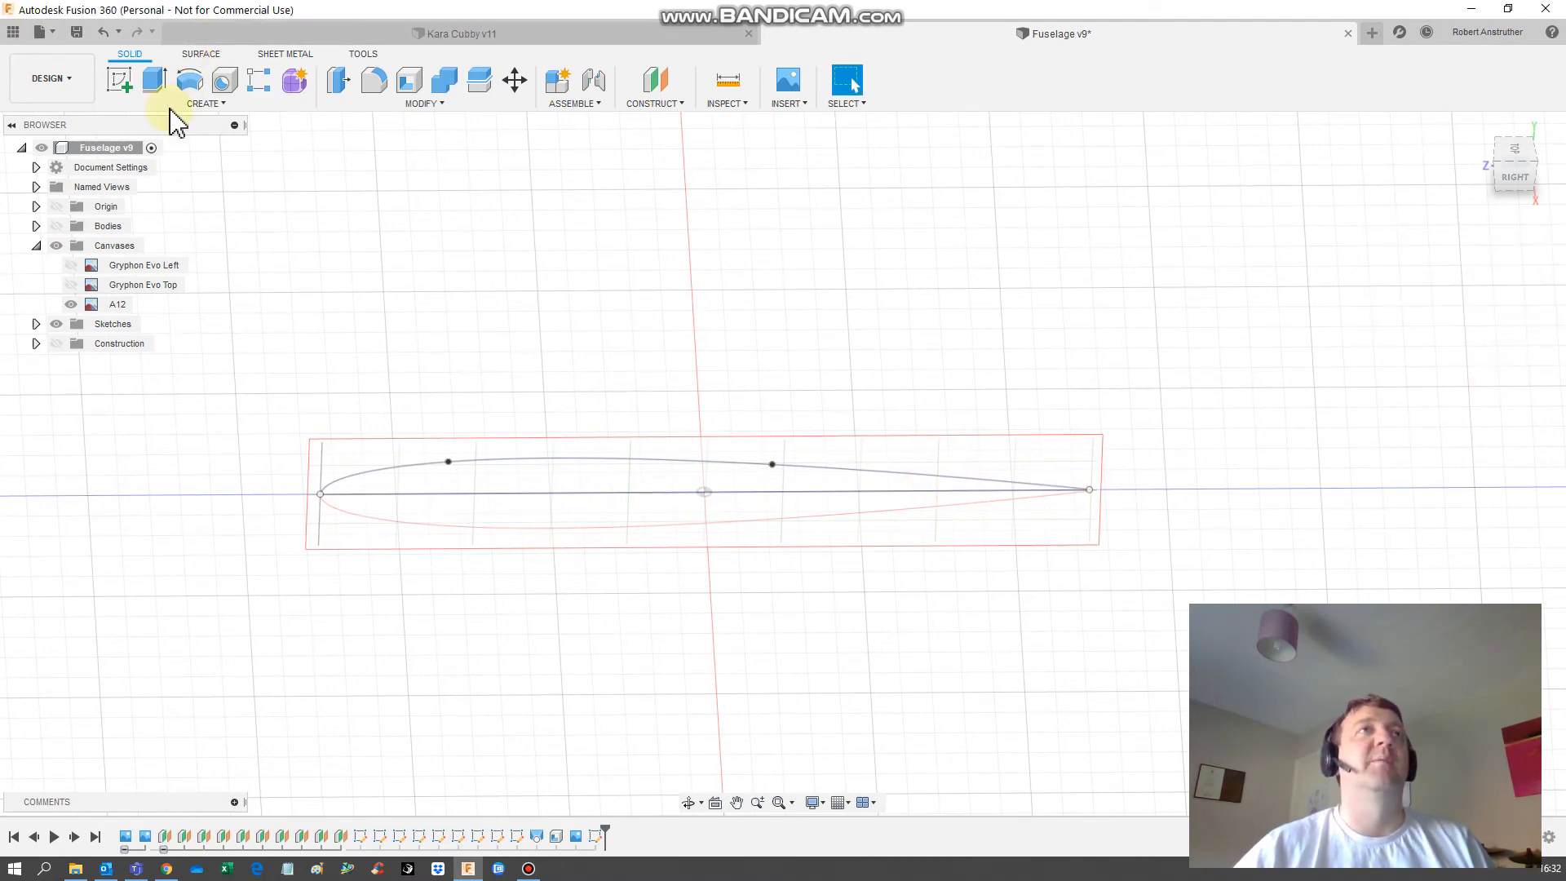
left_click(35, 324)
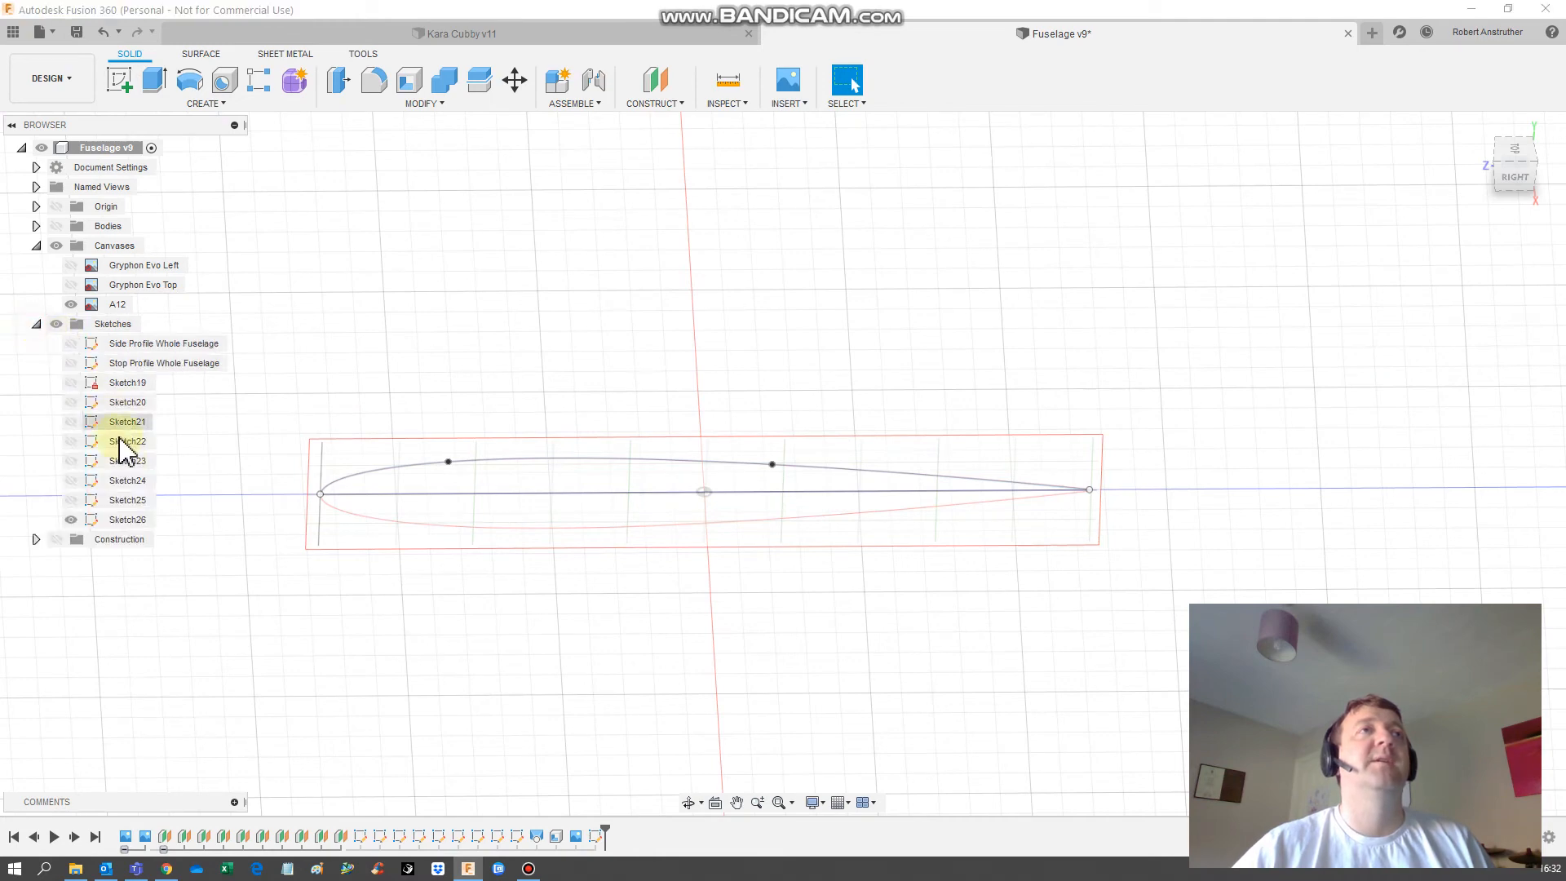
Edit Sketch26 and mirror the spline across the chord line.
left_click(127, 520)
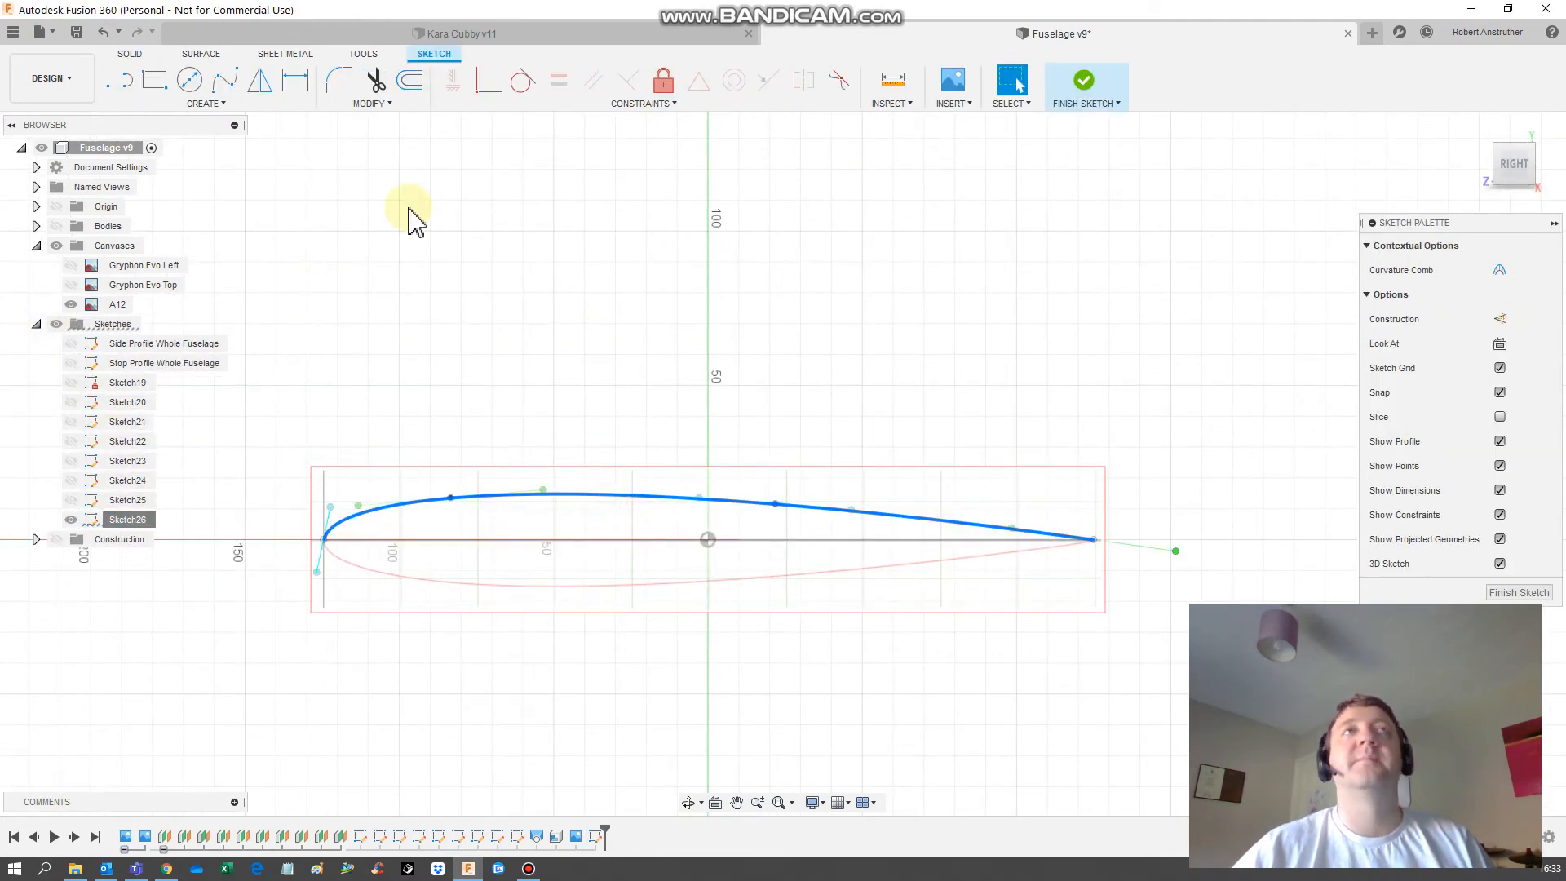
left_click(258, 82)
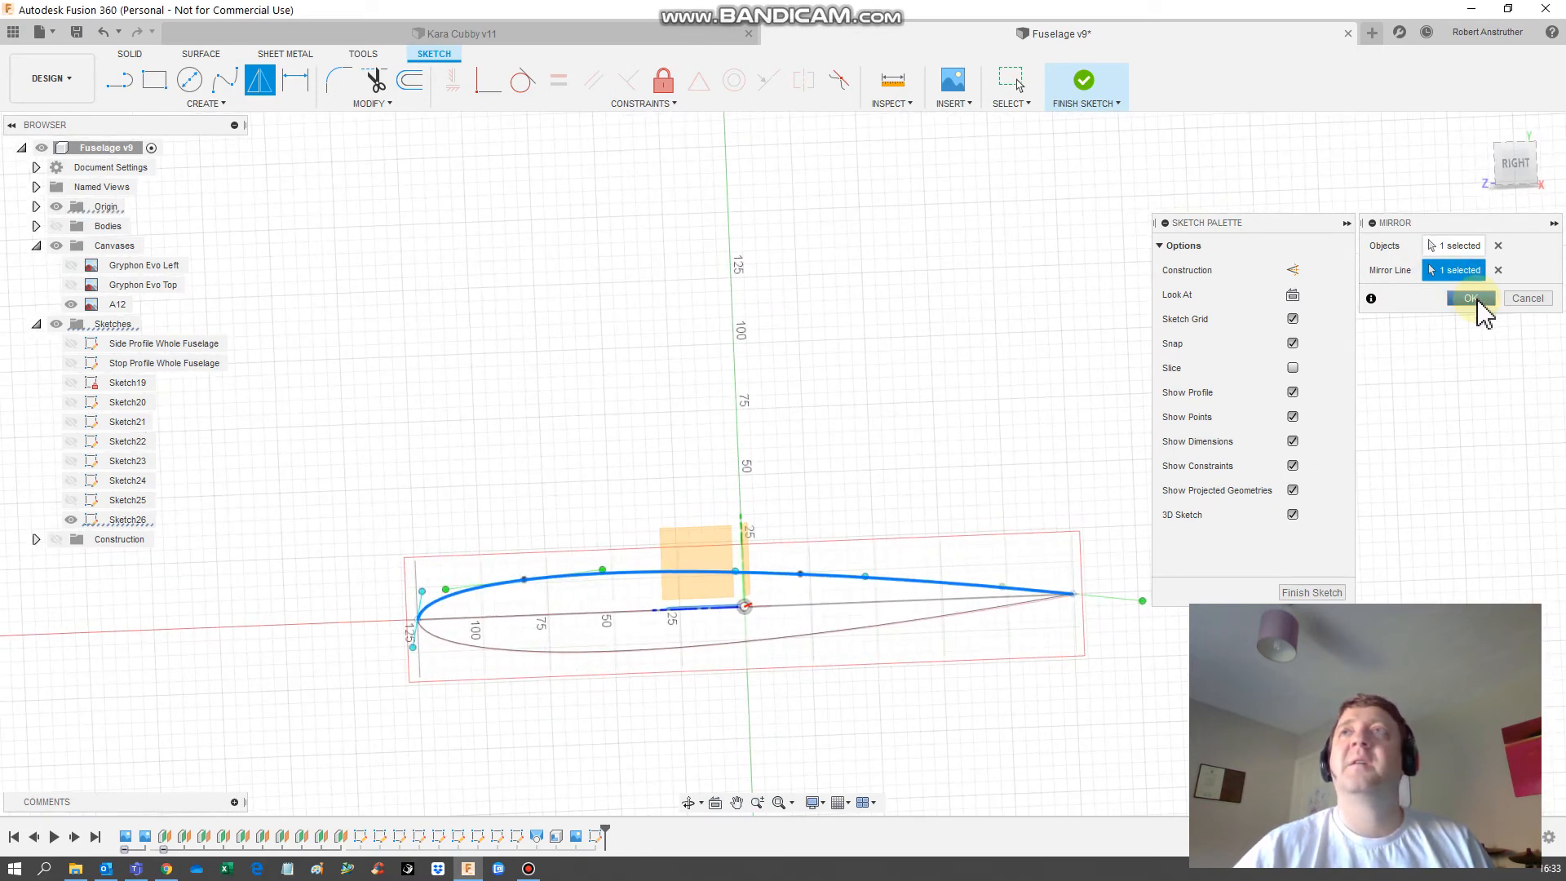
left_click(1467, 298)
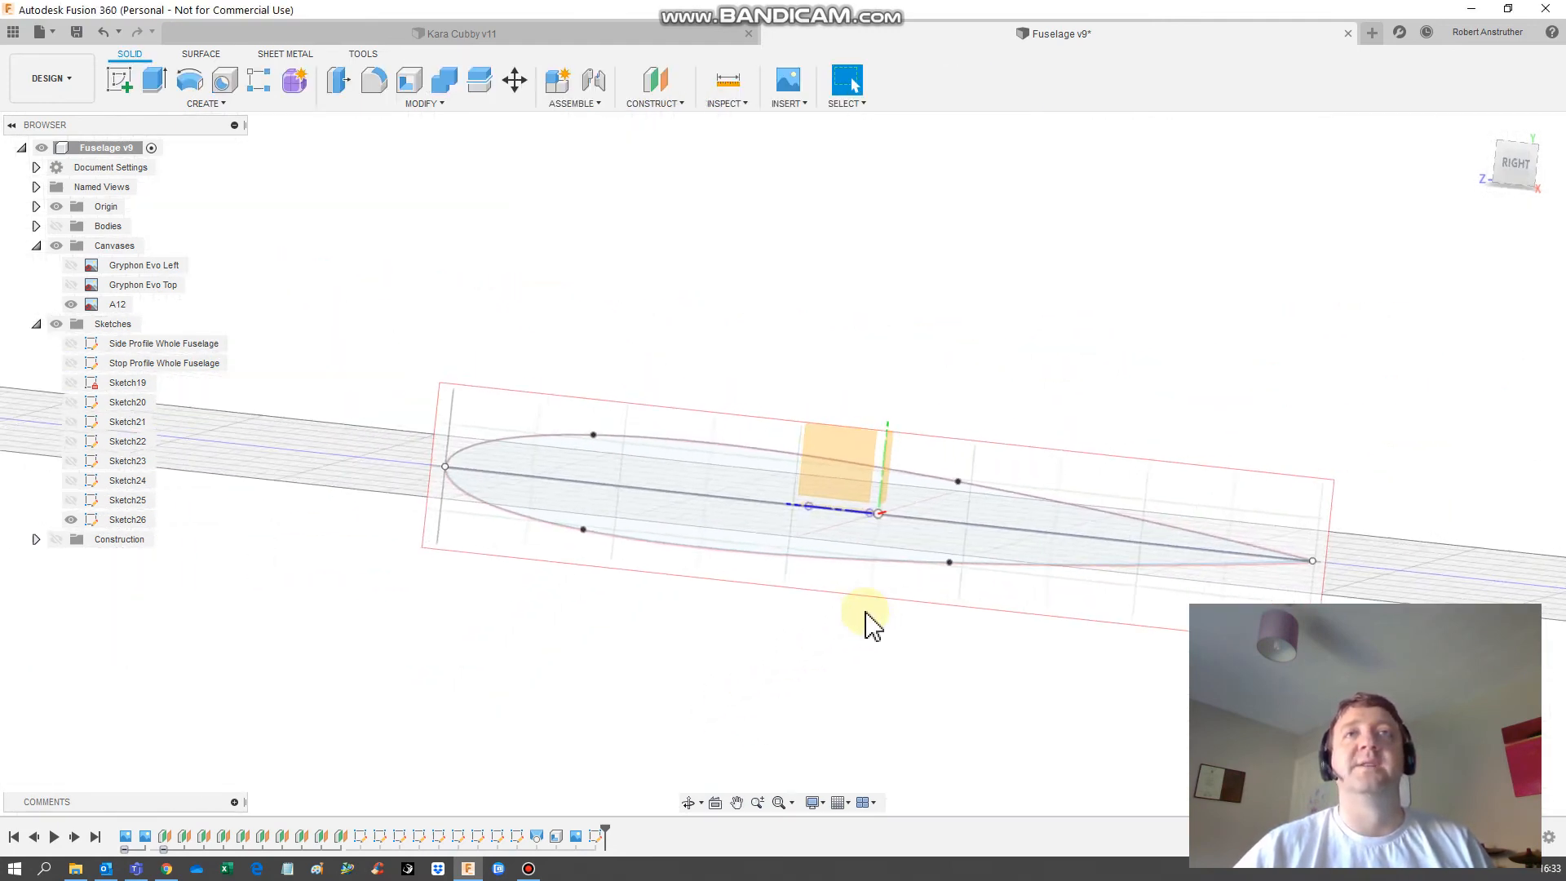
Zoom the view while hiding the A12 canvas to show Sketch26's closed profile.
scroll("up", 3)
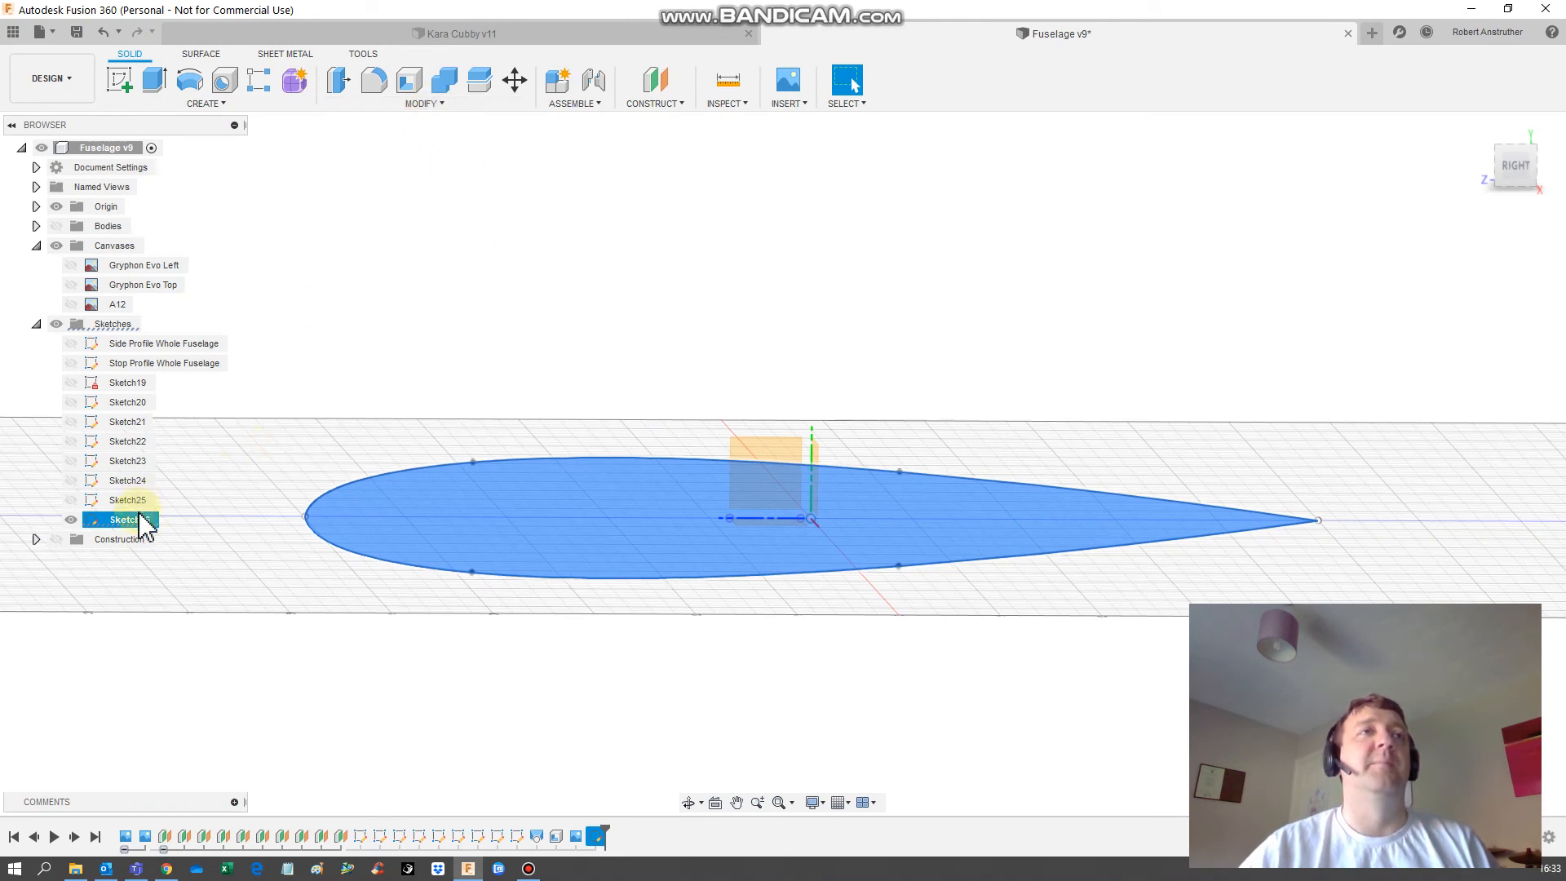
Scale the Sketch26 airfoil profile uniformly by a factor of 200 from the origin.
left_click(423, 103)
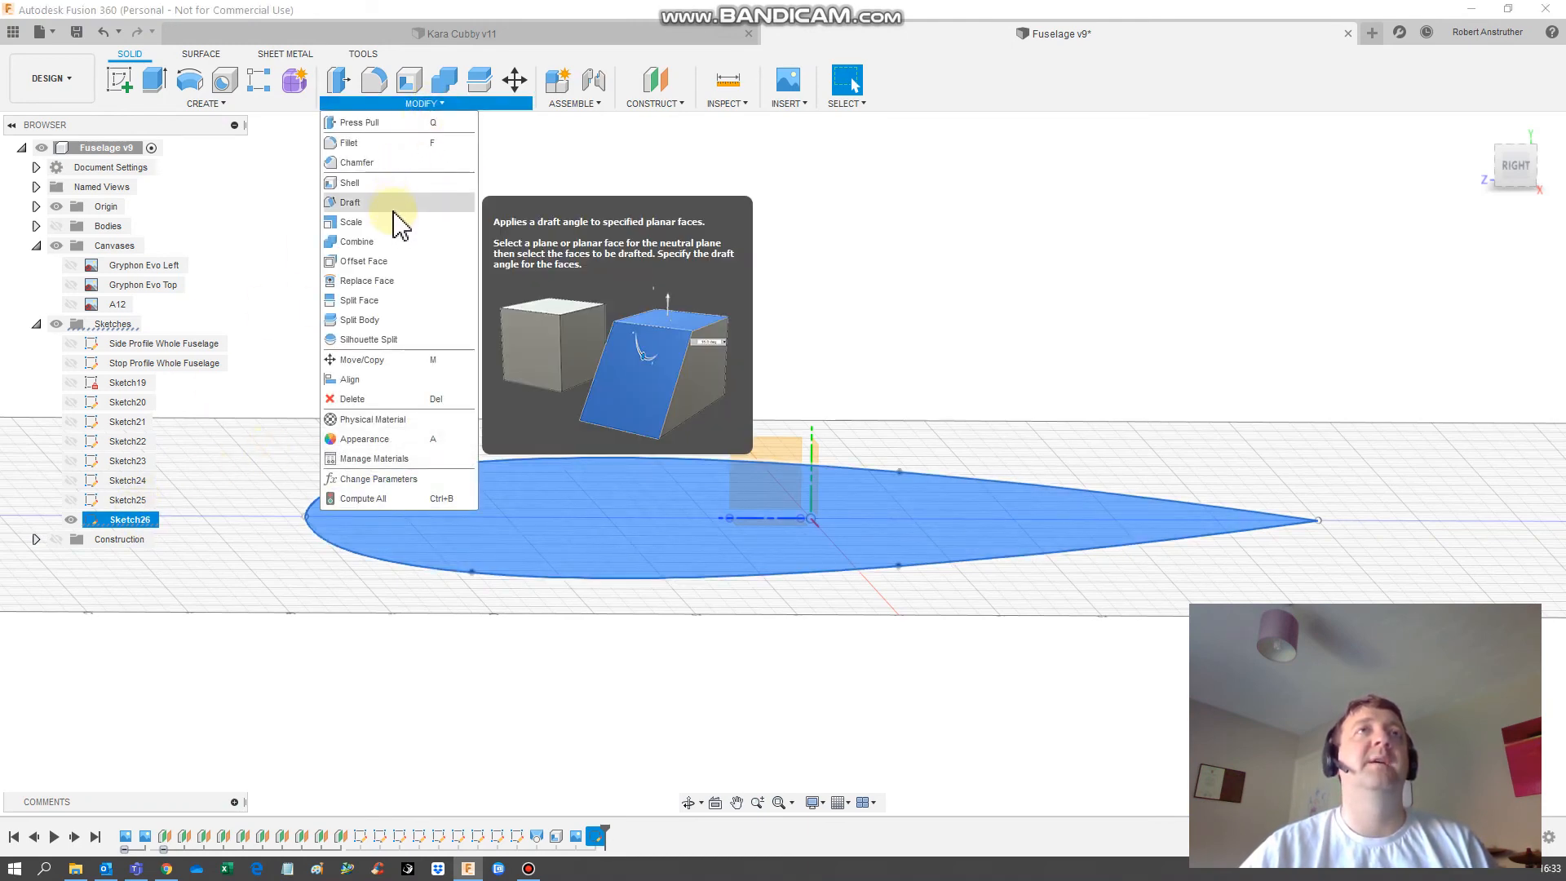
left_click(350, 222)
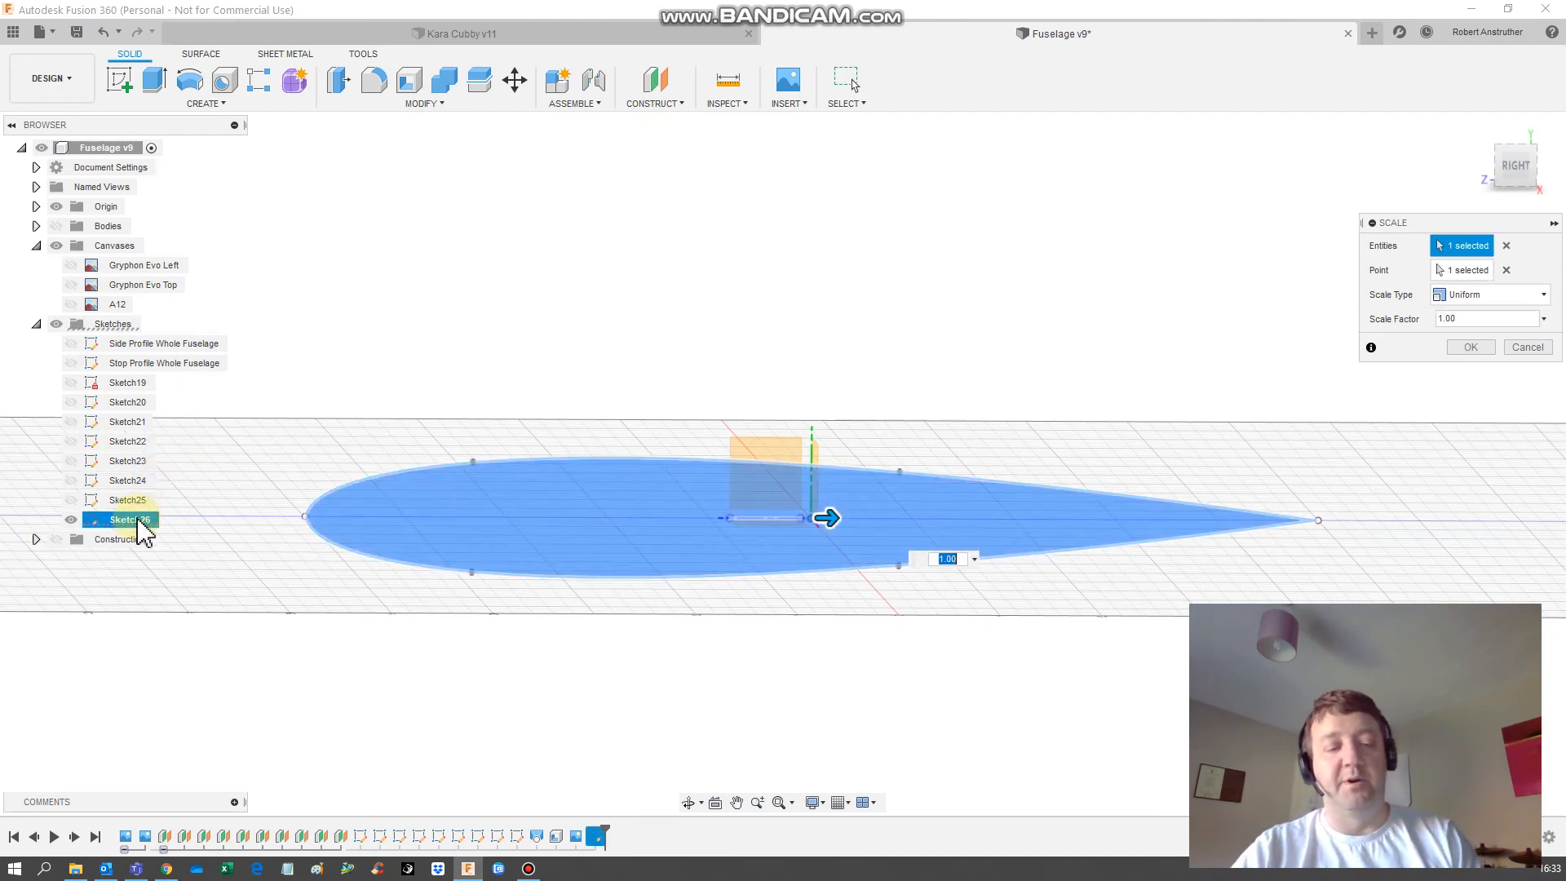
type("200")
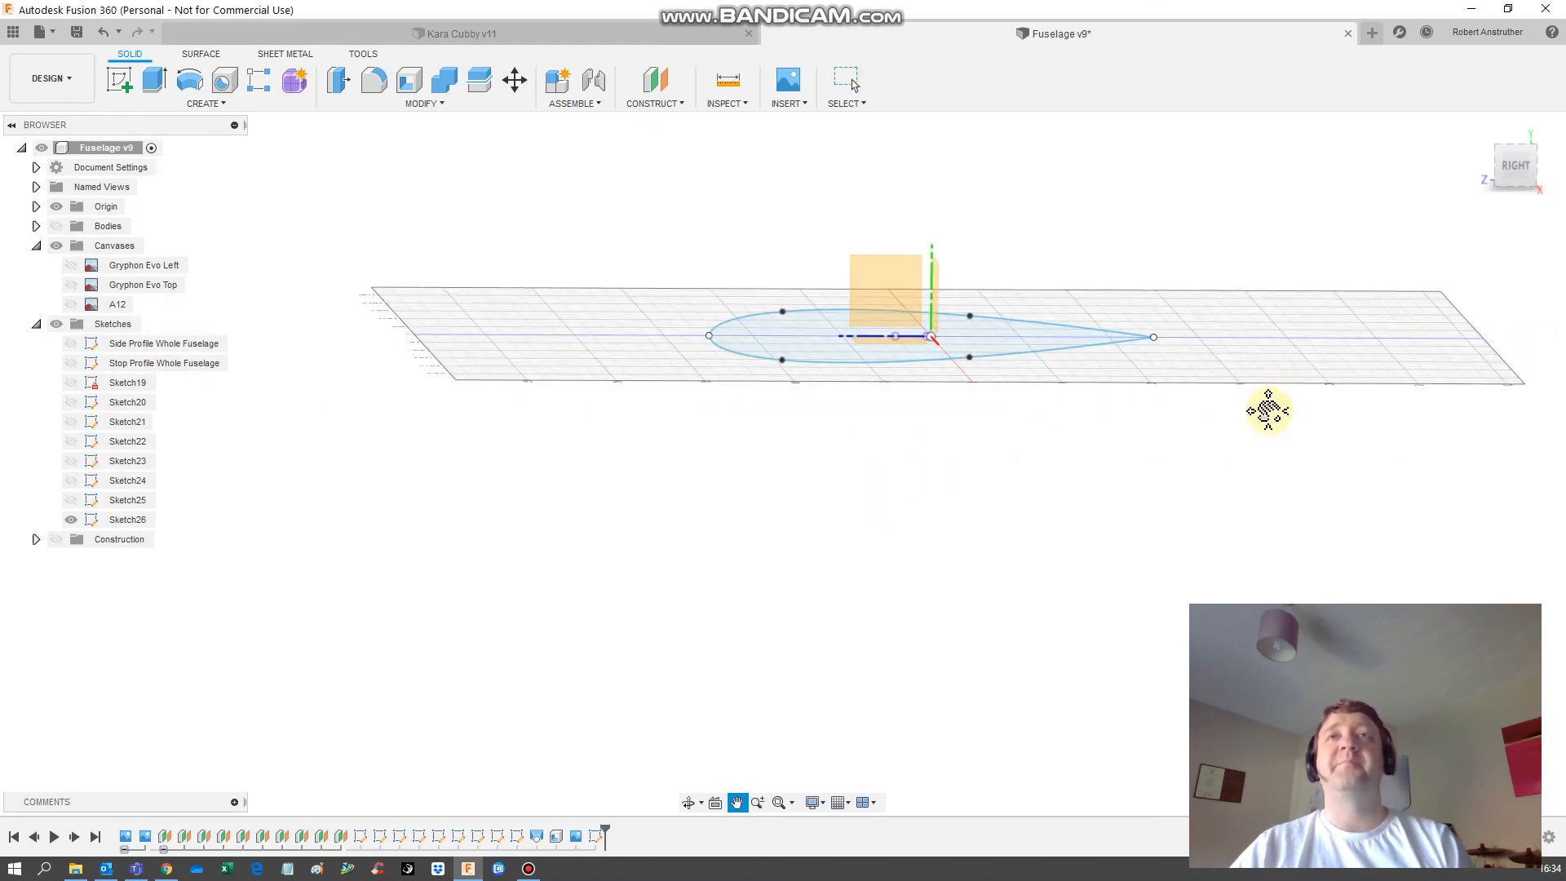
left_click(127, 520)
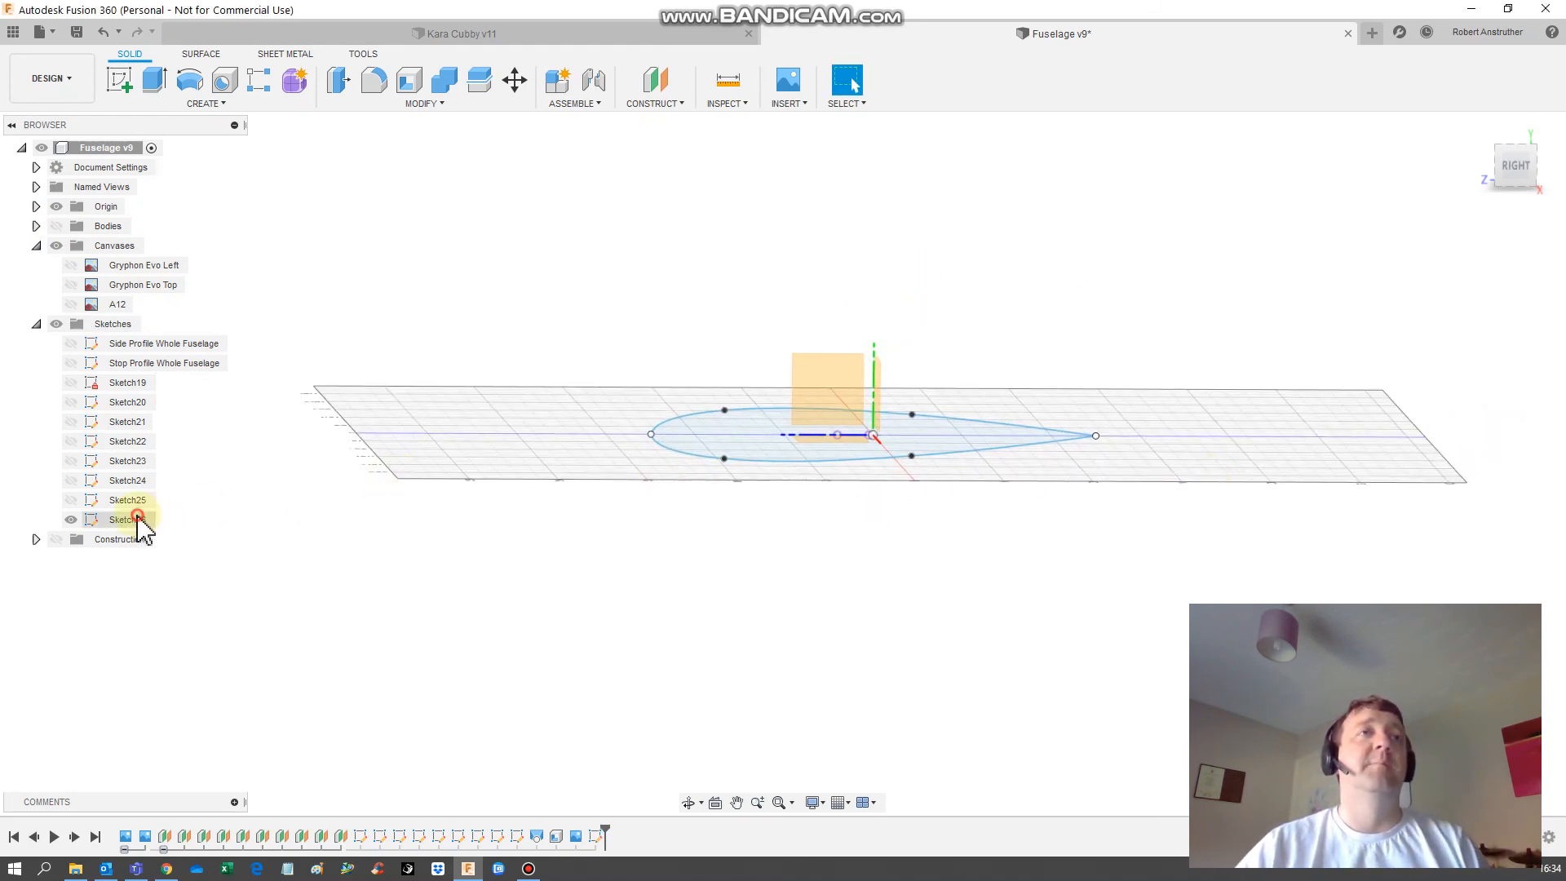